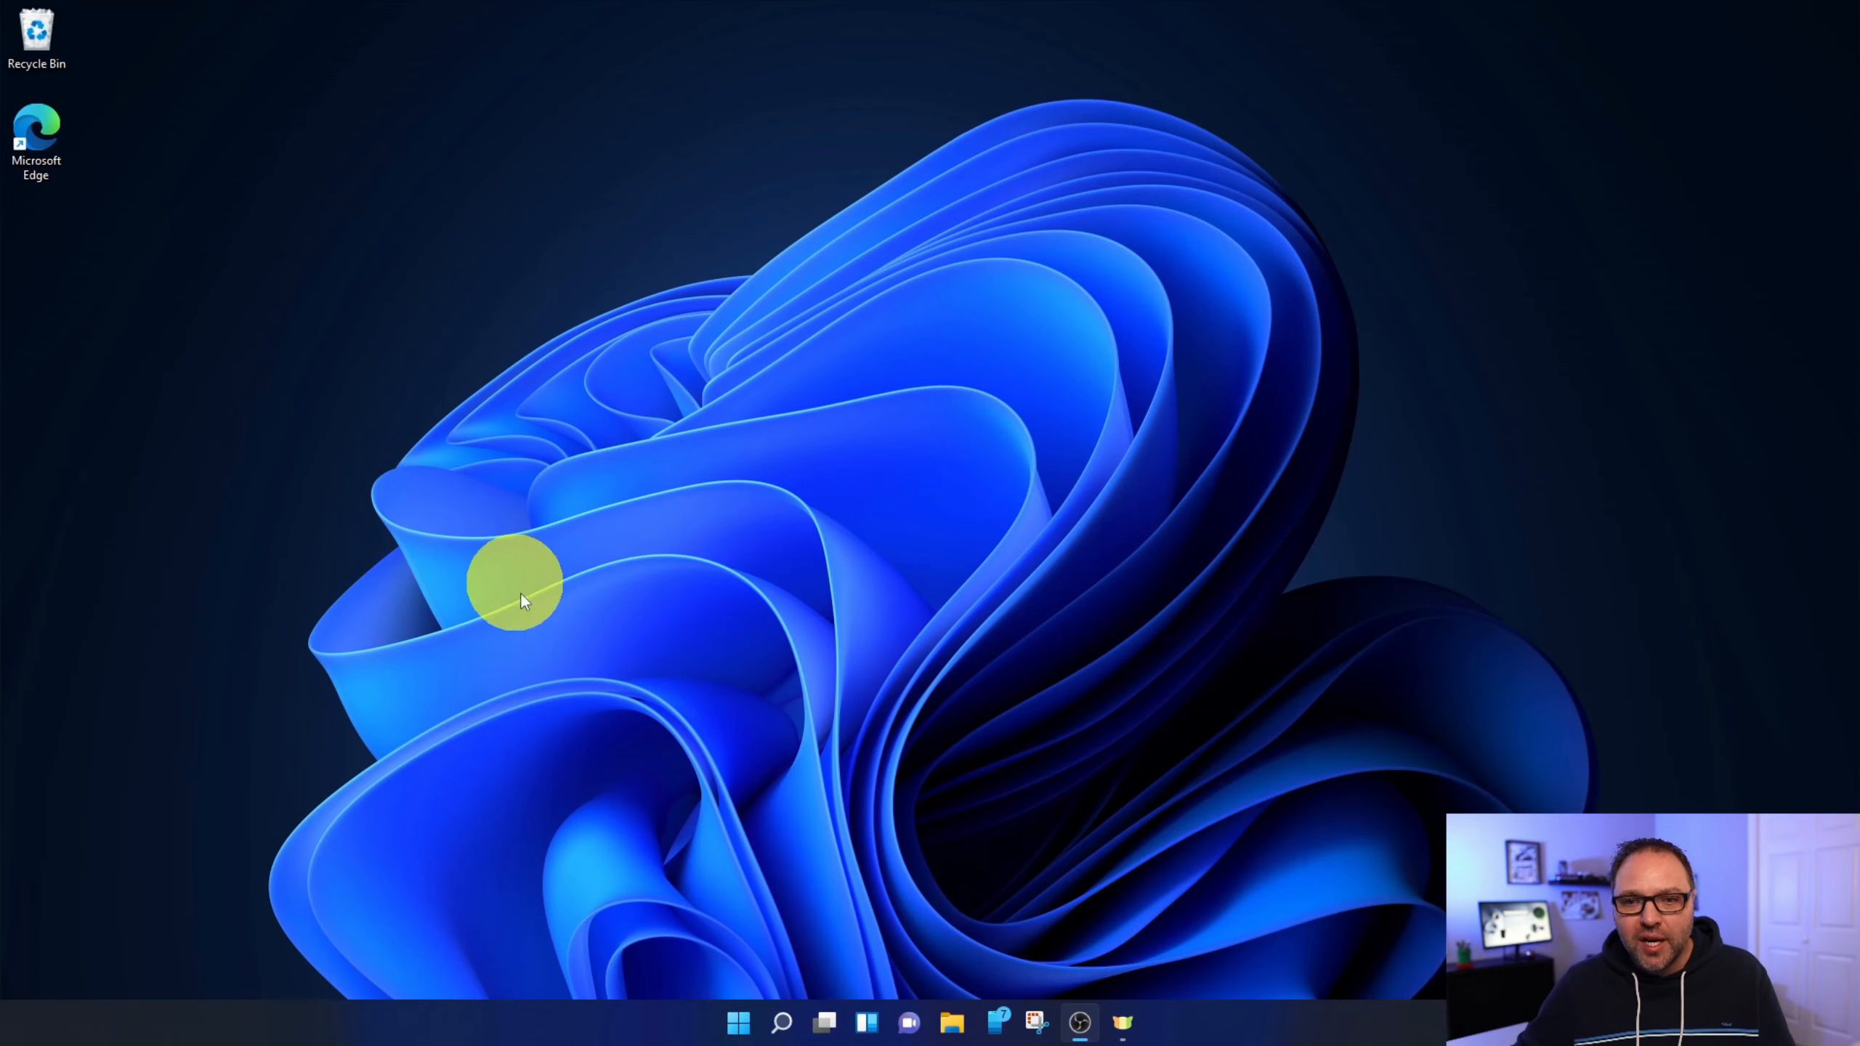
mouse_move(1032, 539)
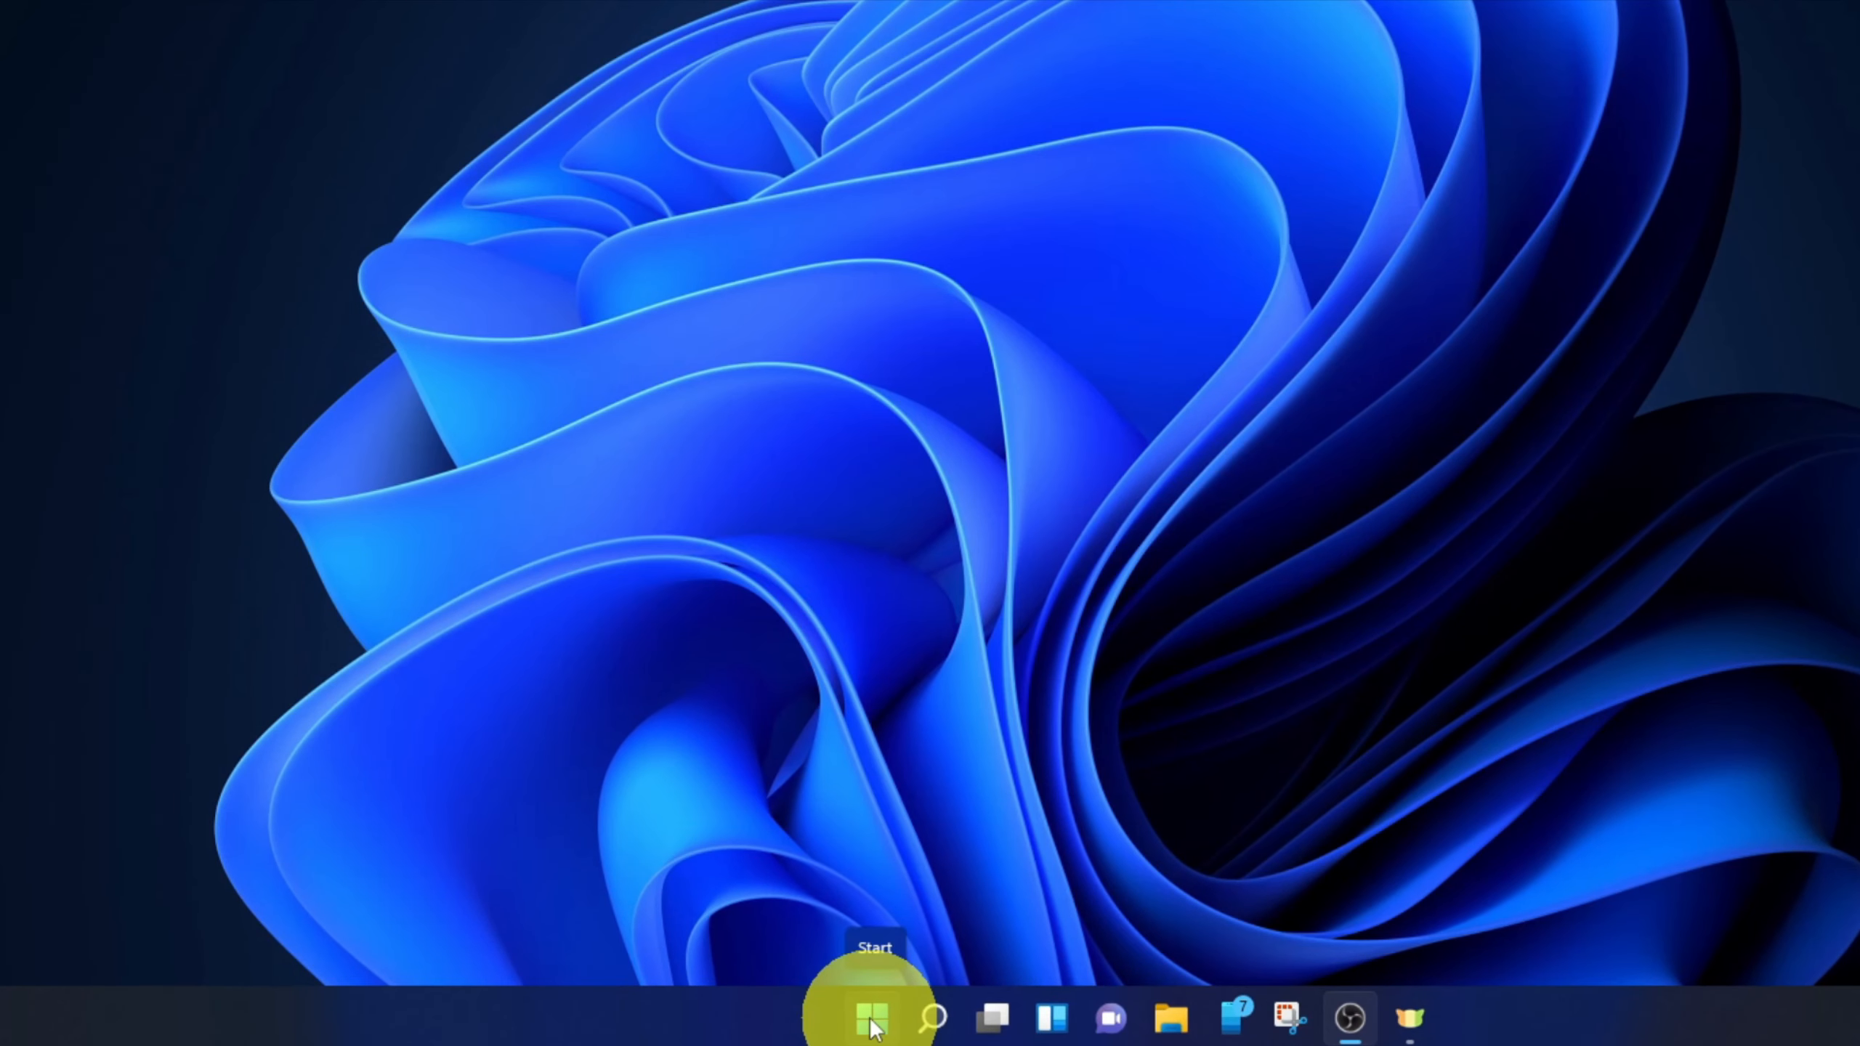
- Launch Settings from the Start button's Quick Link menu, landing on the System page
right_click(871, 1017)
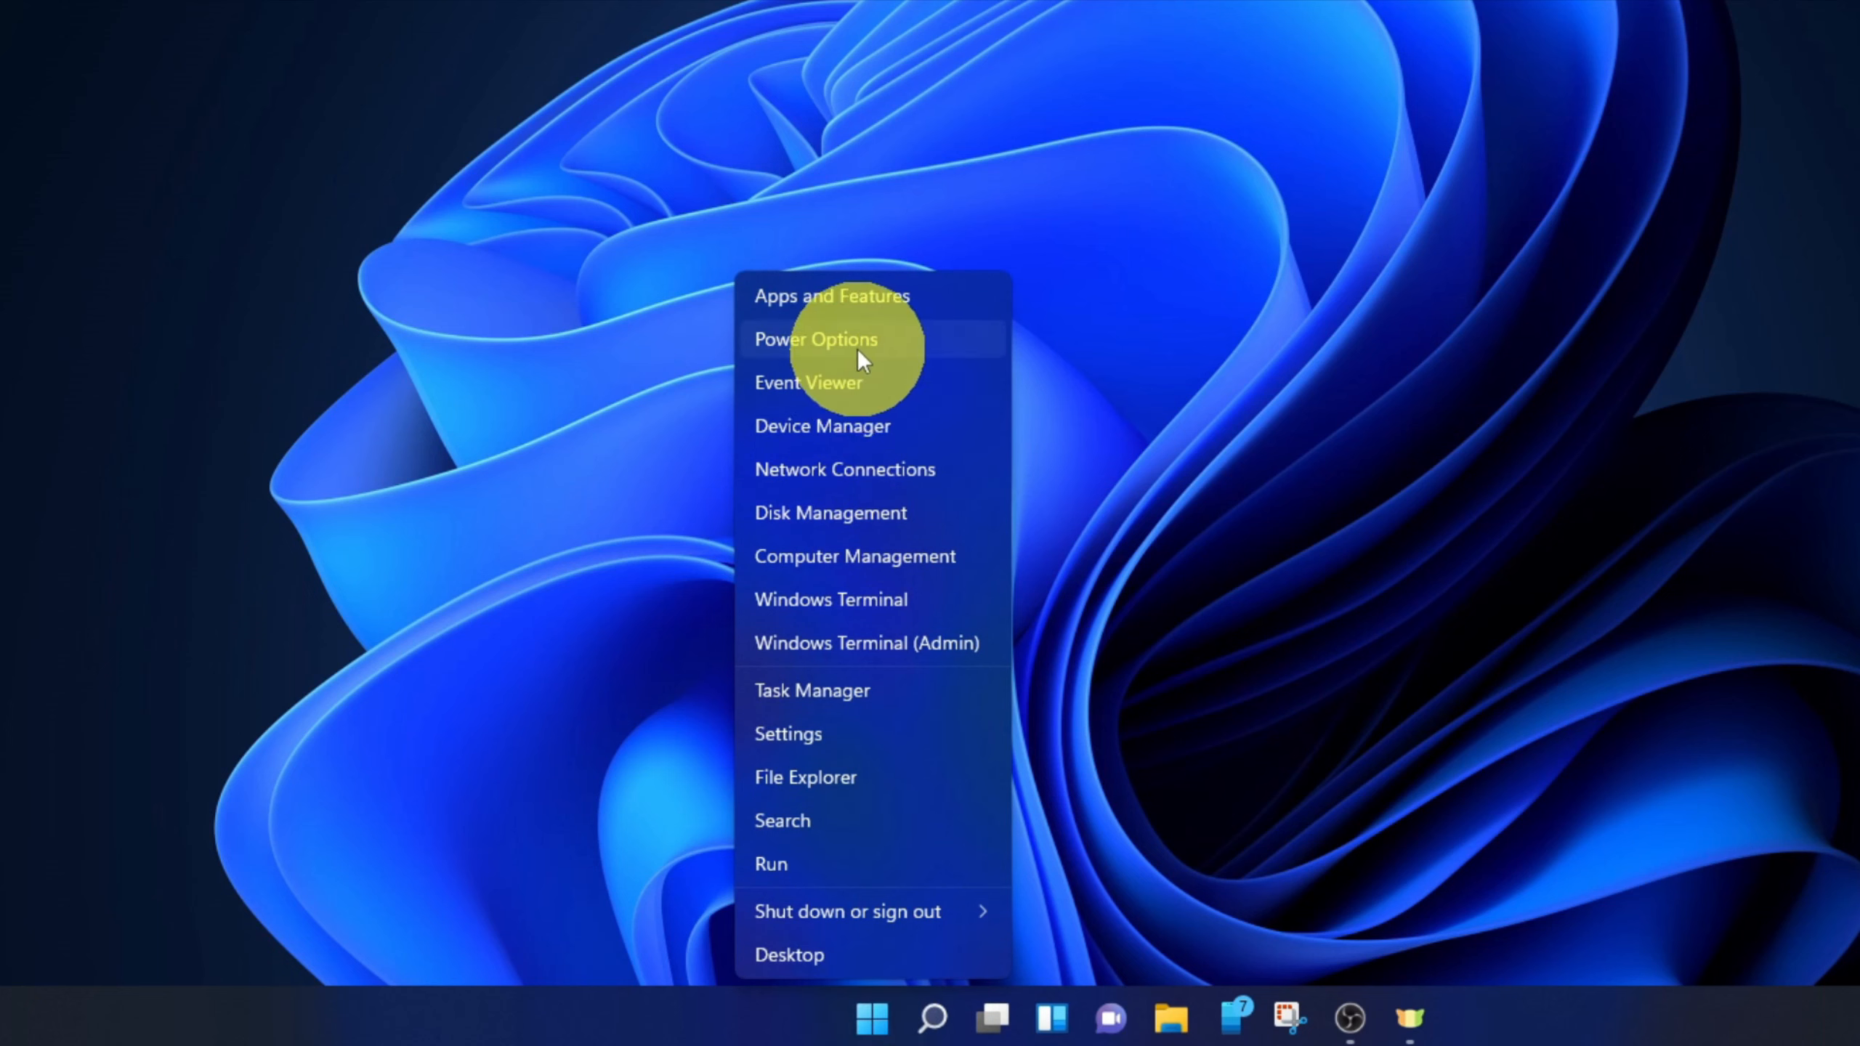
mouse_move(827, 741)
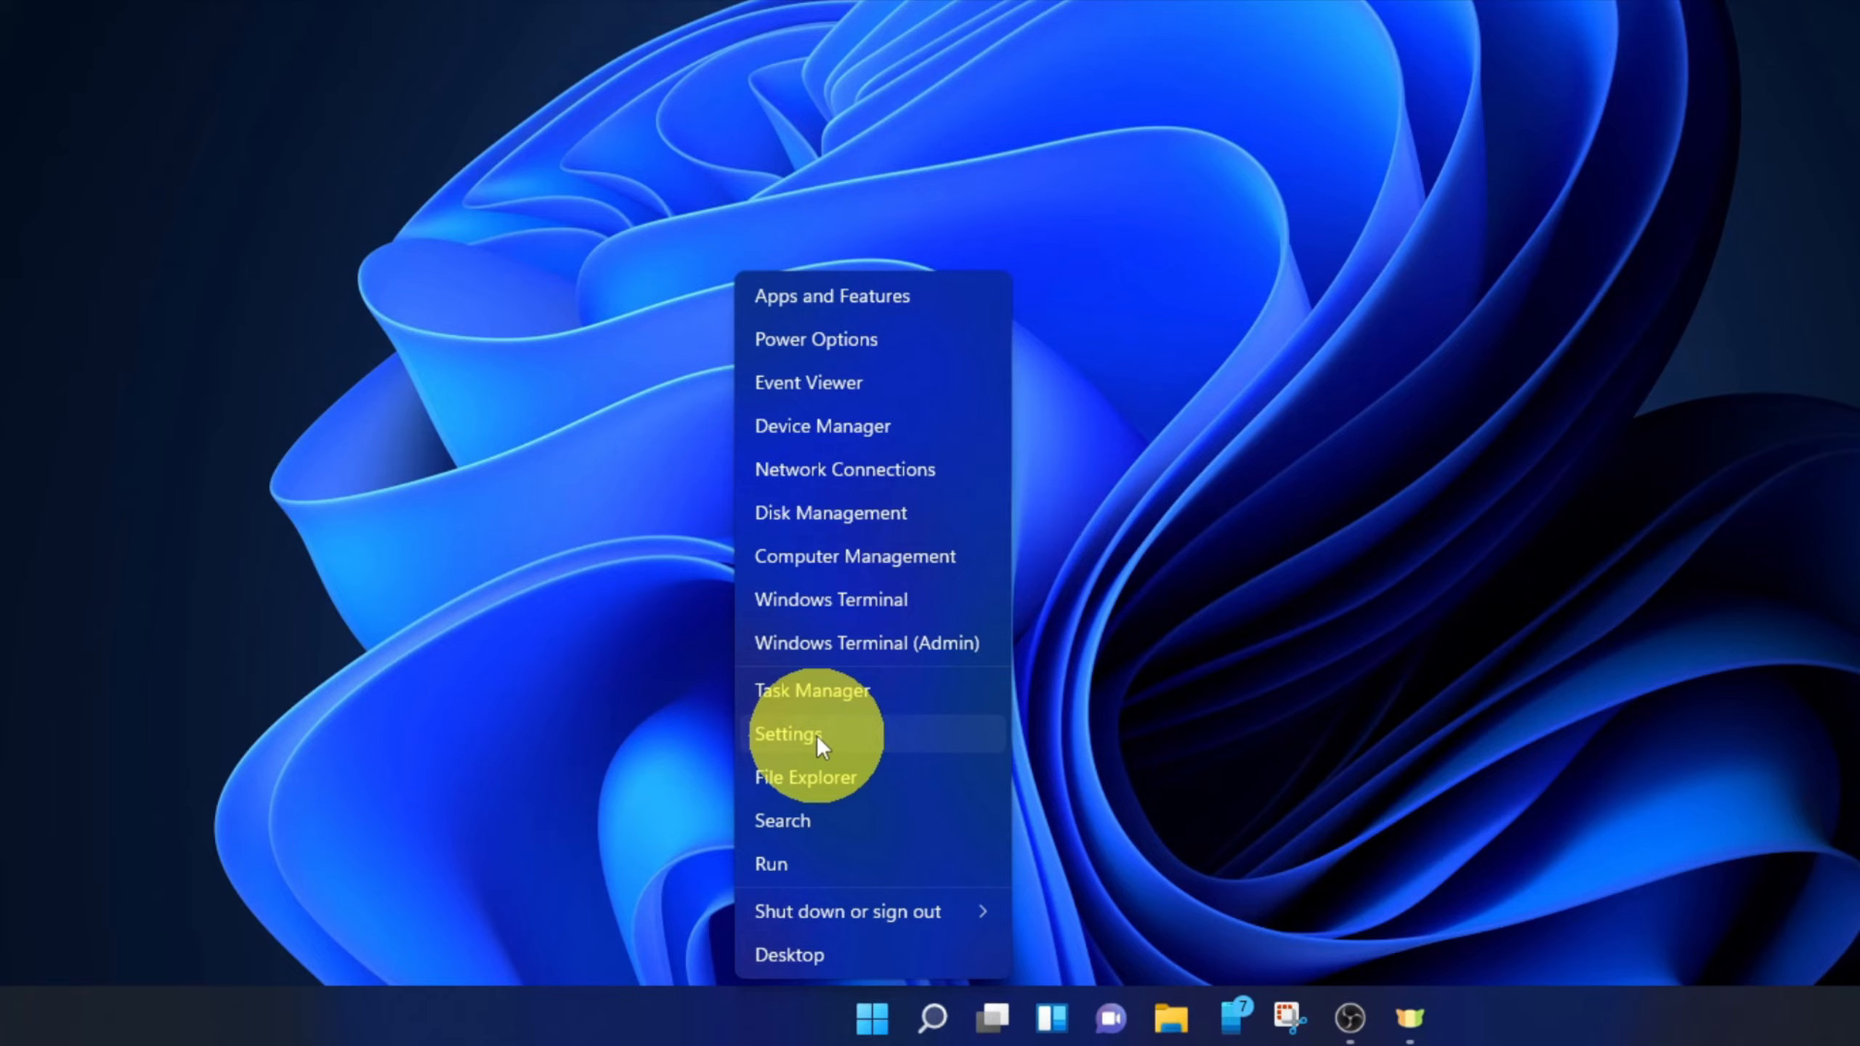
left_click(789, 733)
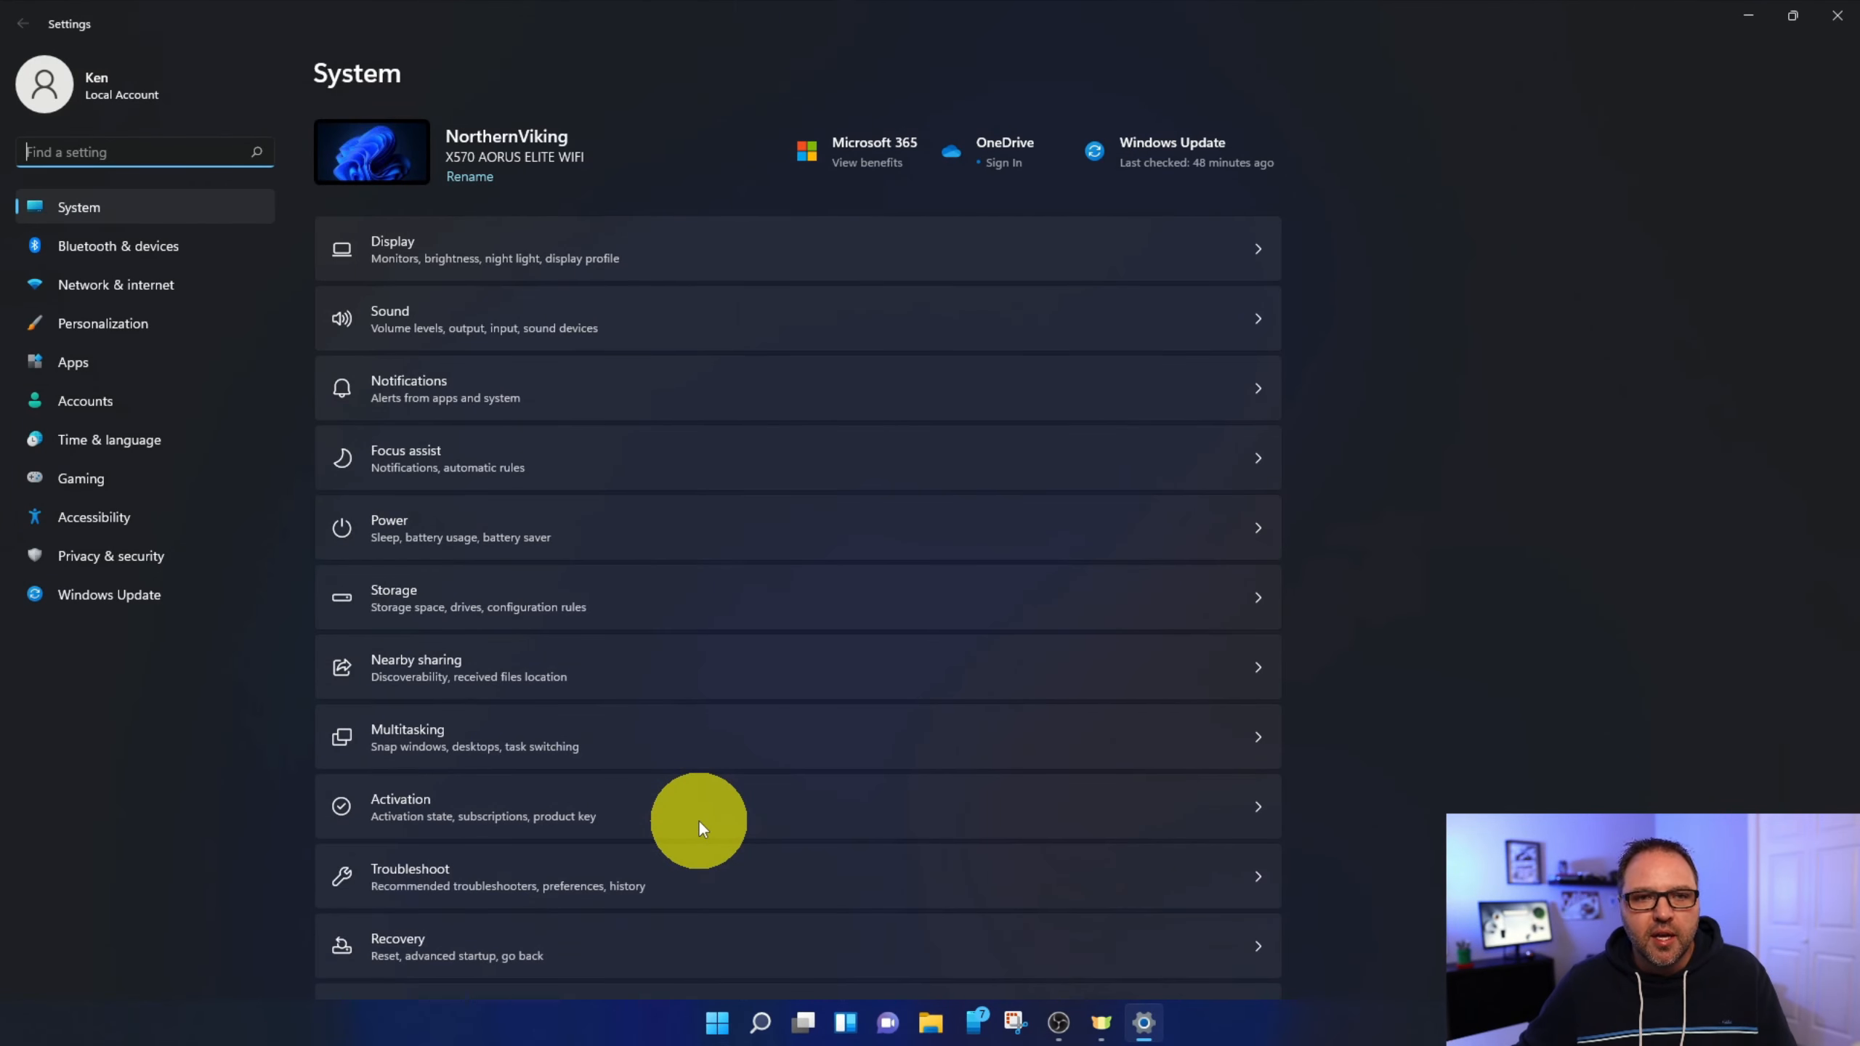
mouse_move(214, 330)
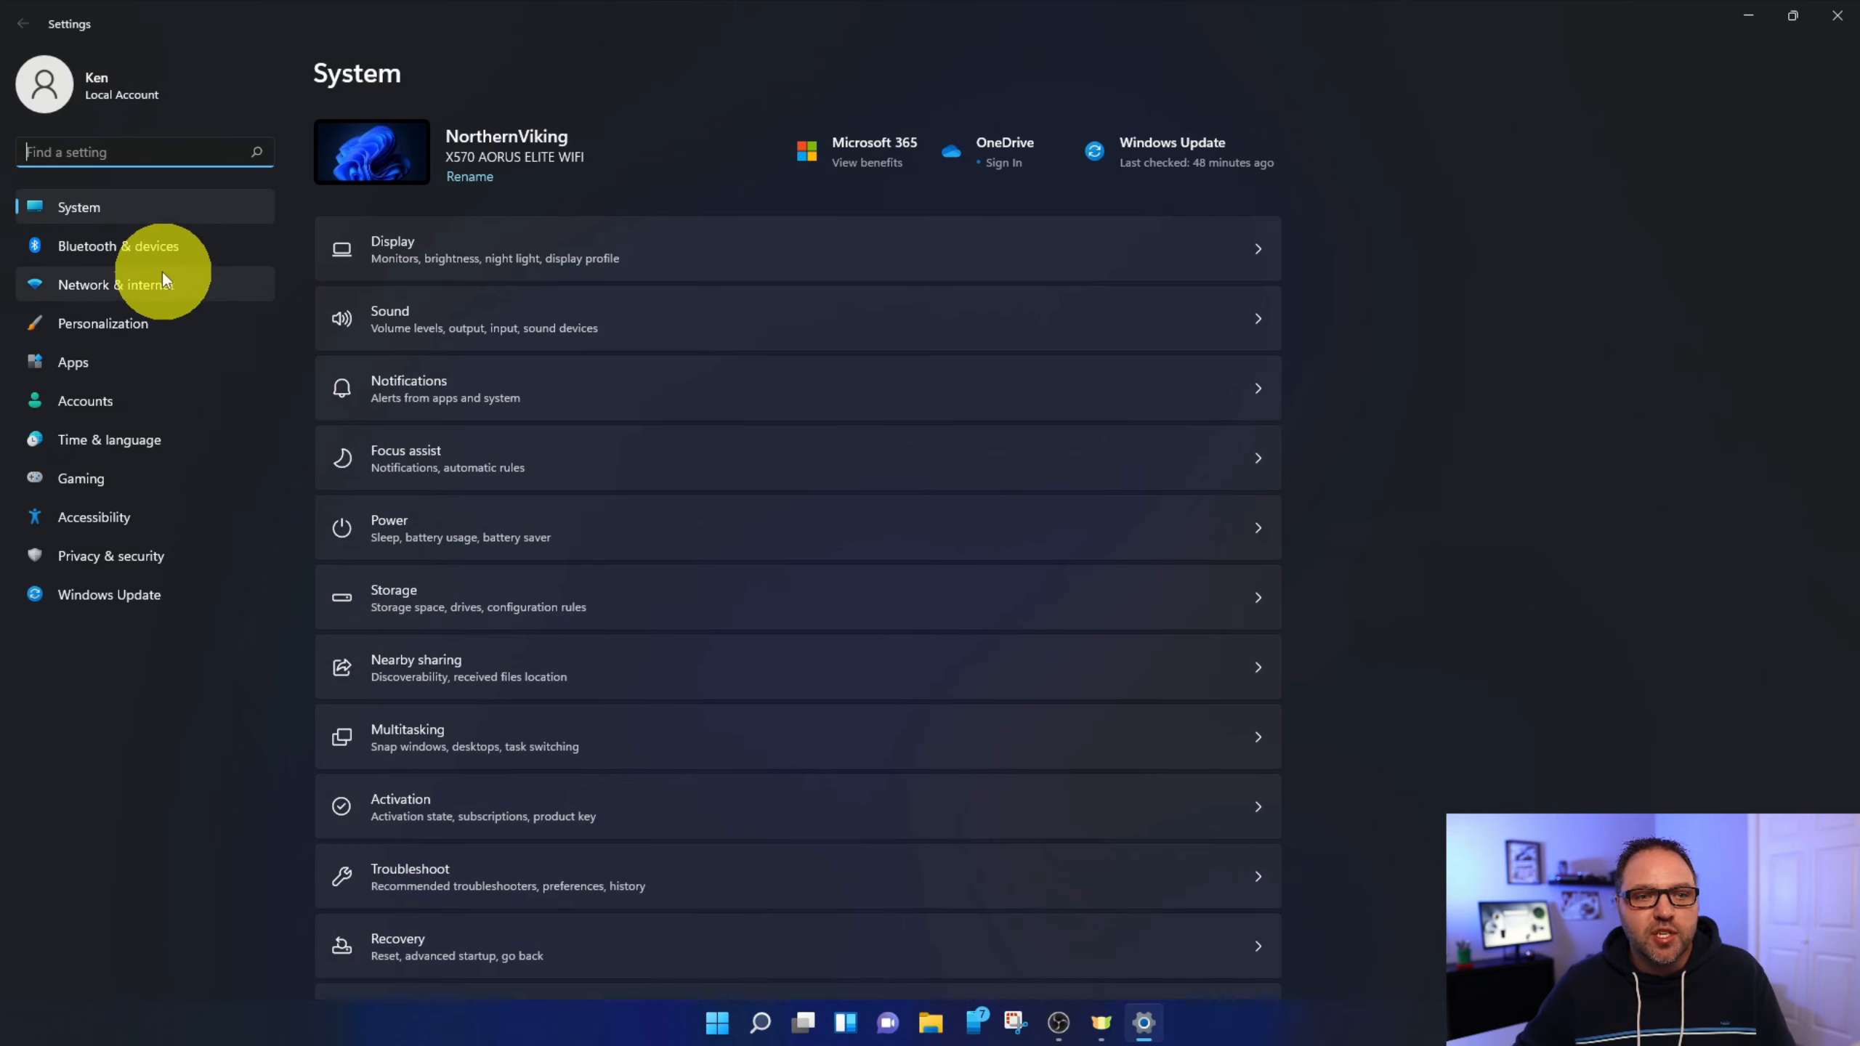
mouse_move(139, 253)
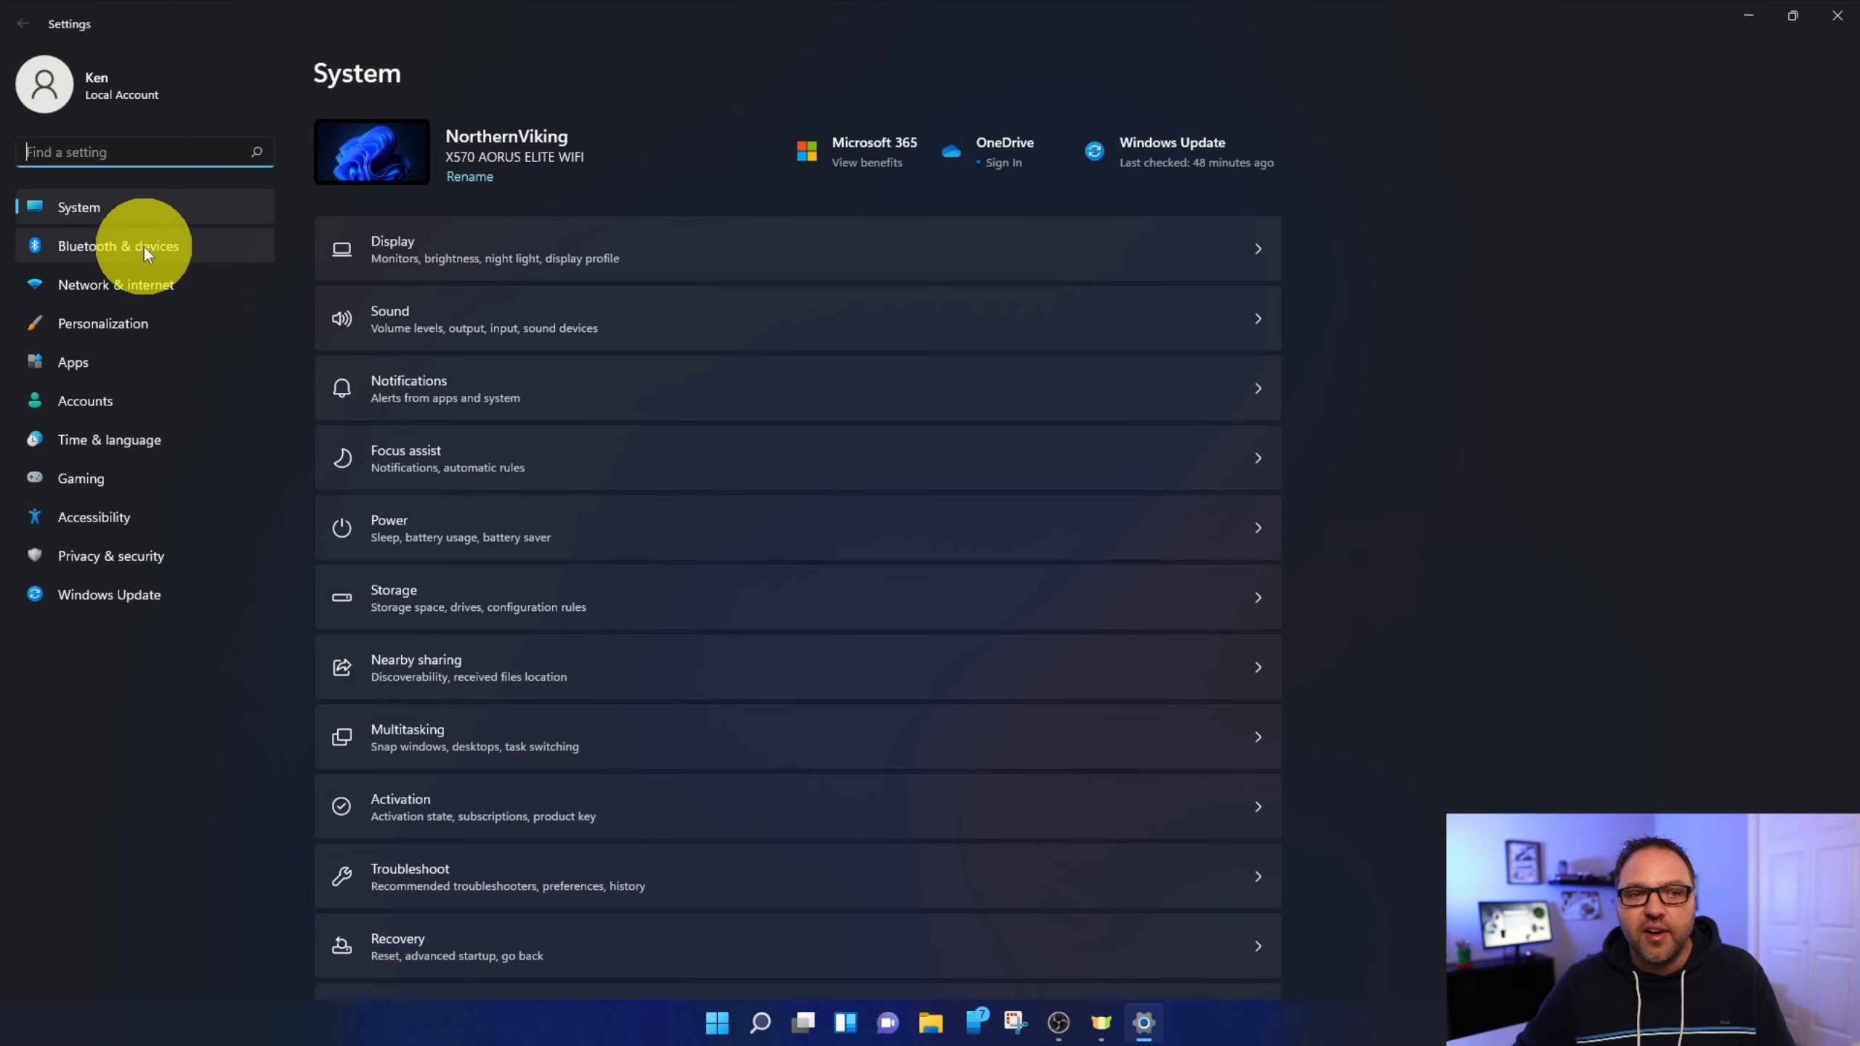
- Go to Bluetooth & devices > Cameras to see the connected webcams including HD Pro Webcam C920
left_click(117, 246)
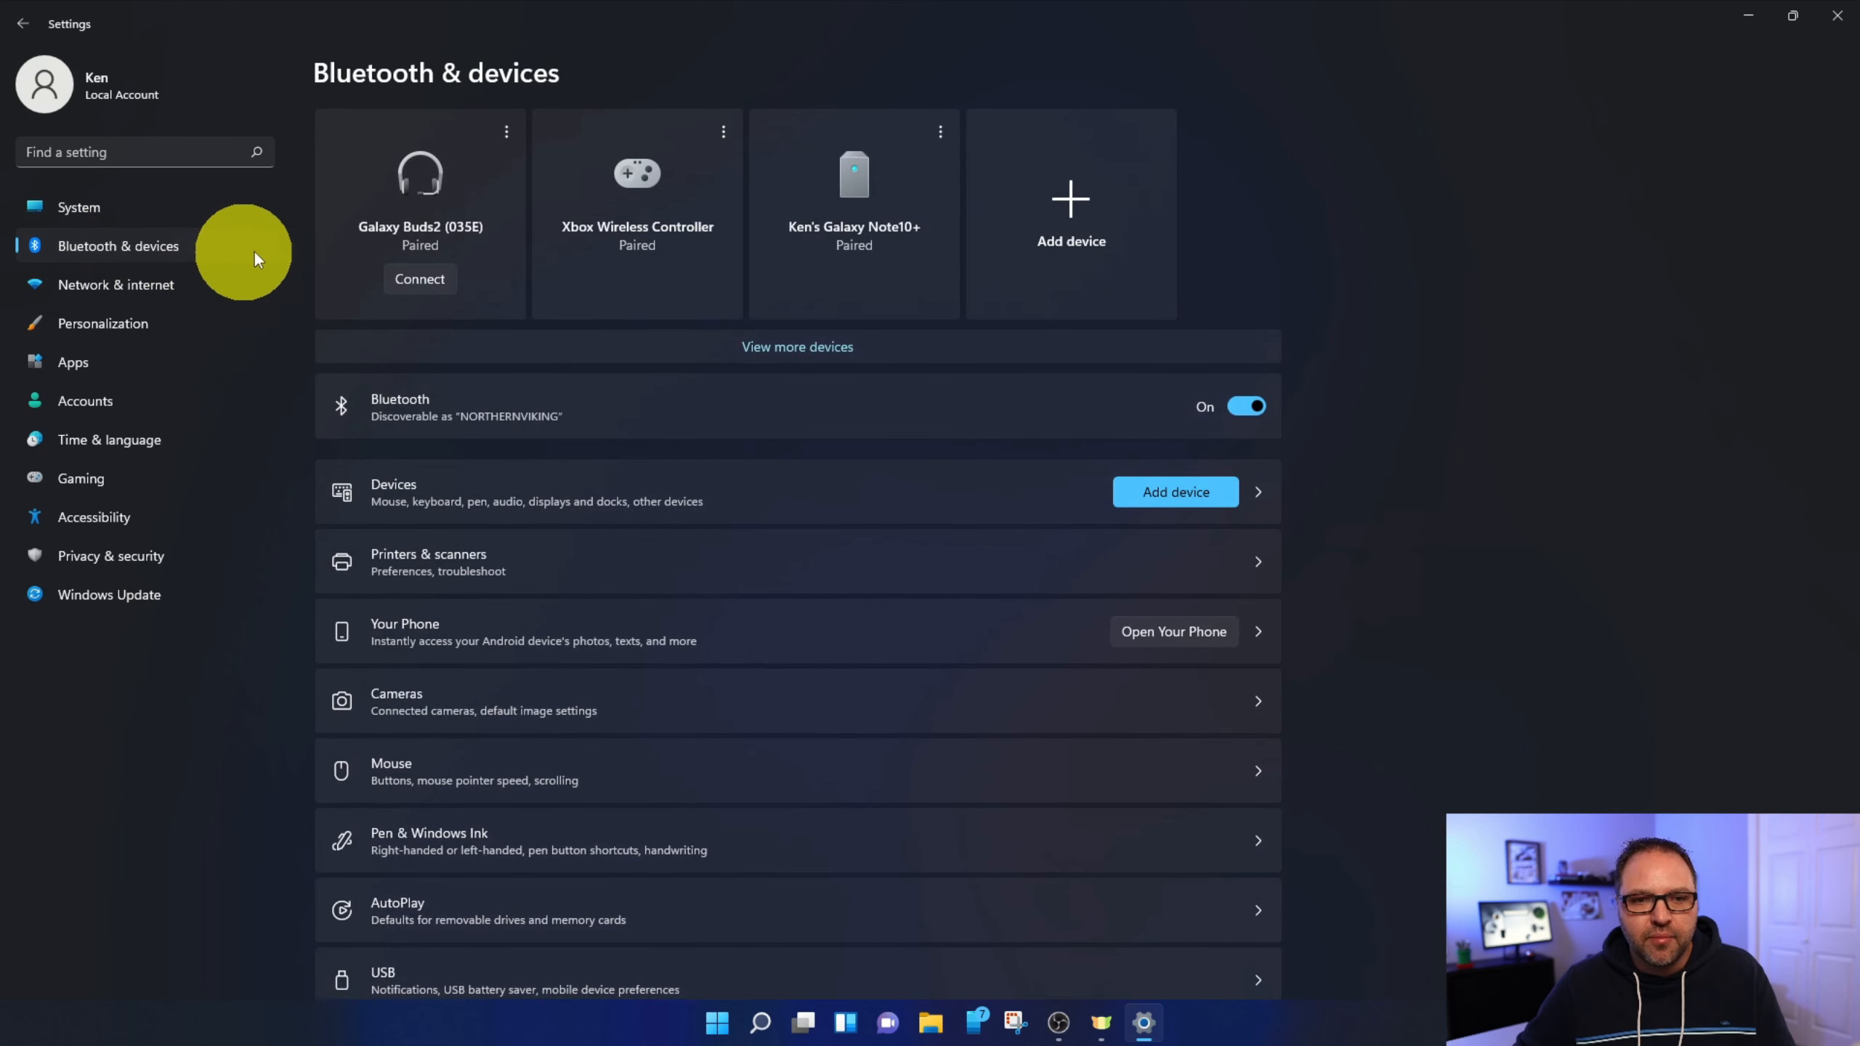
mouse_move(587, 653)
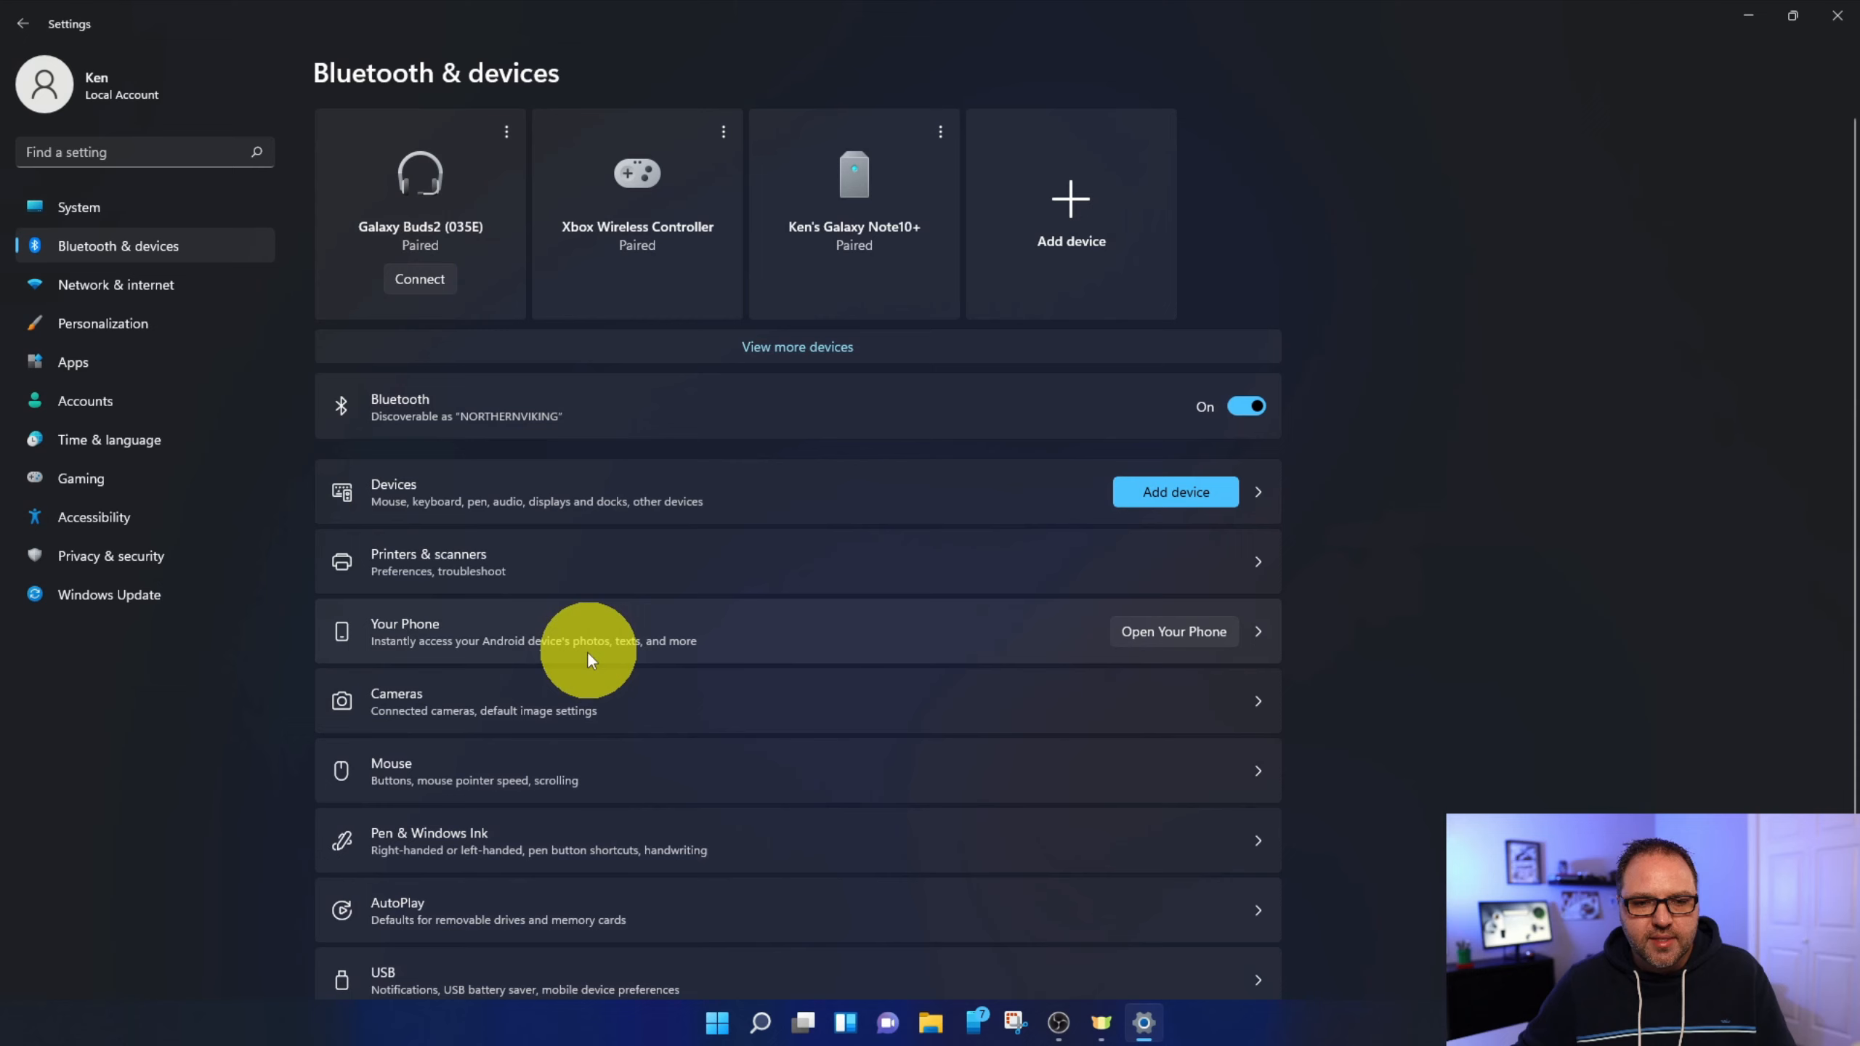
mouse_move(511, 707)
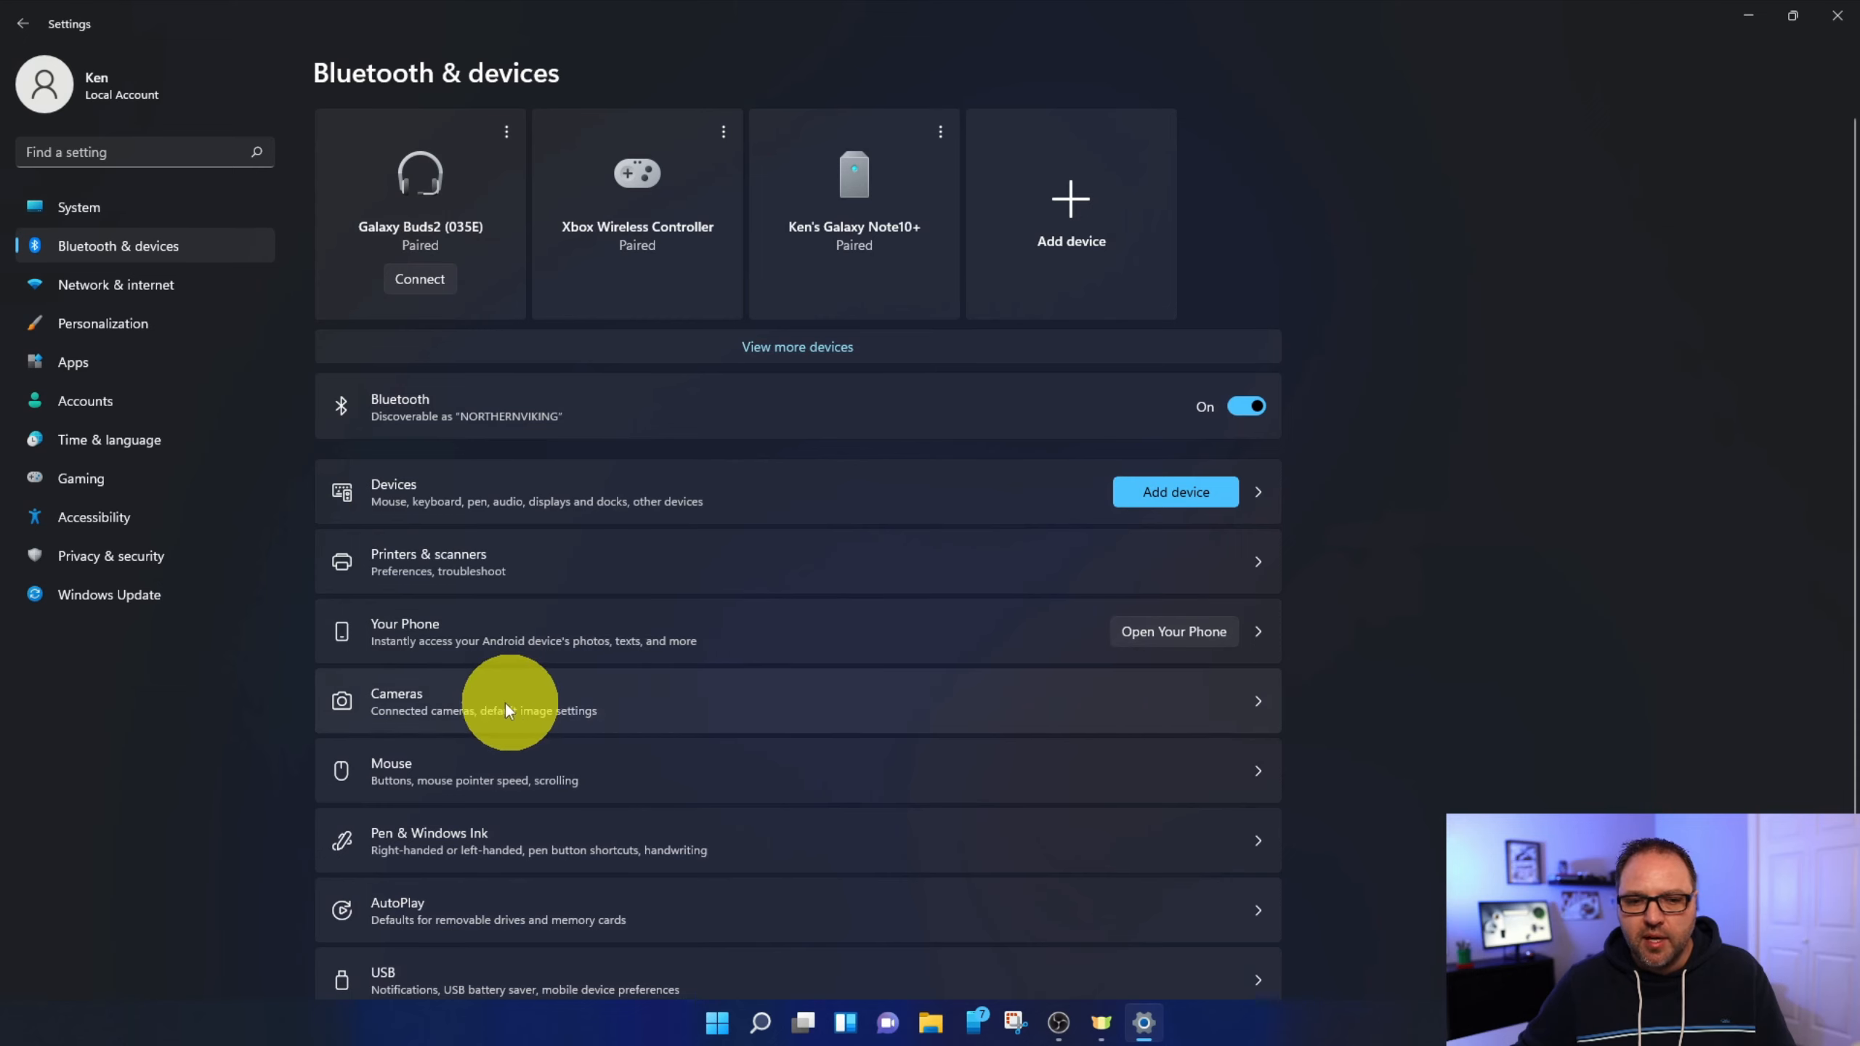
left_click(533, 701)
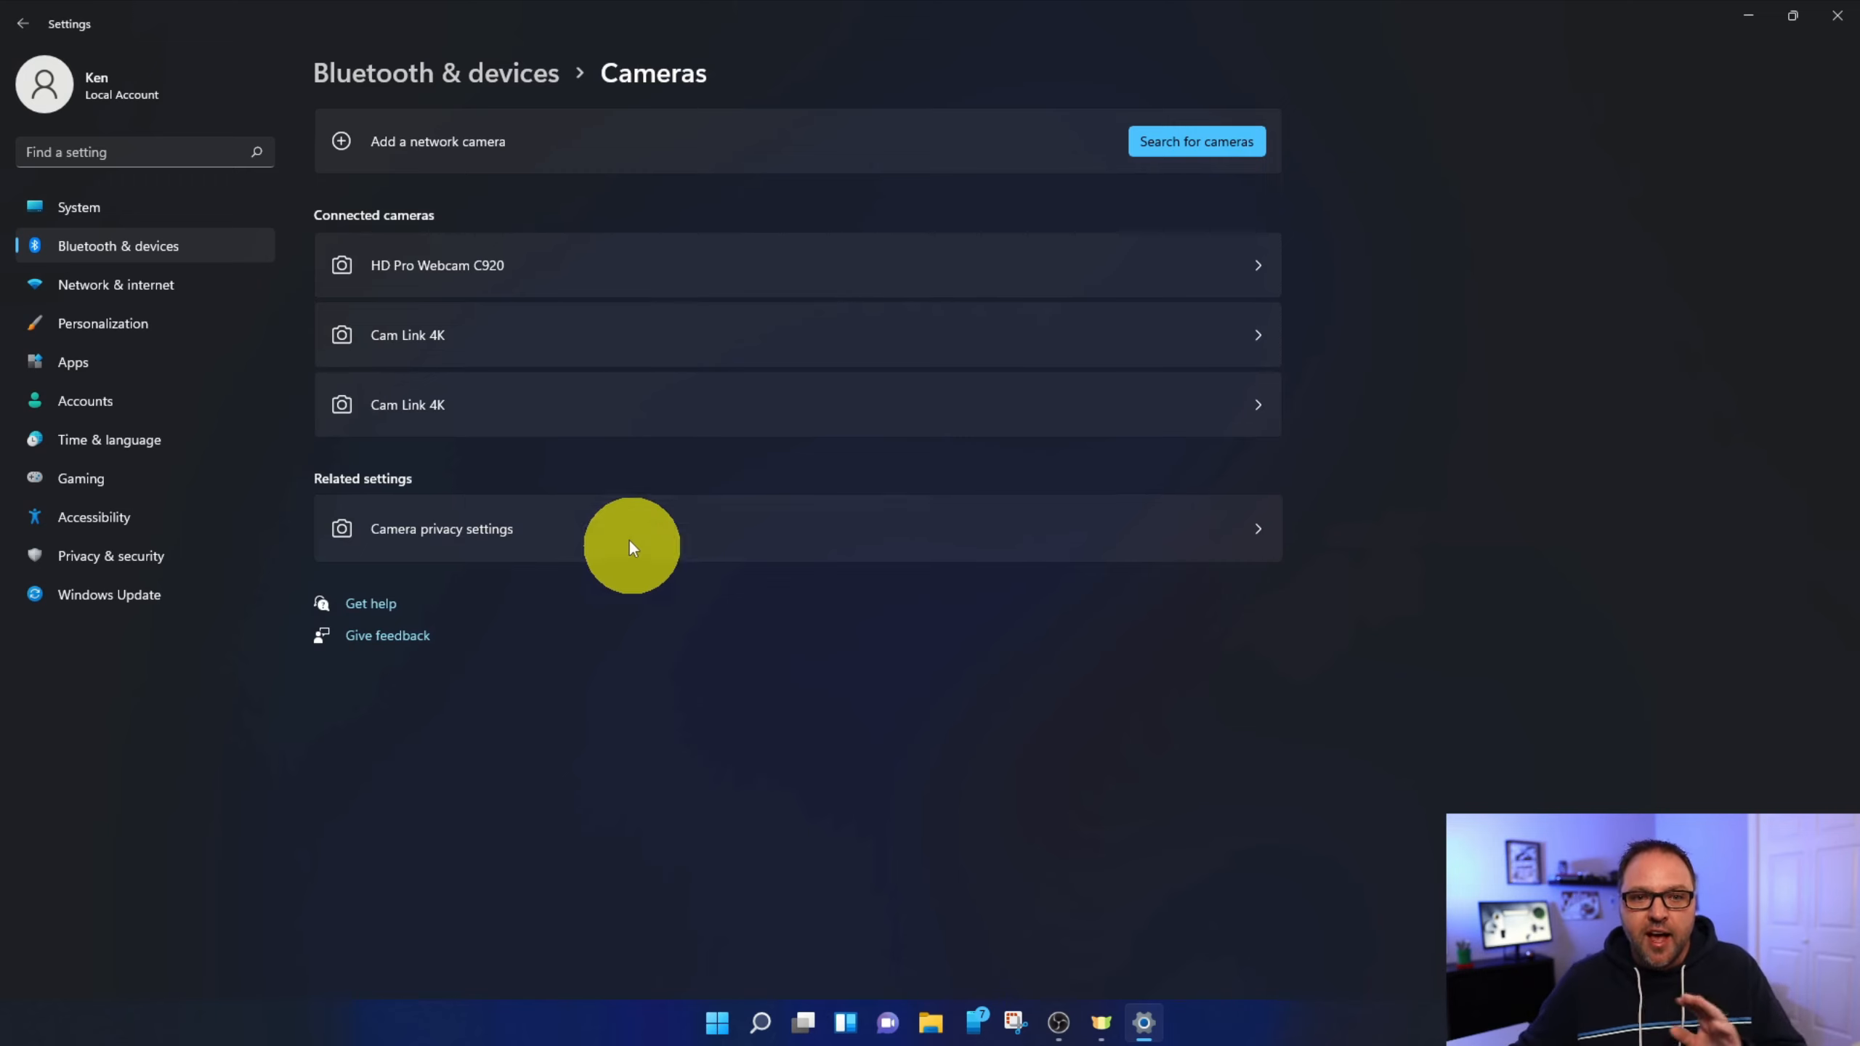
mouse_move(526, 342)
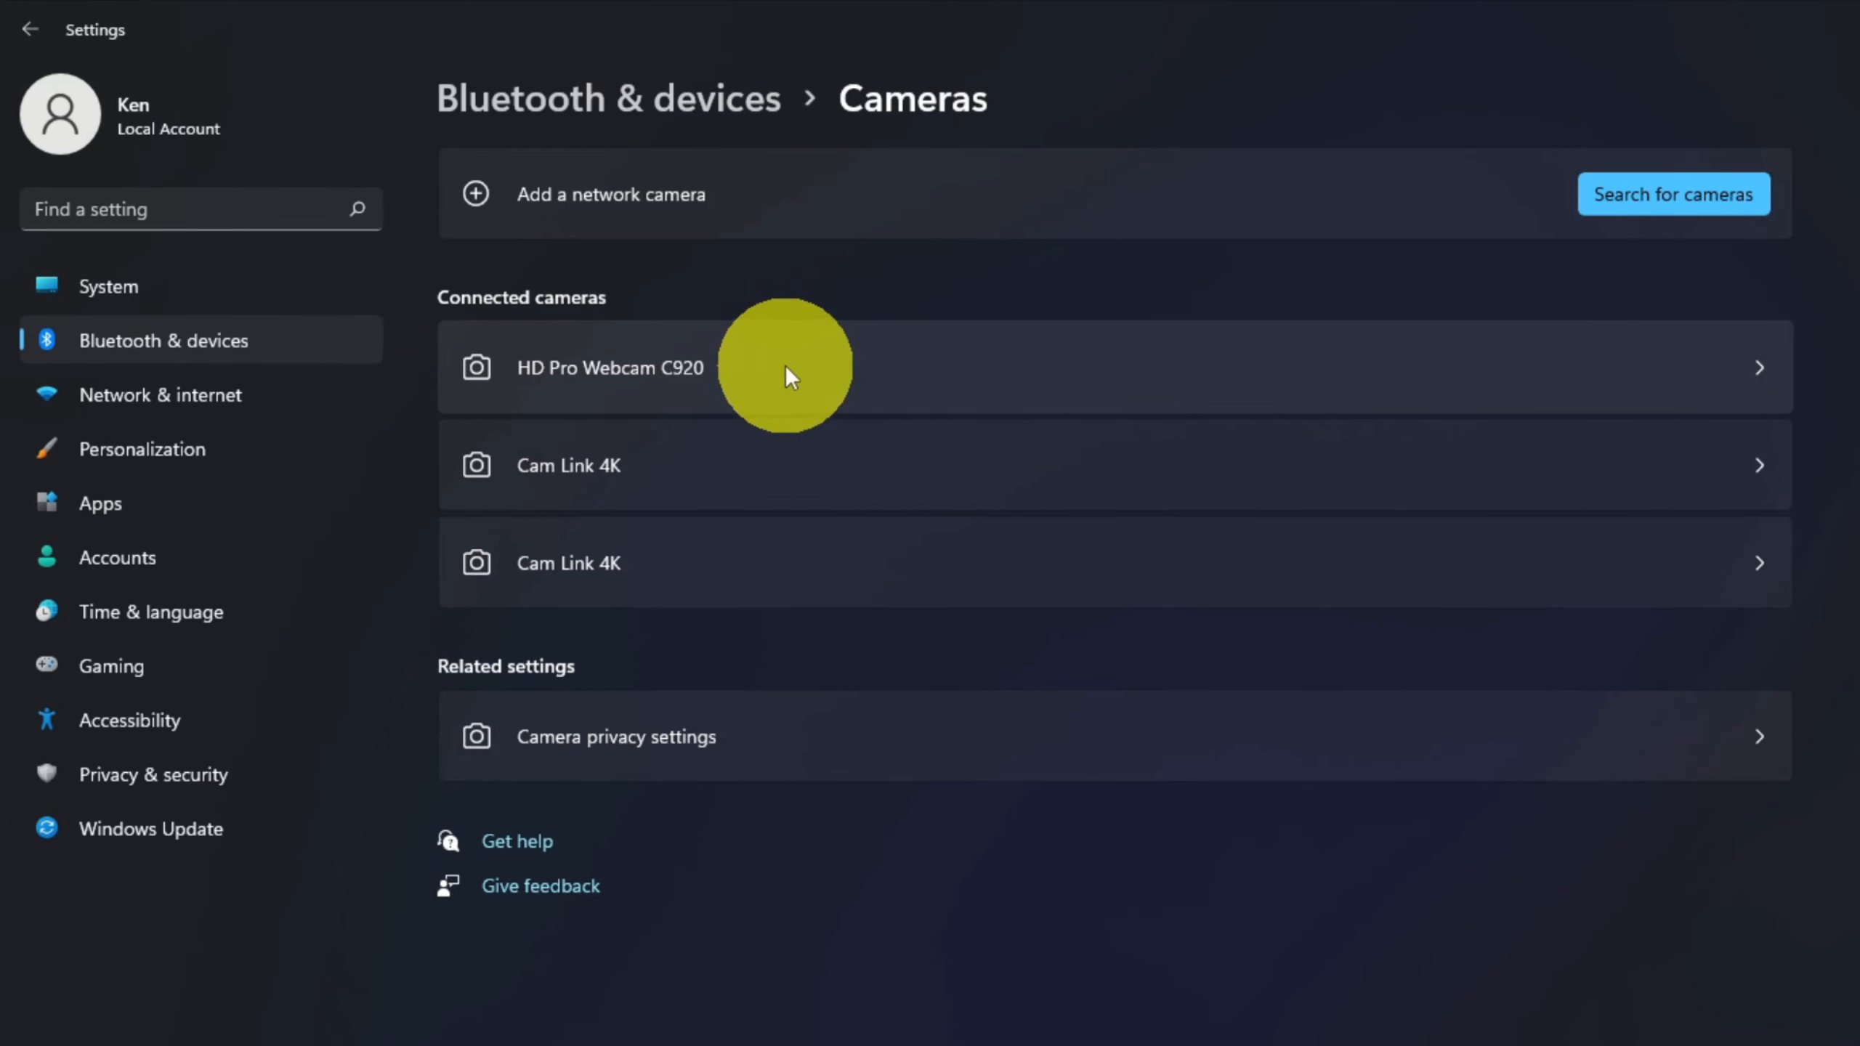
mouse_move(845, 391)
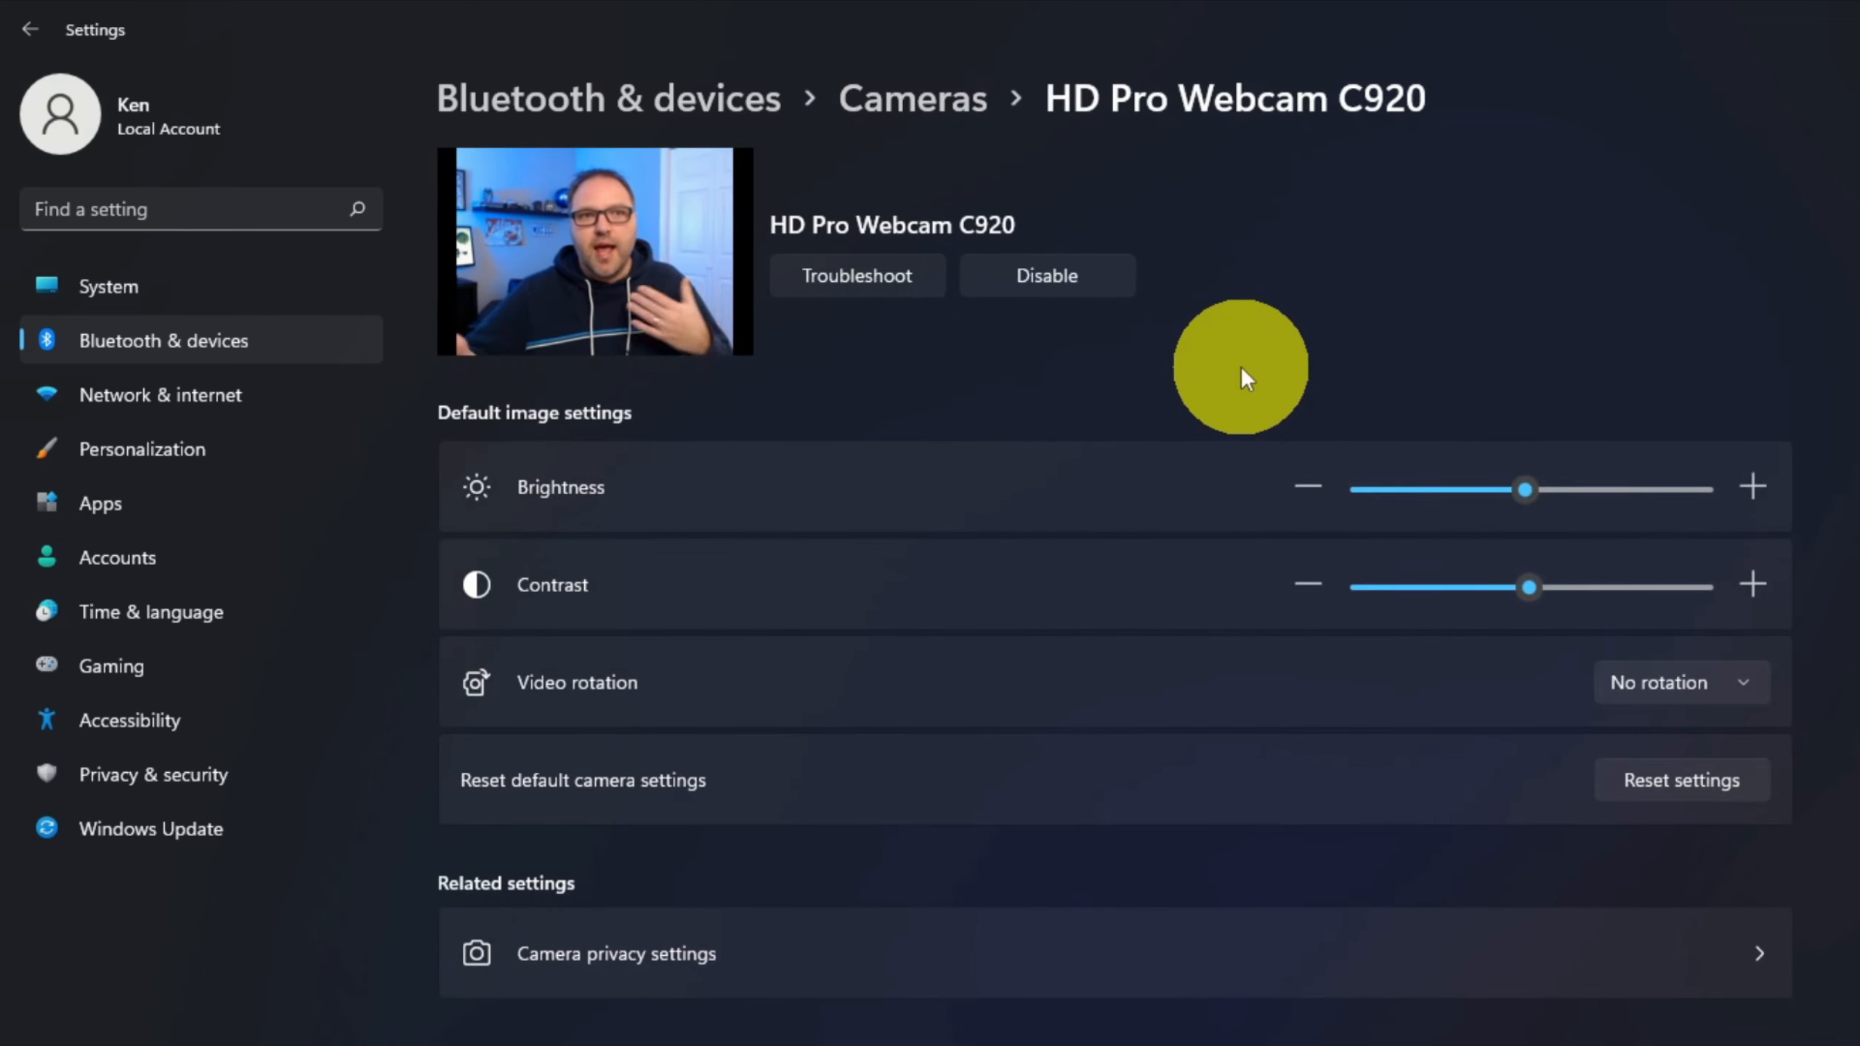
mouse_move(676, 308)
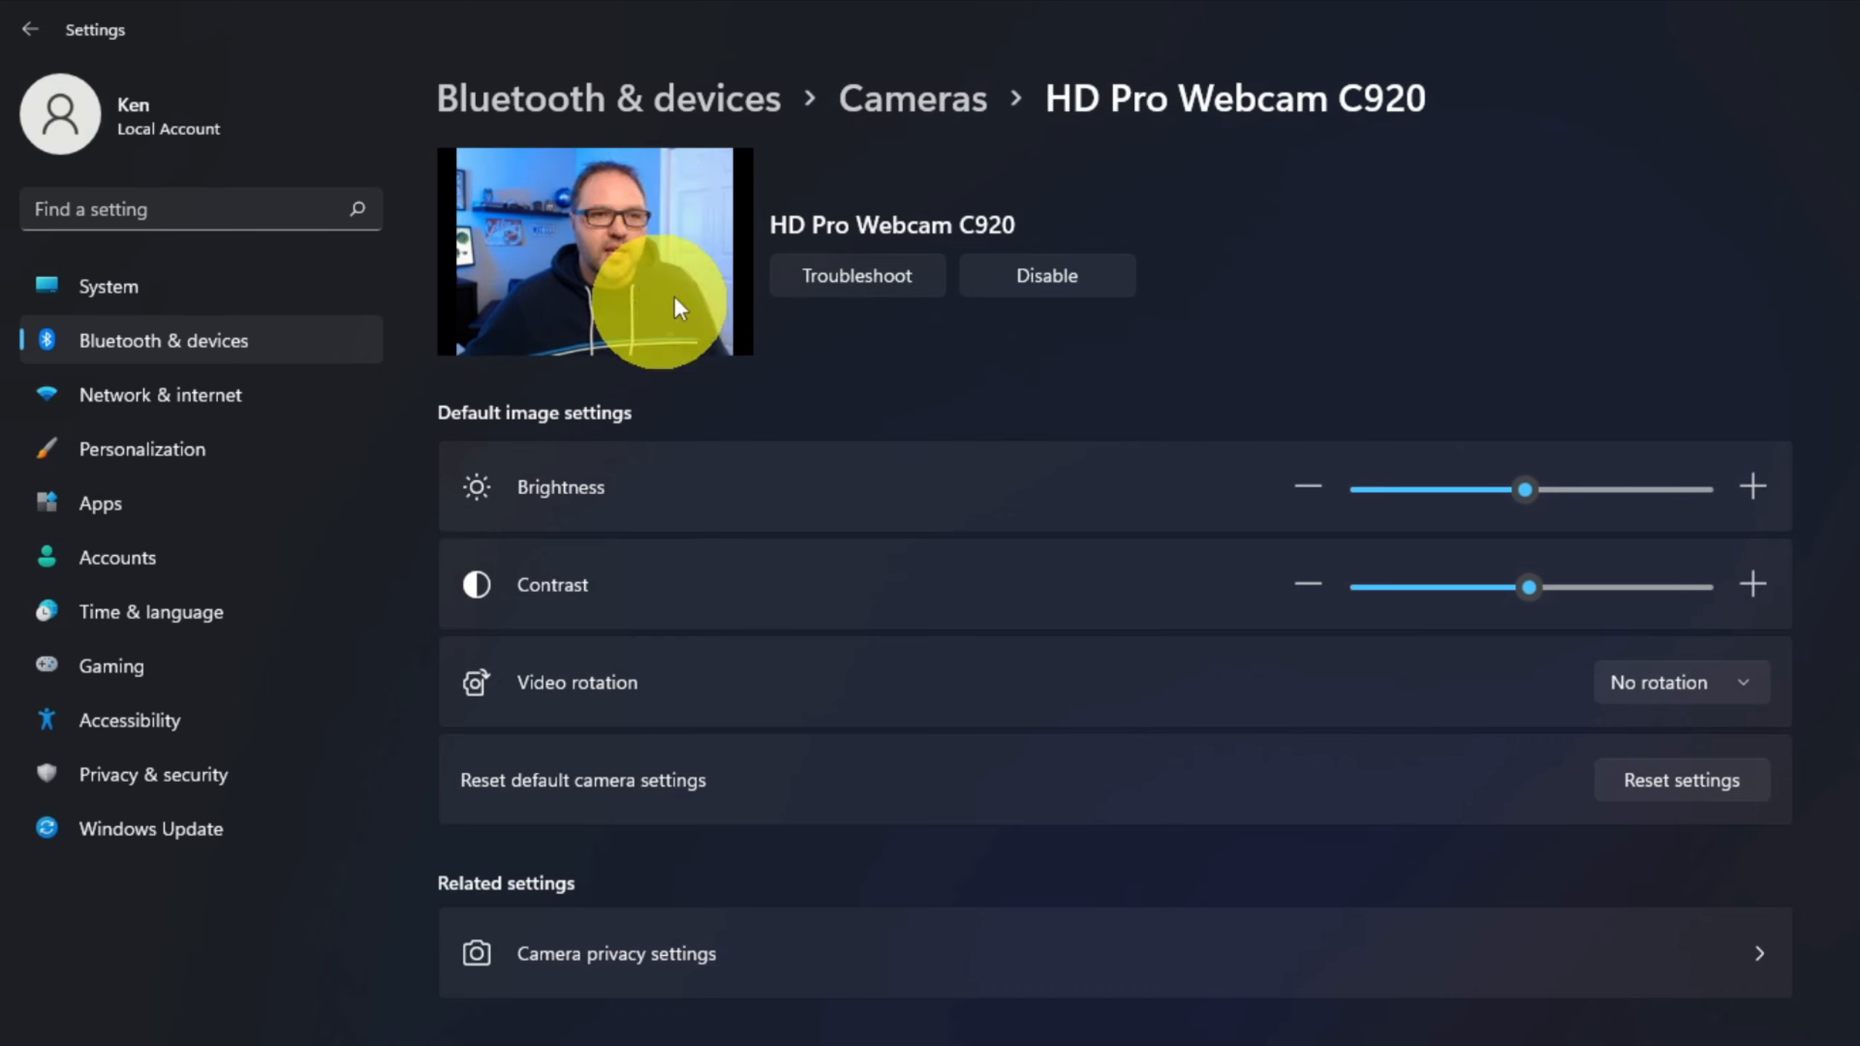
mouse_move(856, 399)
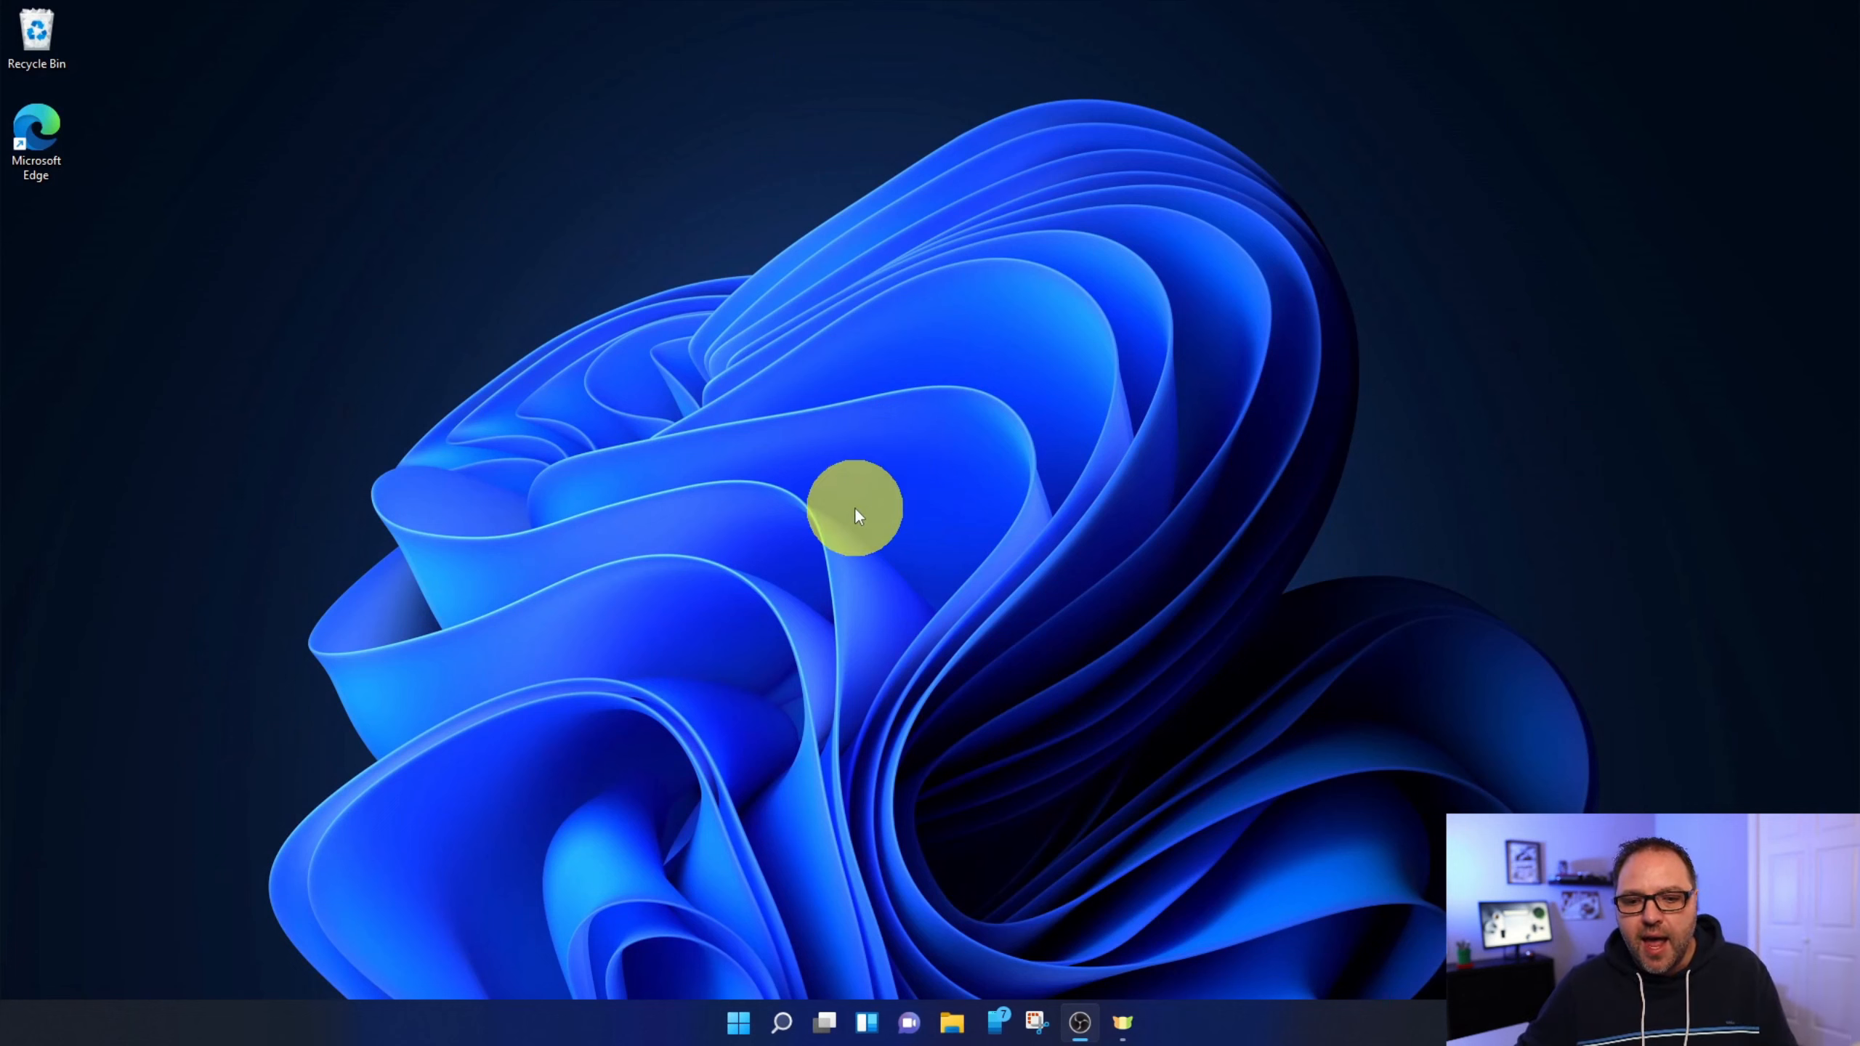
mouse_move(772, 872)
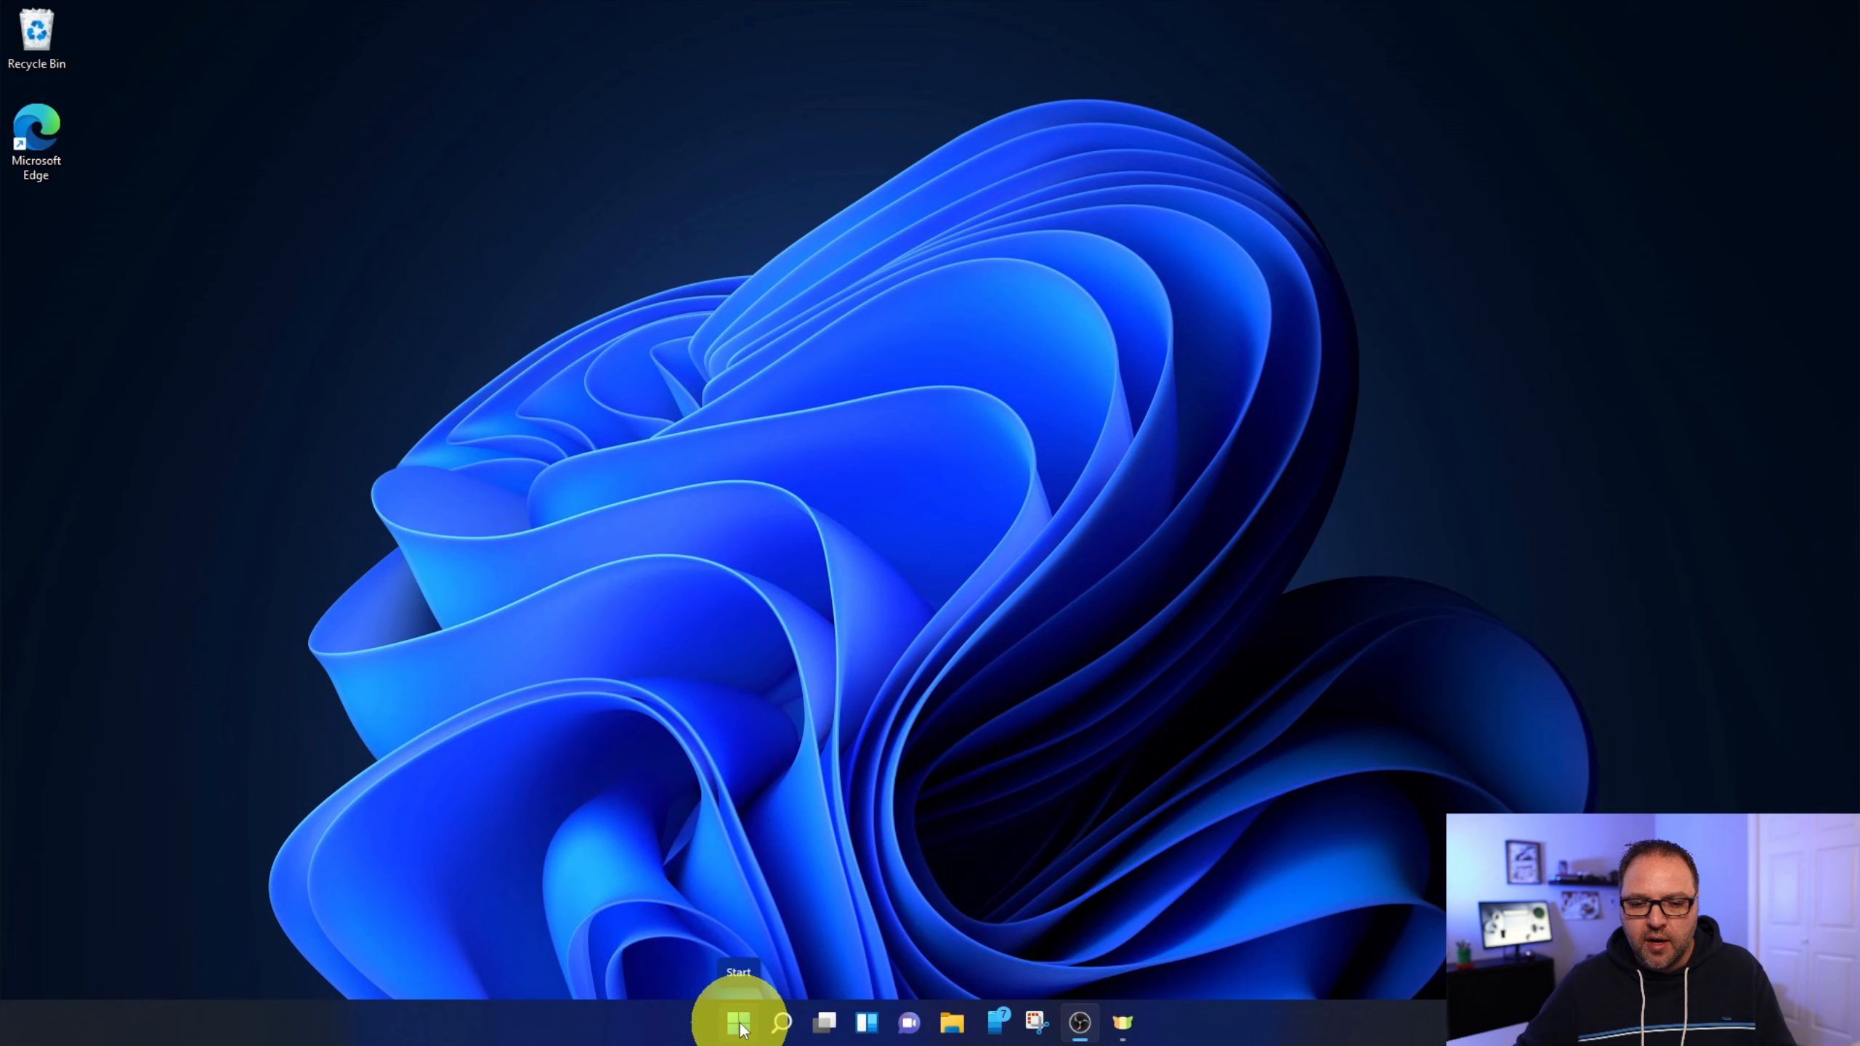
- Show the Start menu's All apps list scrolled to the C section where Camera appears
left_click(738, 1023)
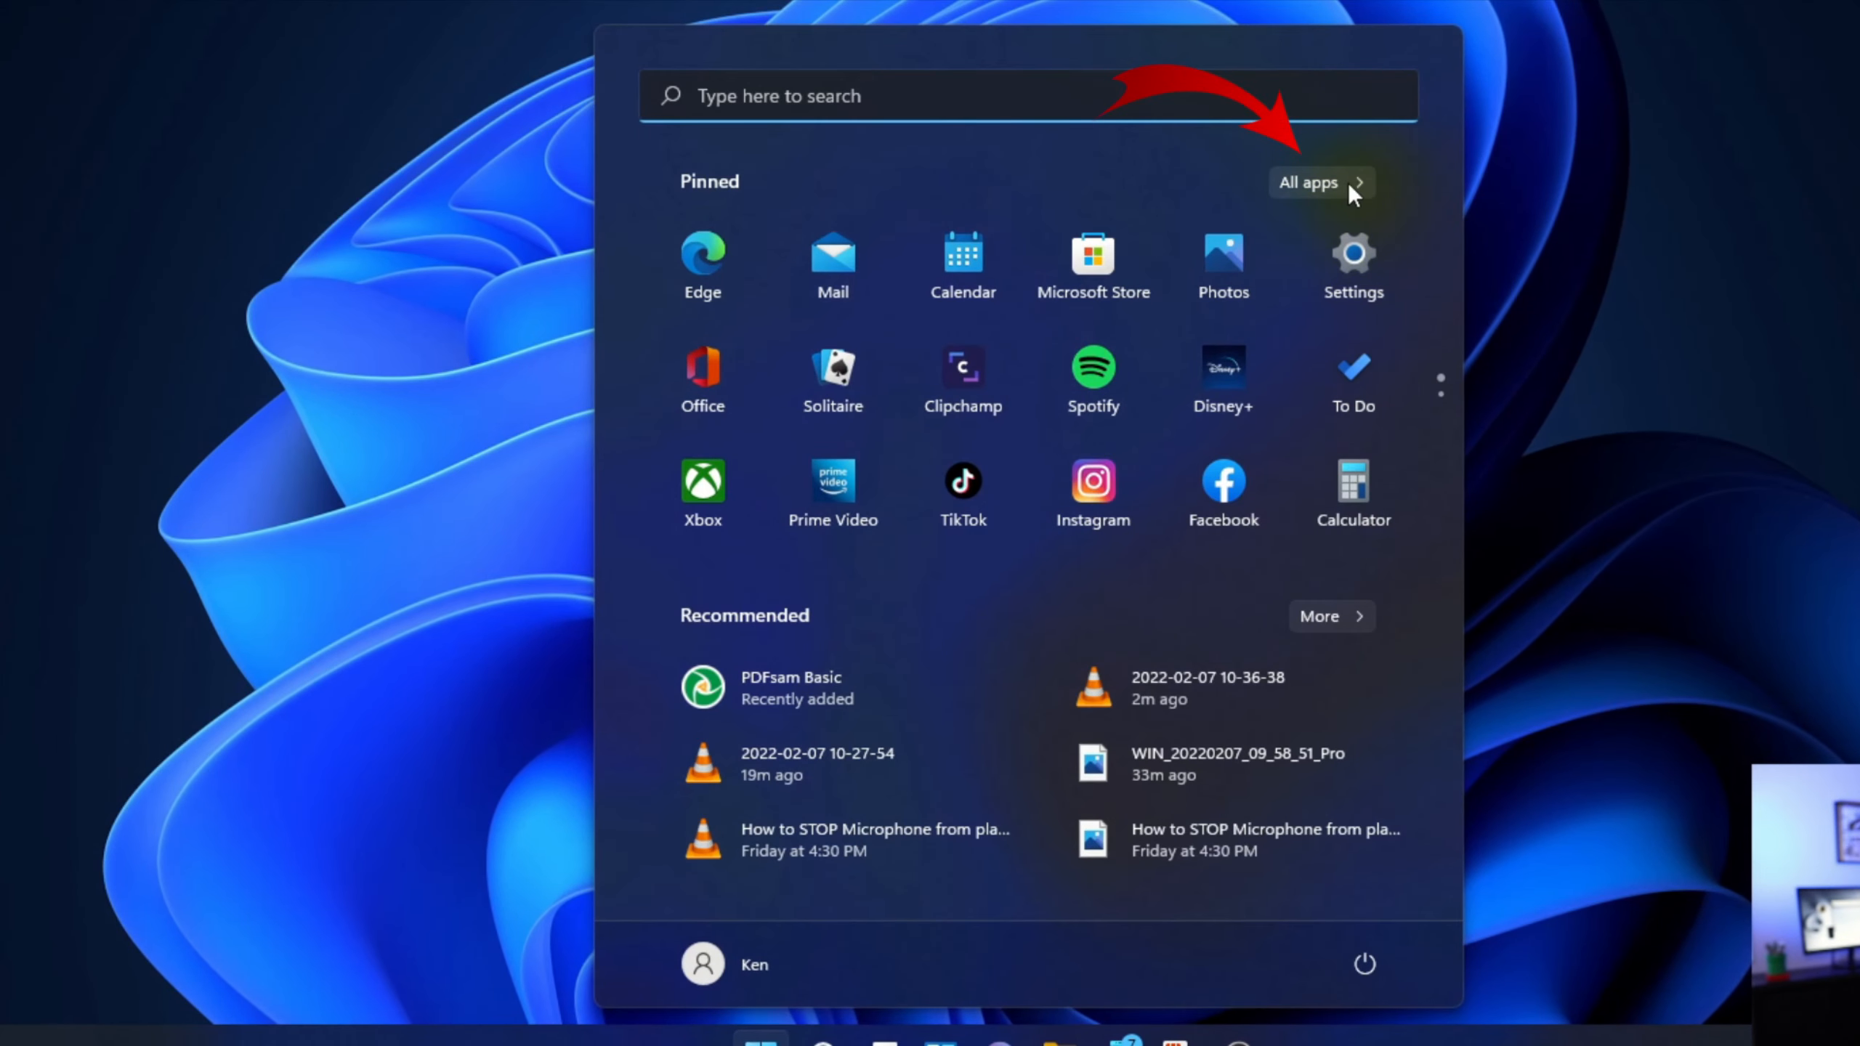
left_click(1319, 182)
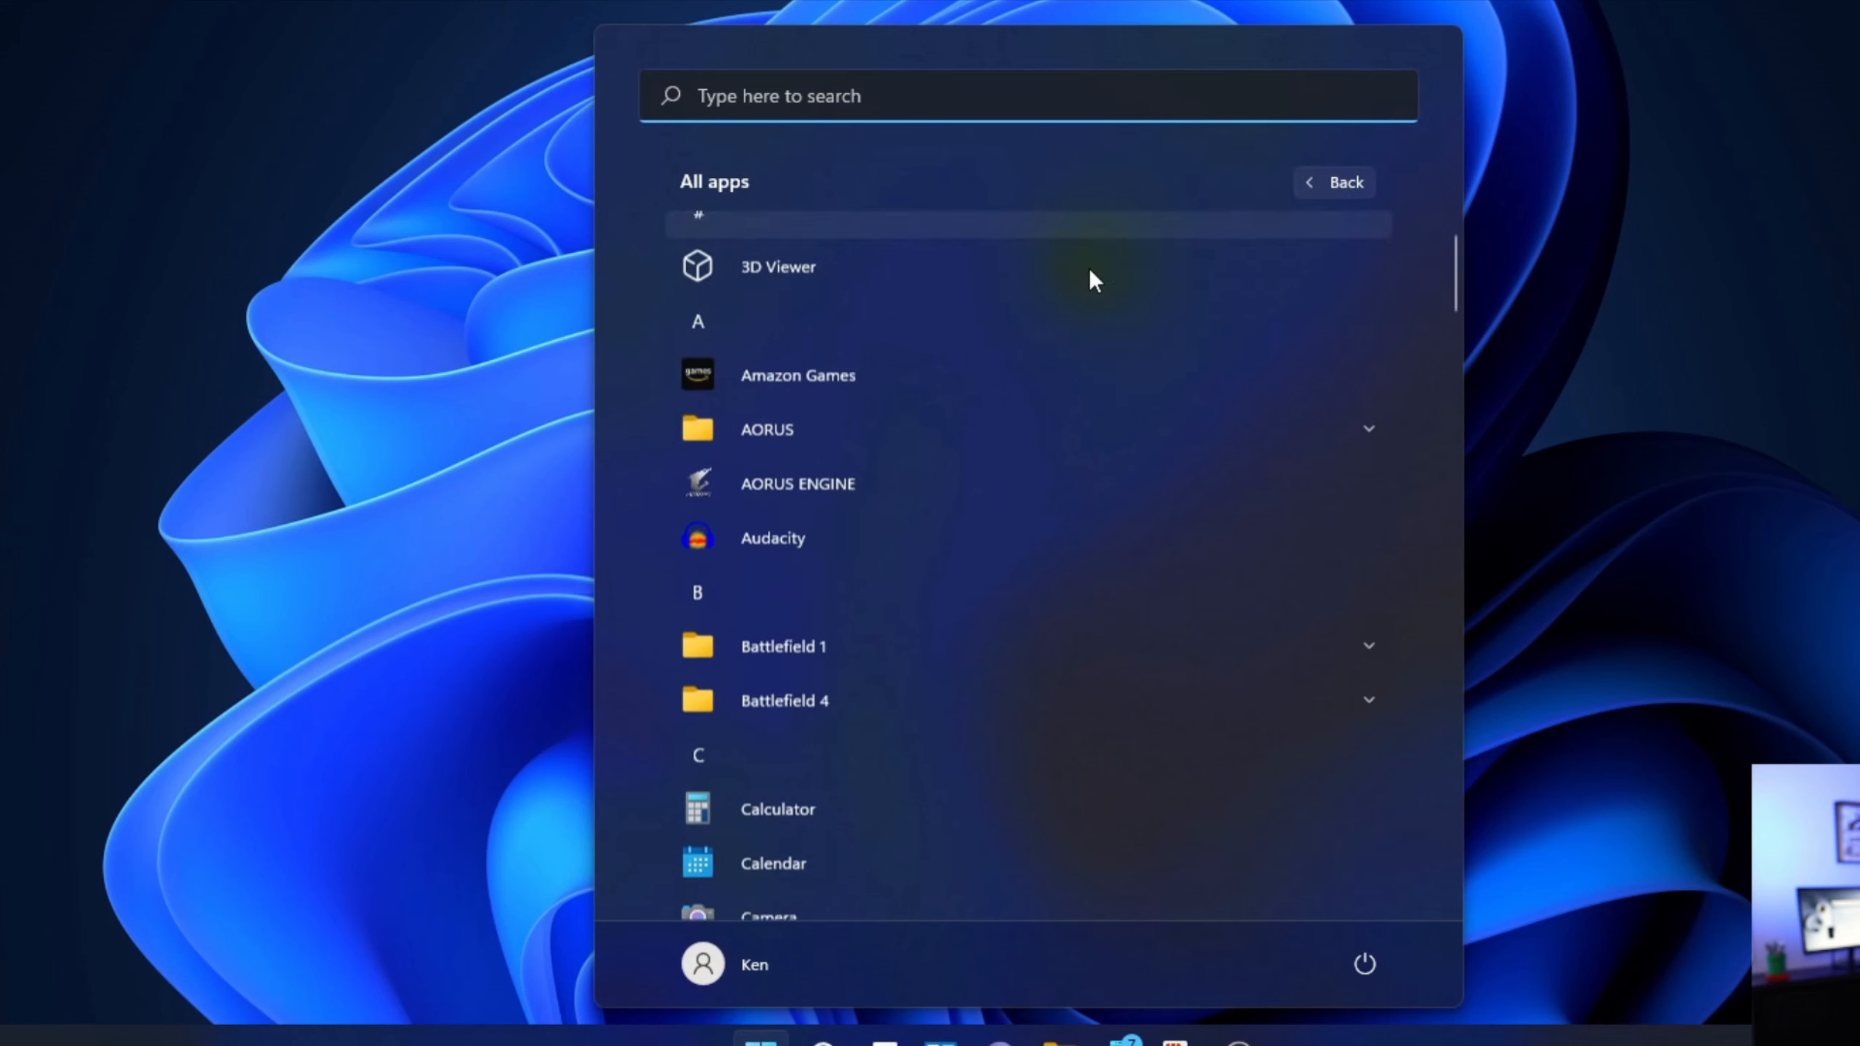
scroll("down", 3)
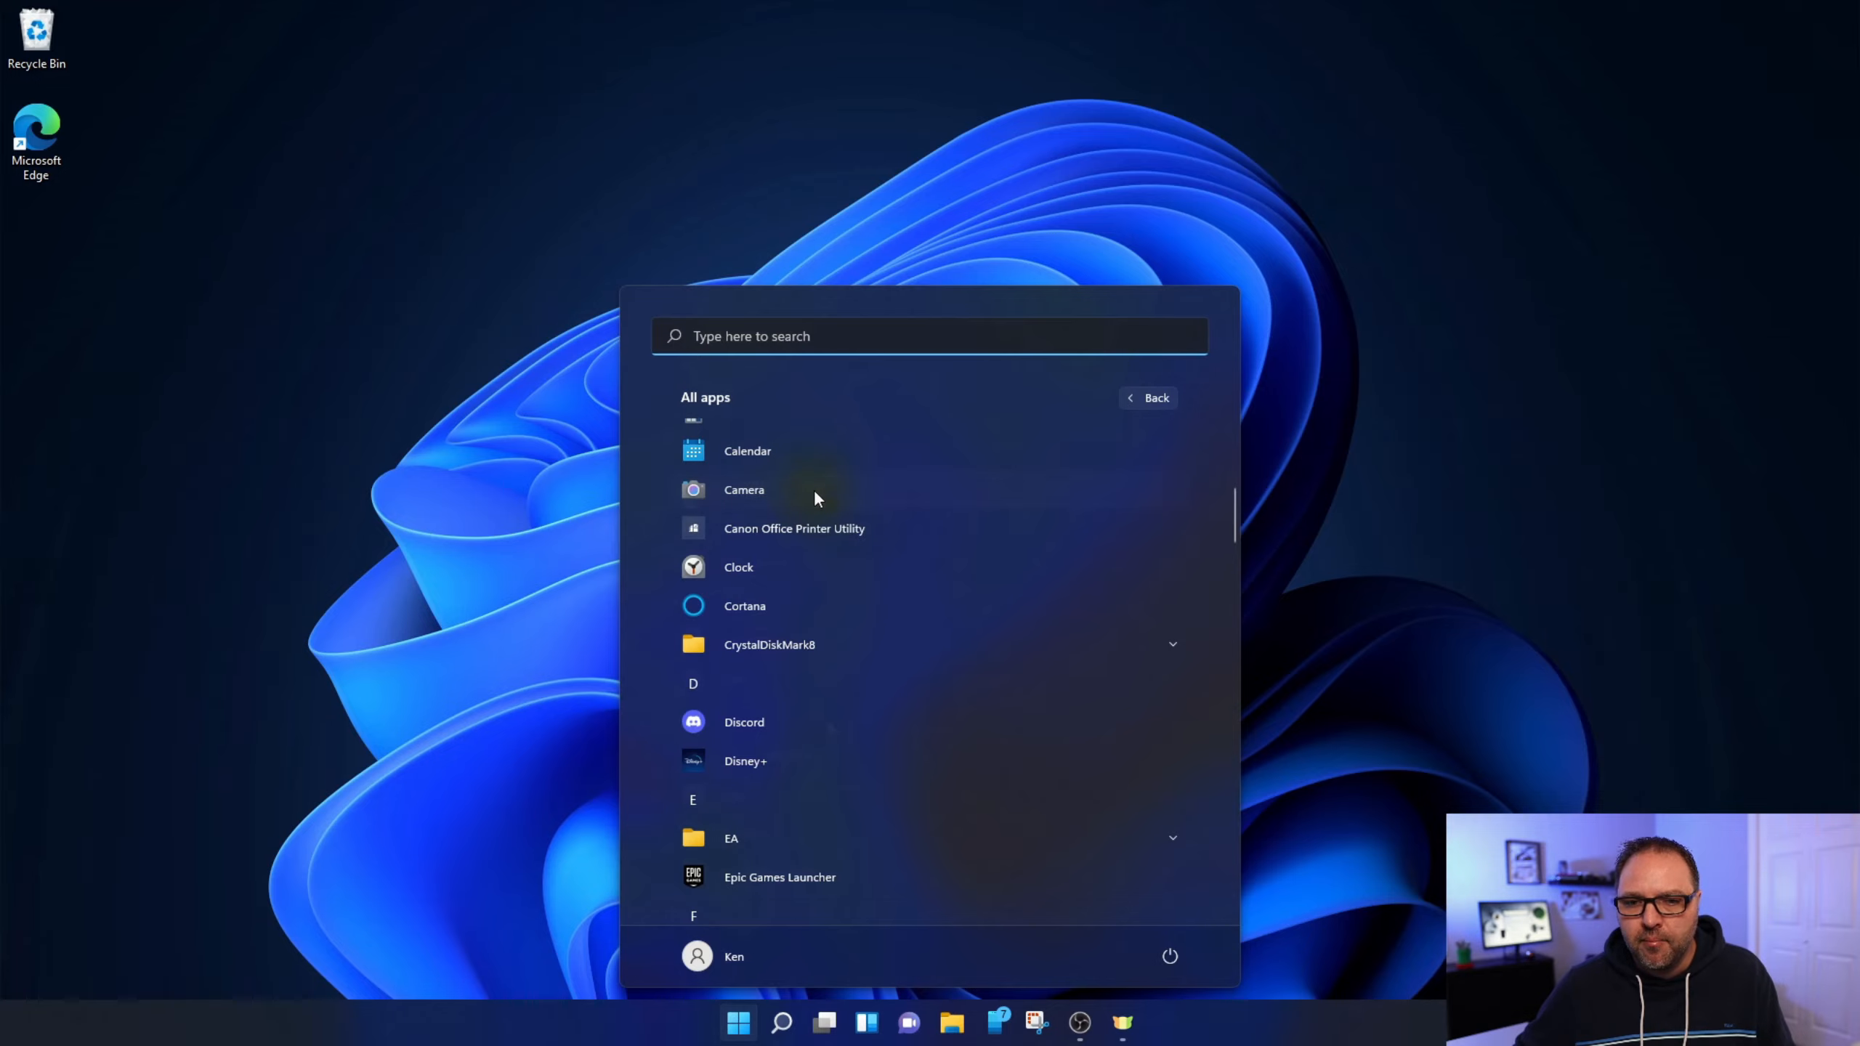
- Launch the Camera app from All apps to get the live webcam preview
left_click(744, 489)
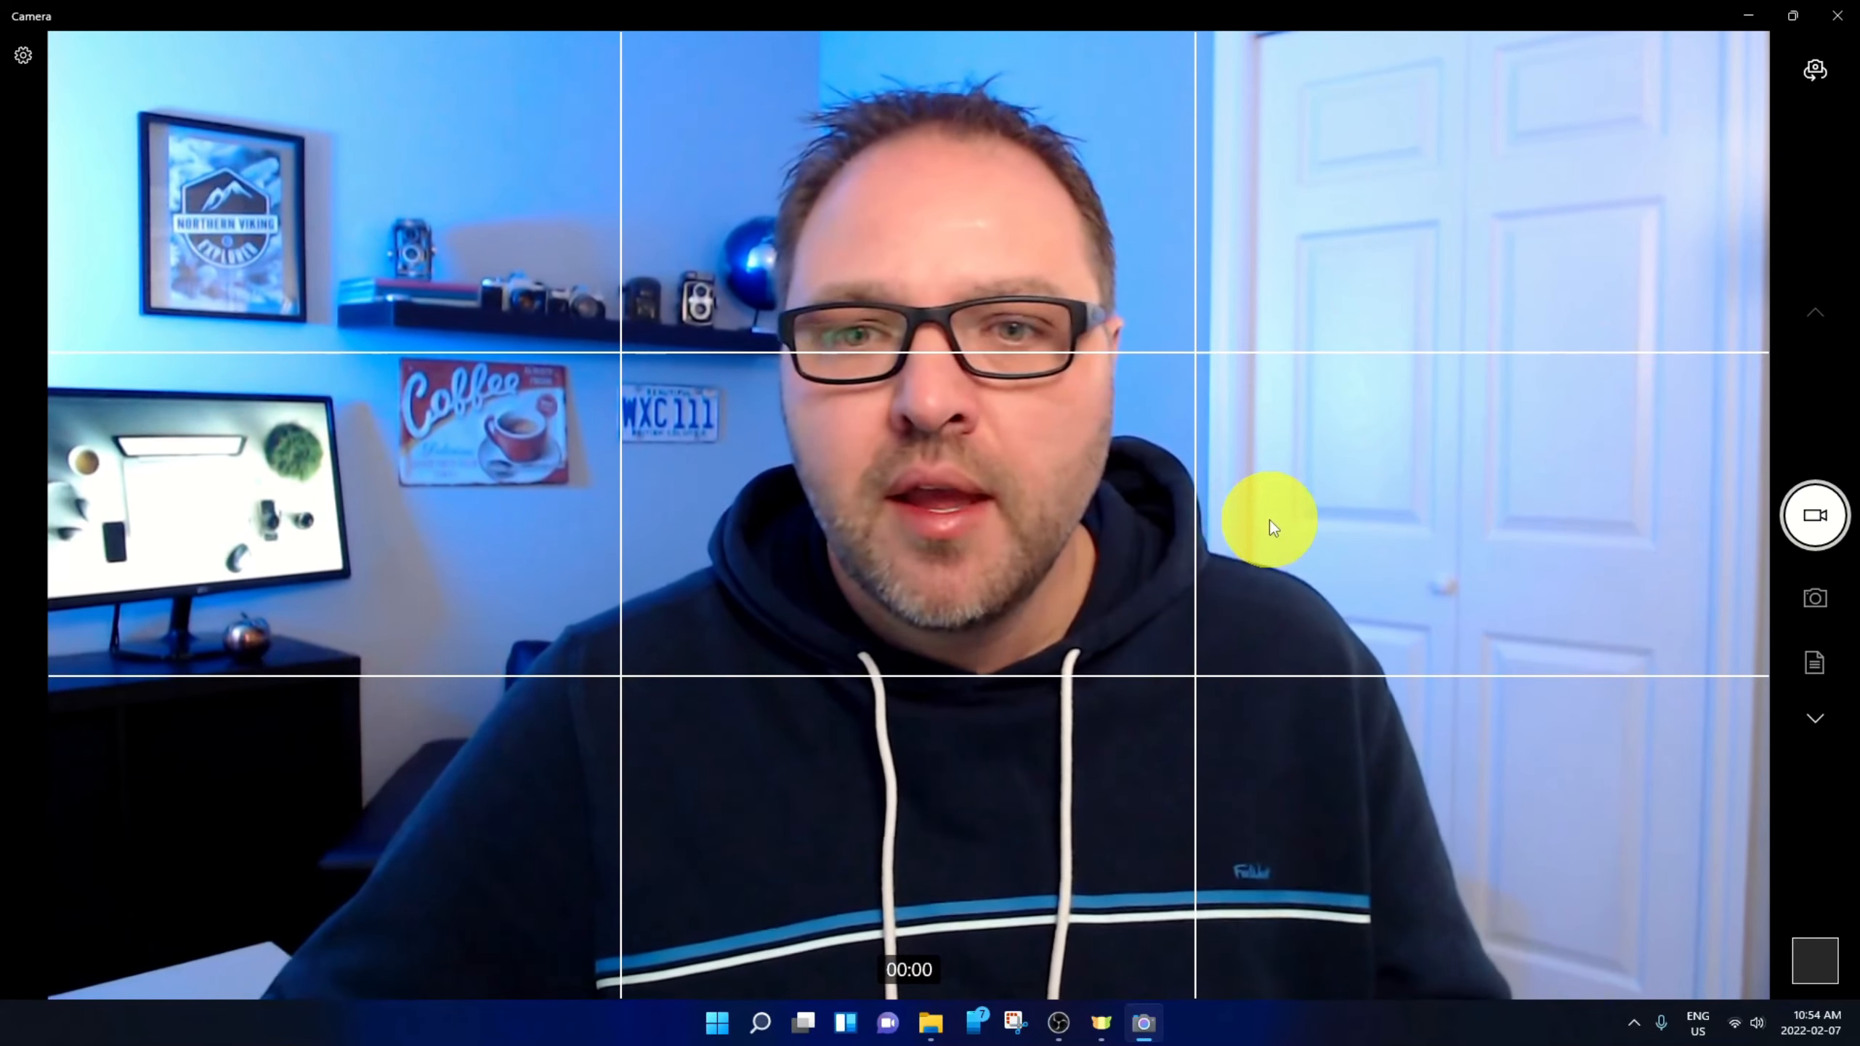
mouse_move(1776, 122)
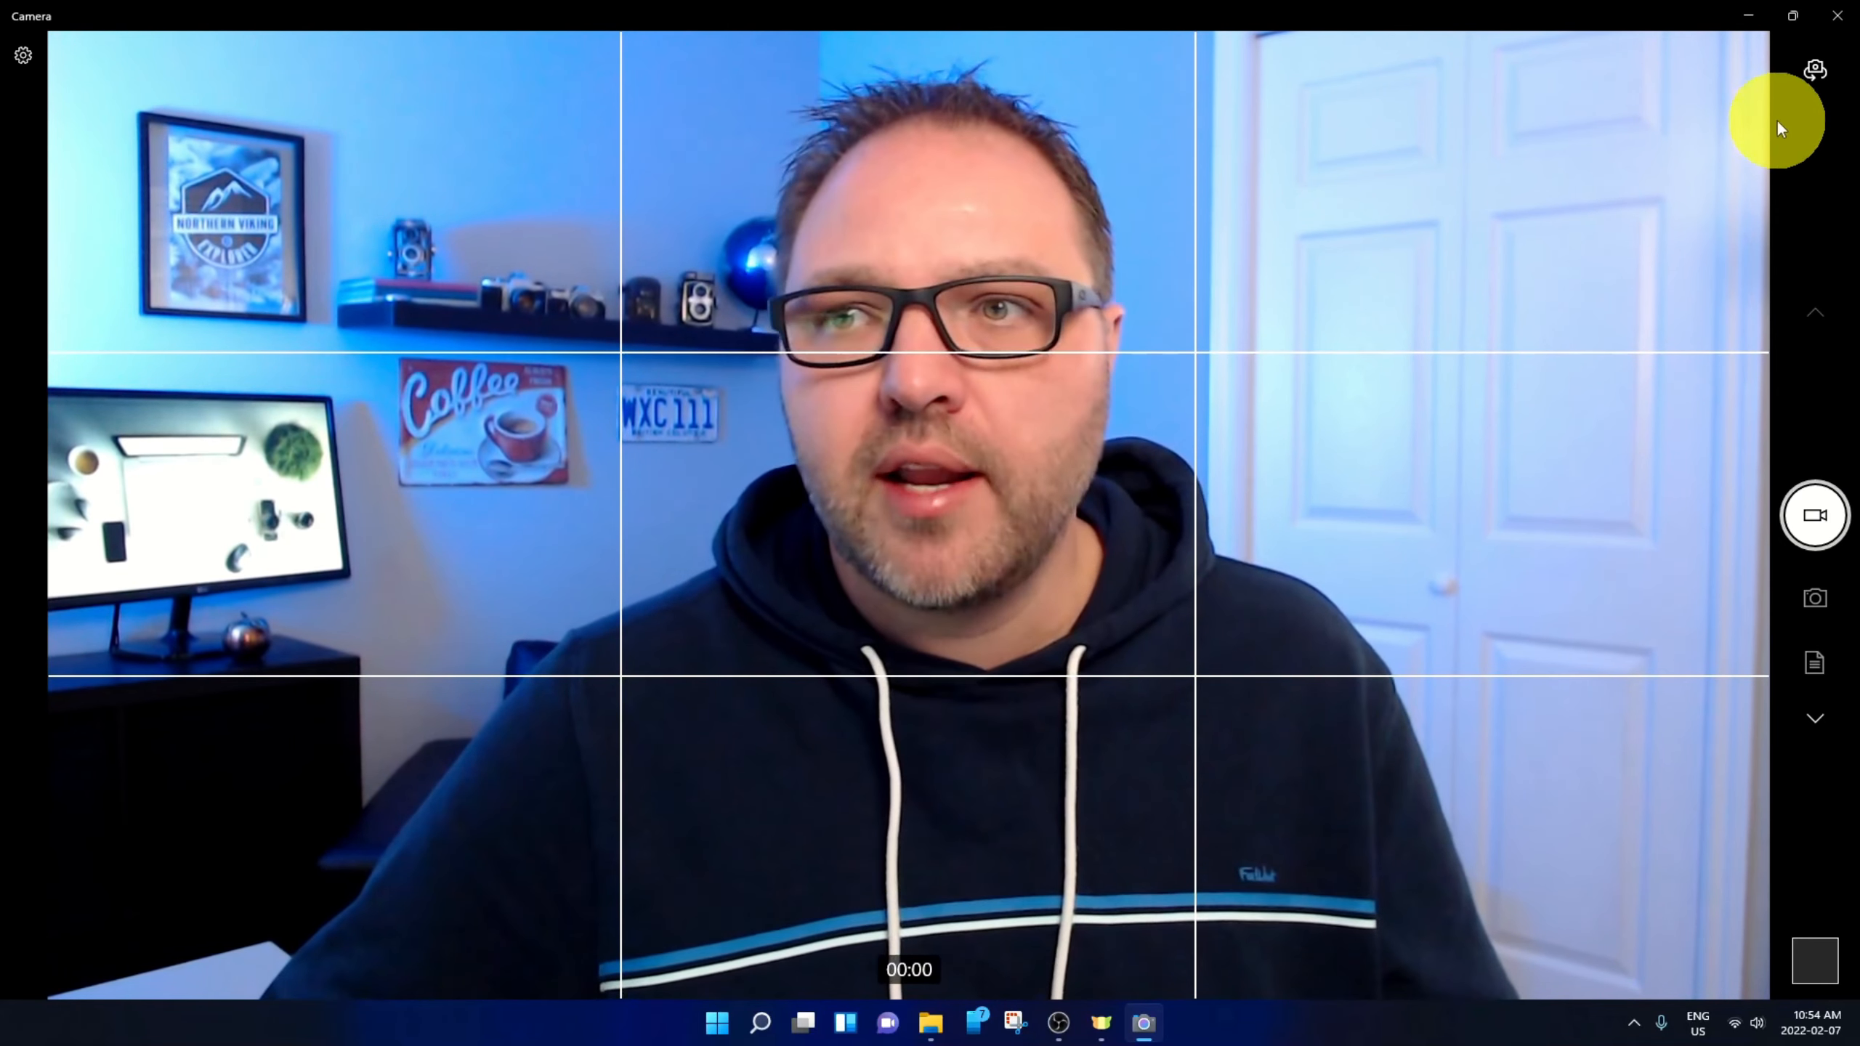
mouse_move(1813, 71)
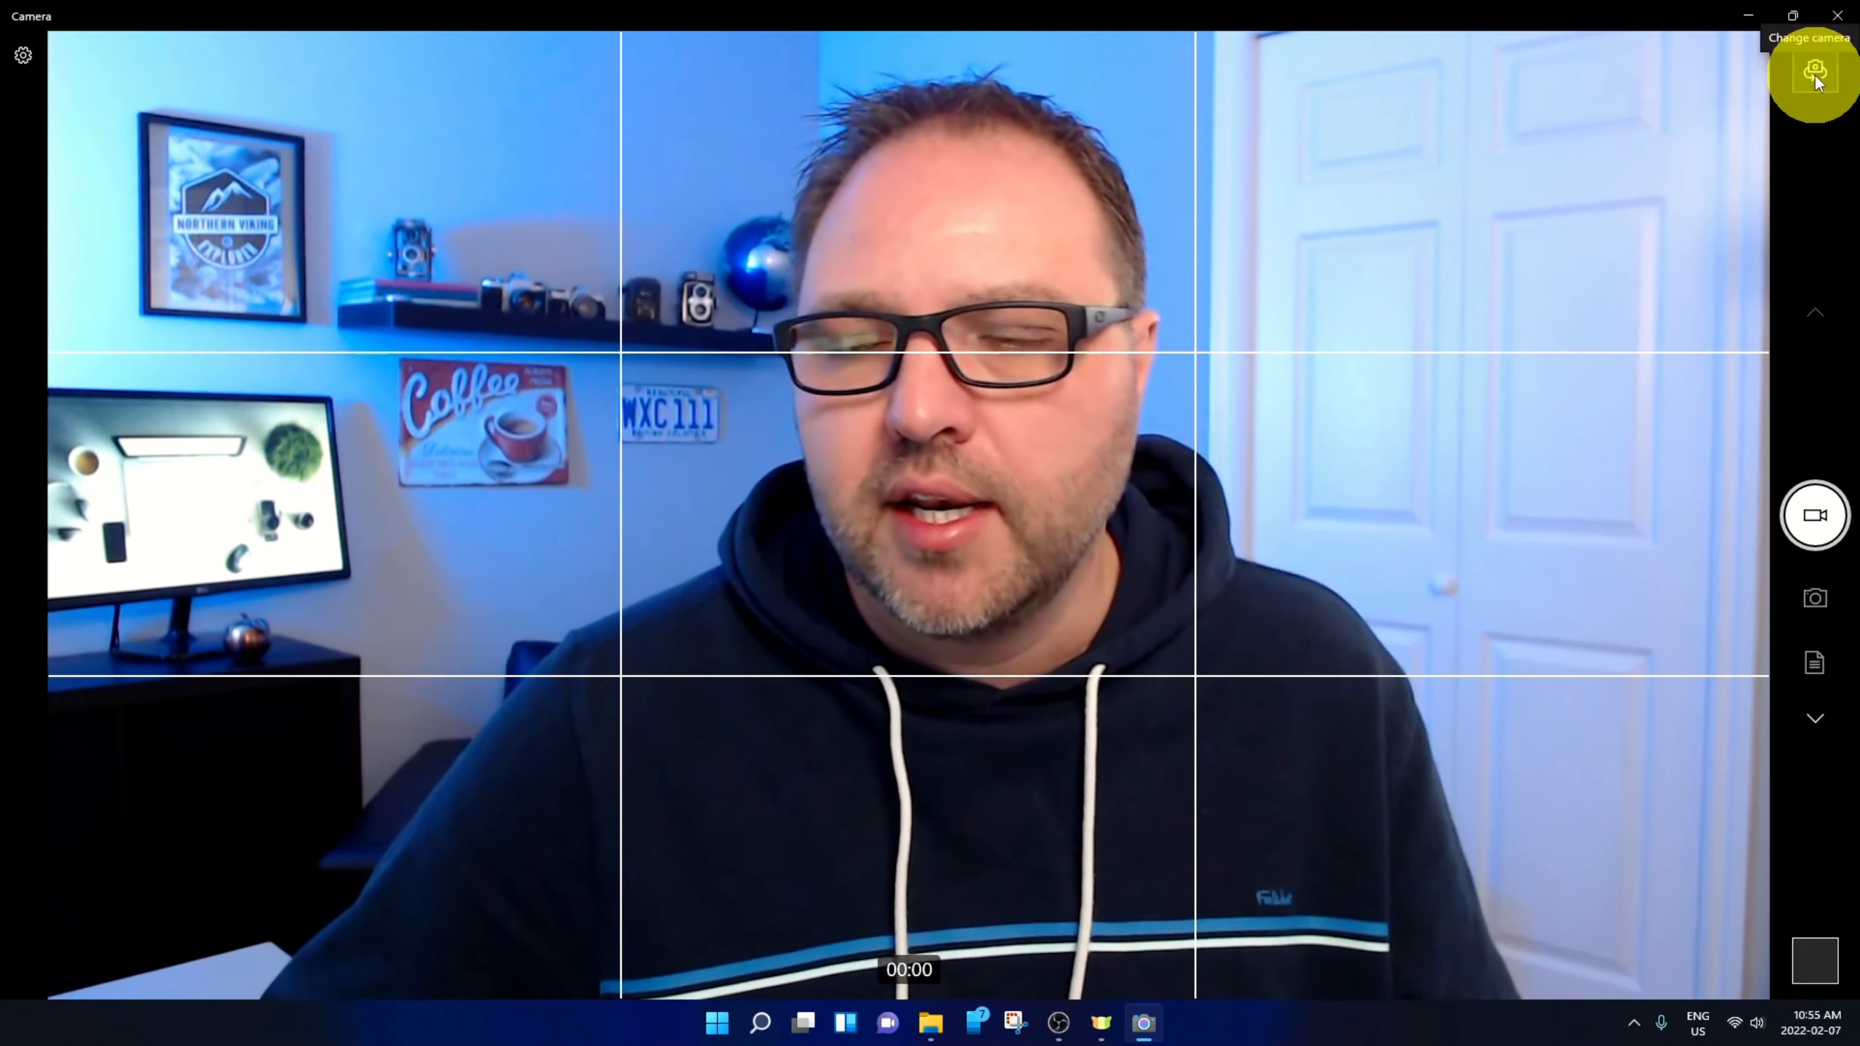
mouse_move(1709, 151)
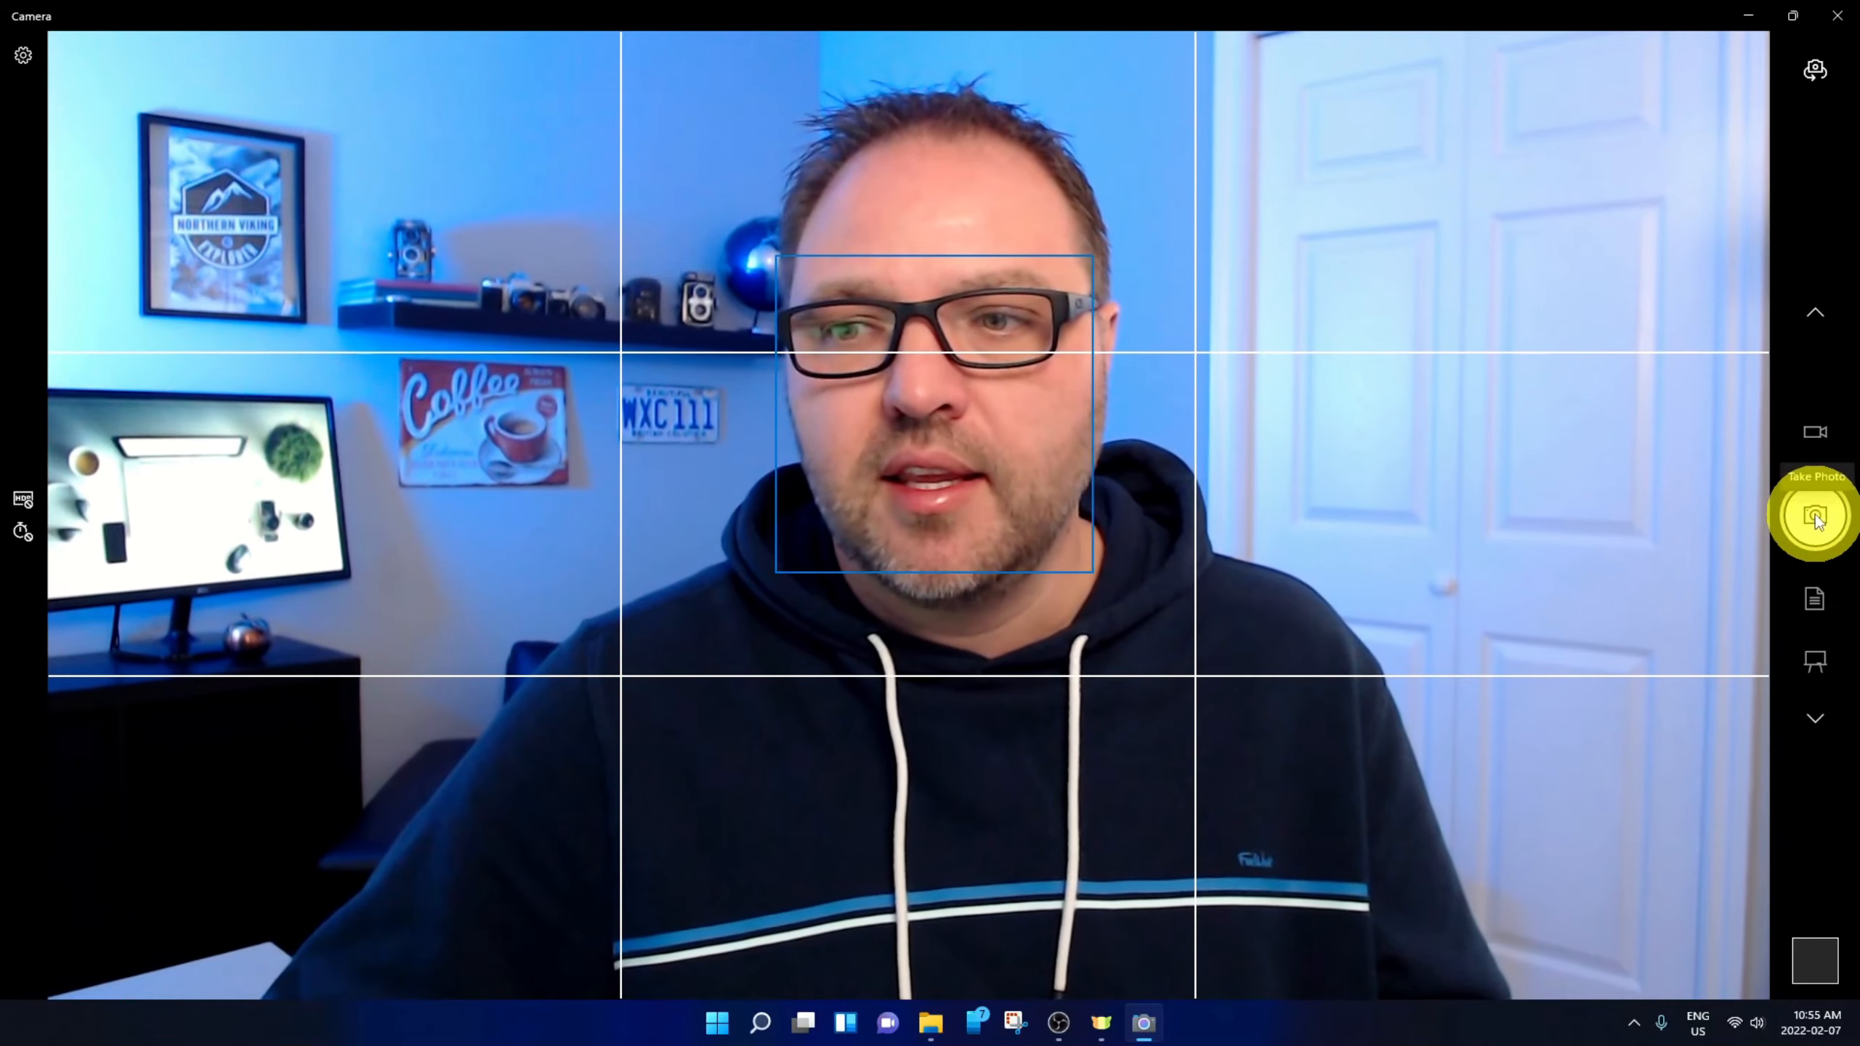
- Capture three still photos of the webcam view with the Take Photo button
left_click(1813, 516)
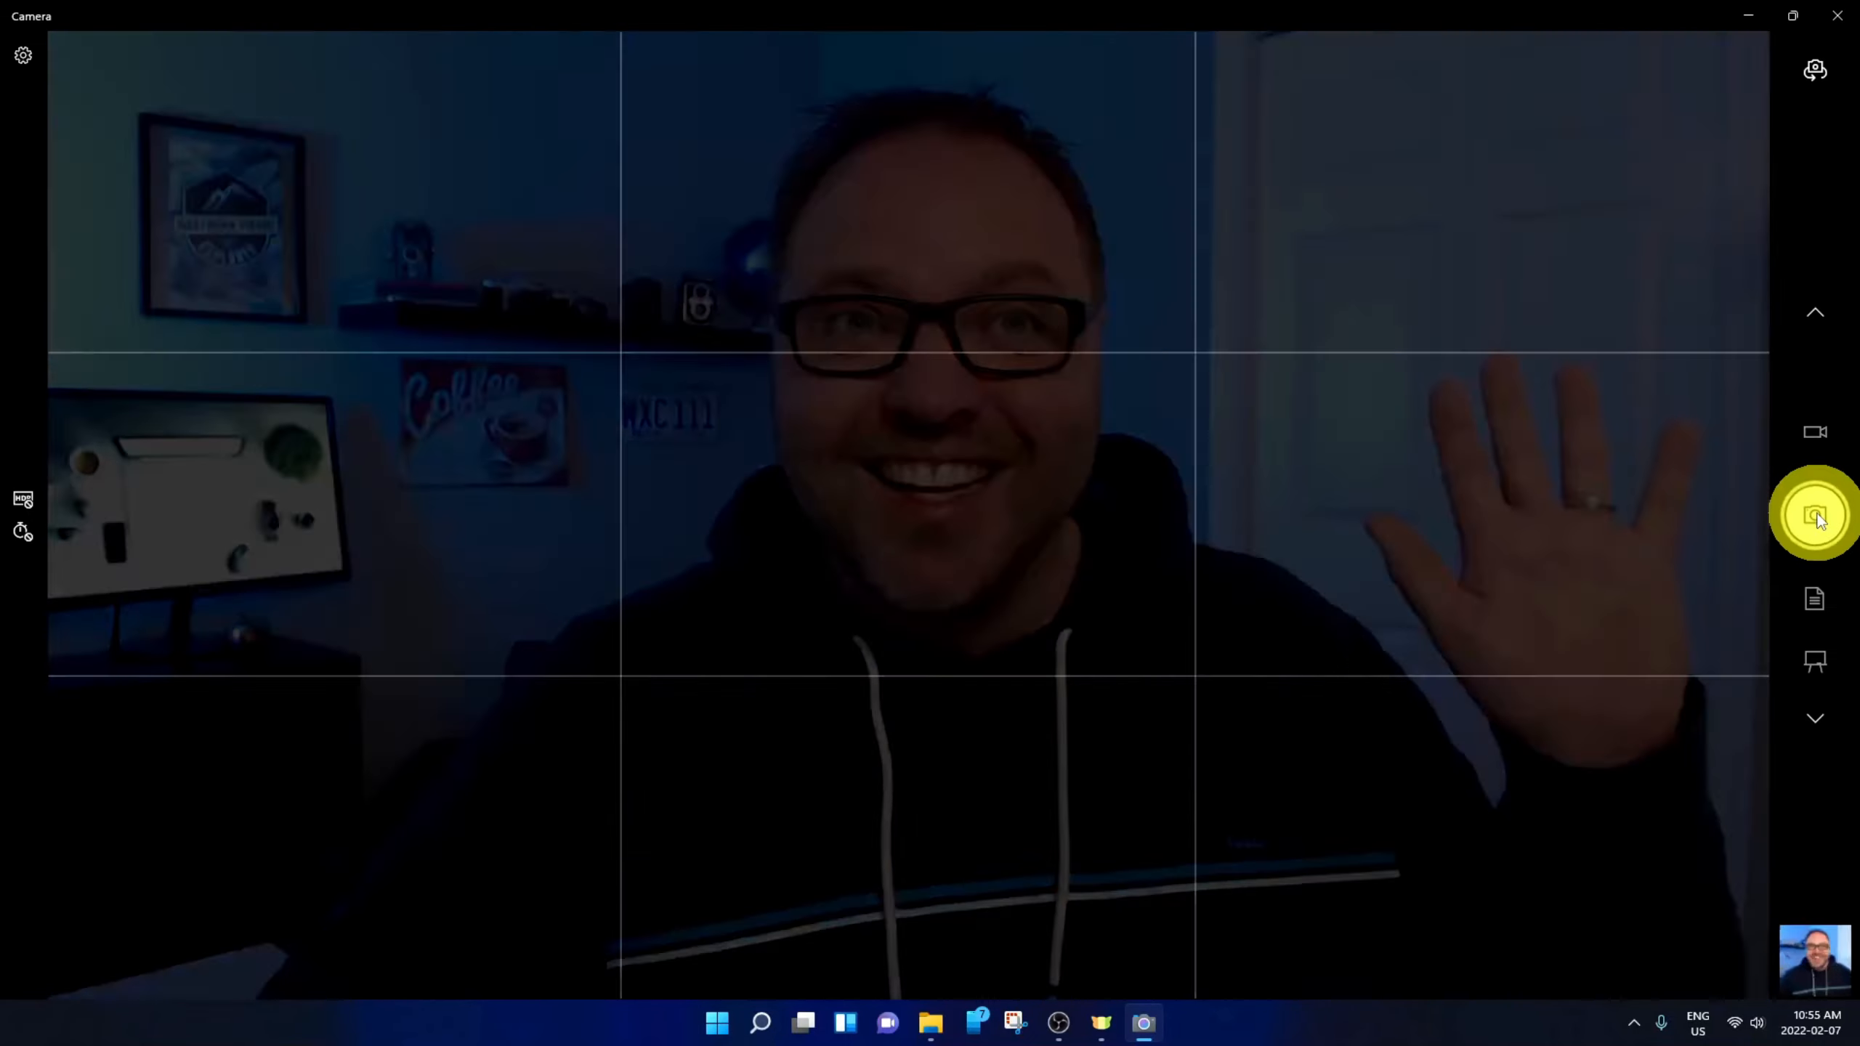
left_click(1813, 515)
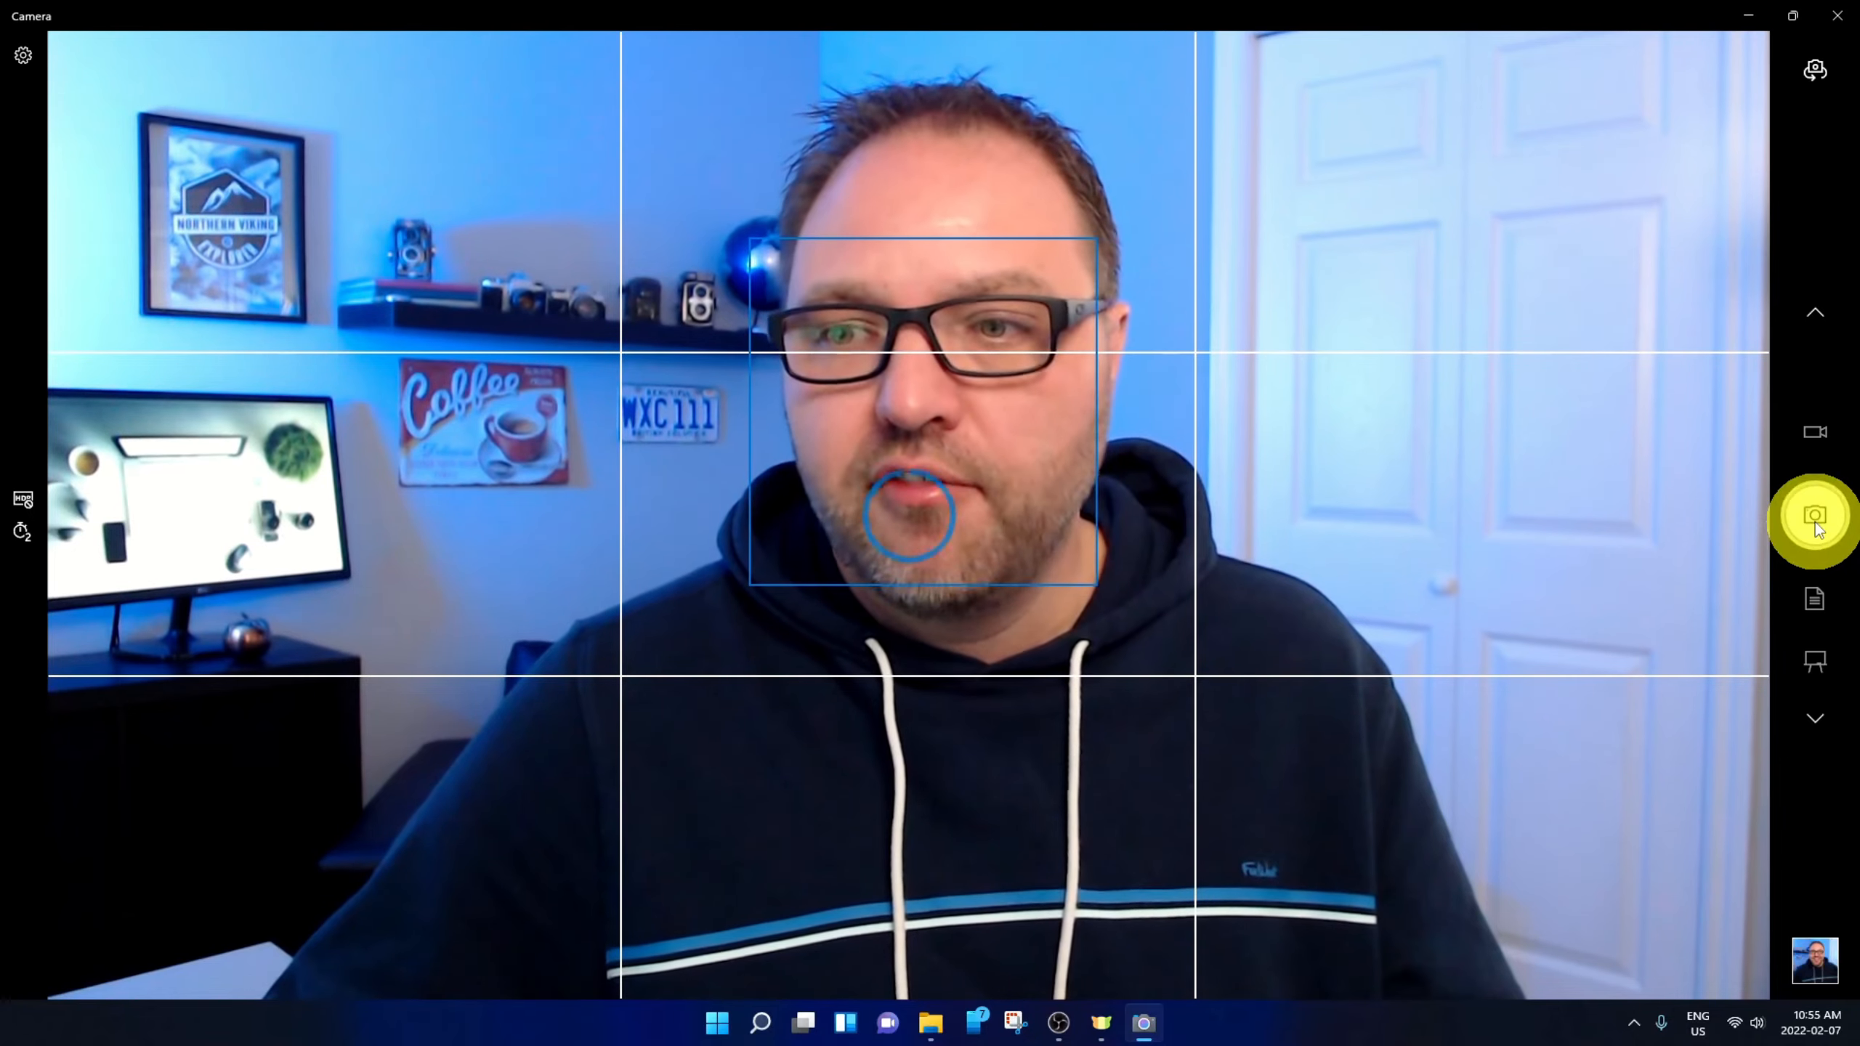
left_click(1814, 514)
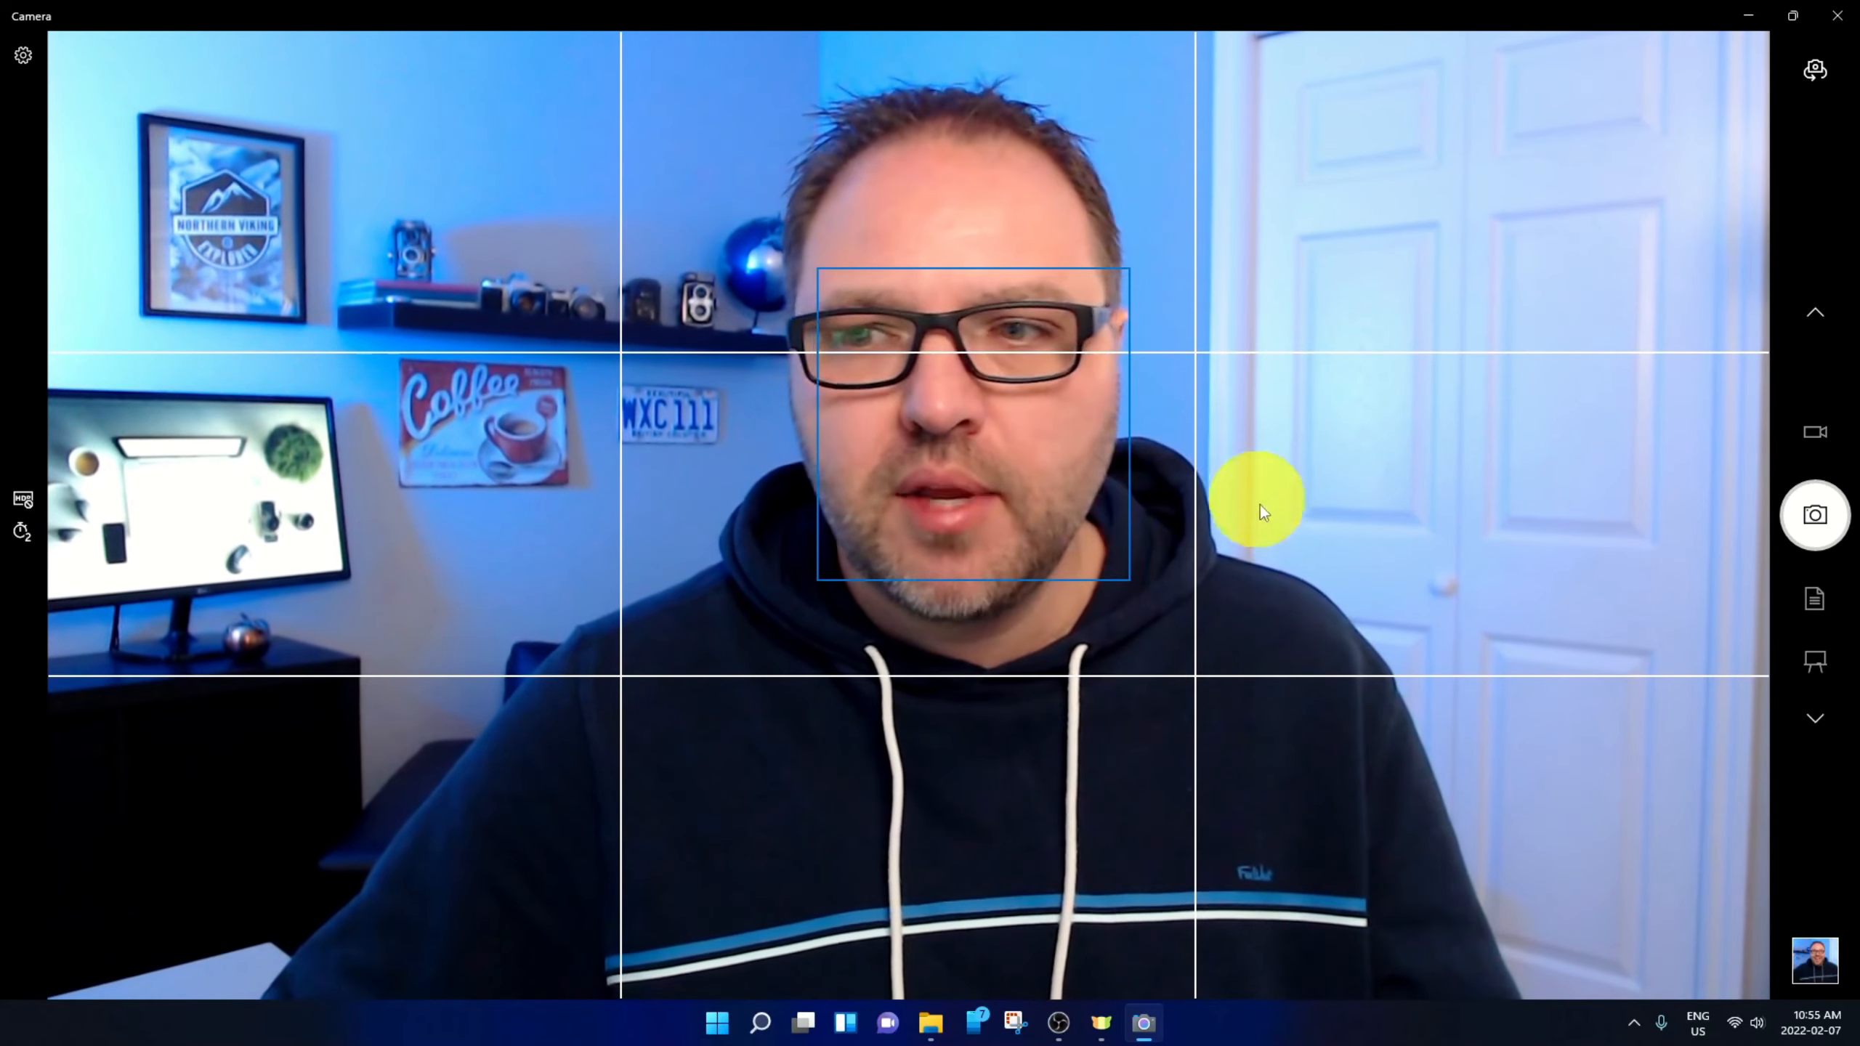
mouse_move(345, 320)
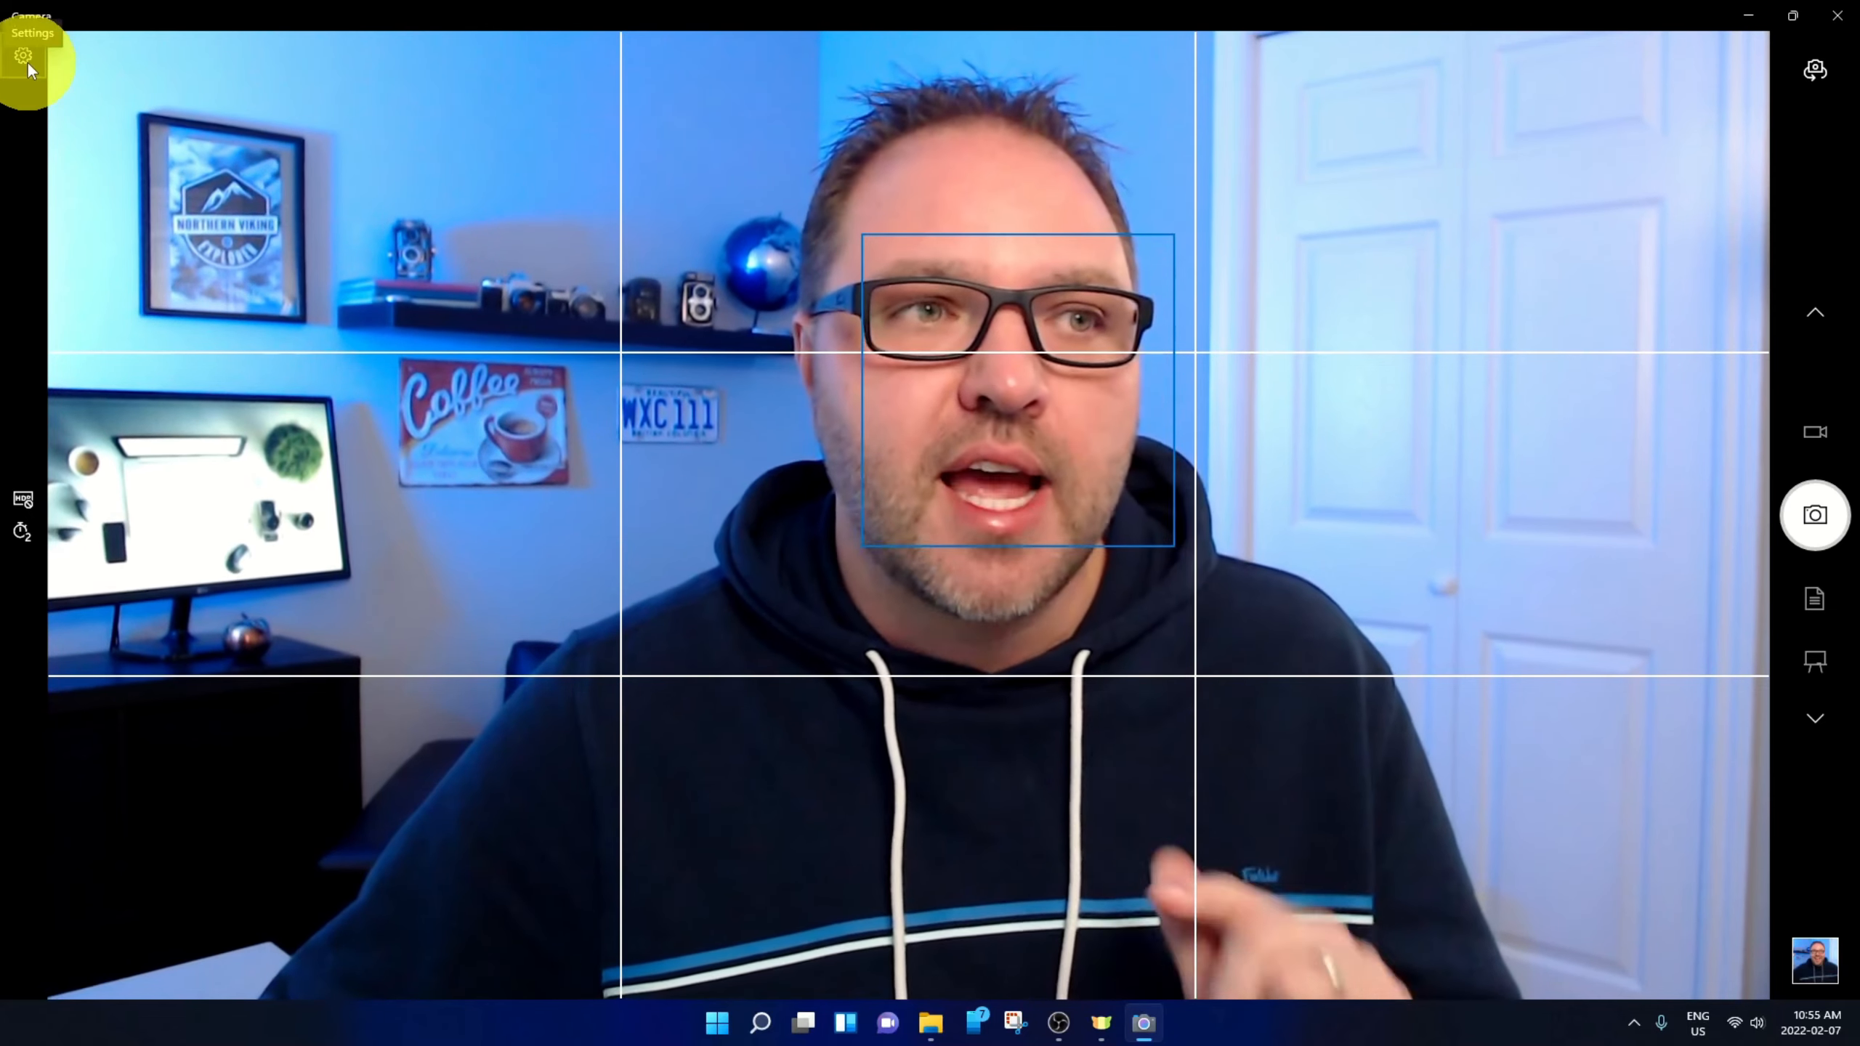
- Enable Pro mode, try the Golden ratio and Crosshairs framing grids, and keep Rule of thirds
left_click(22, 55)
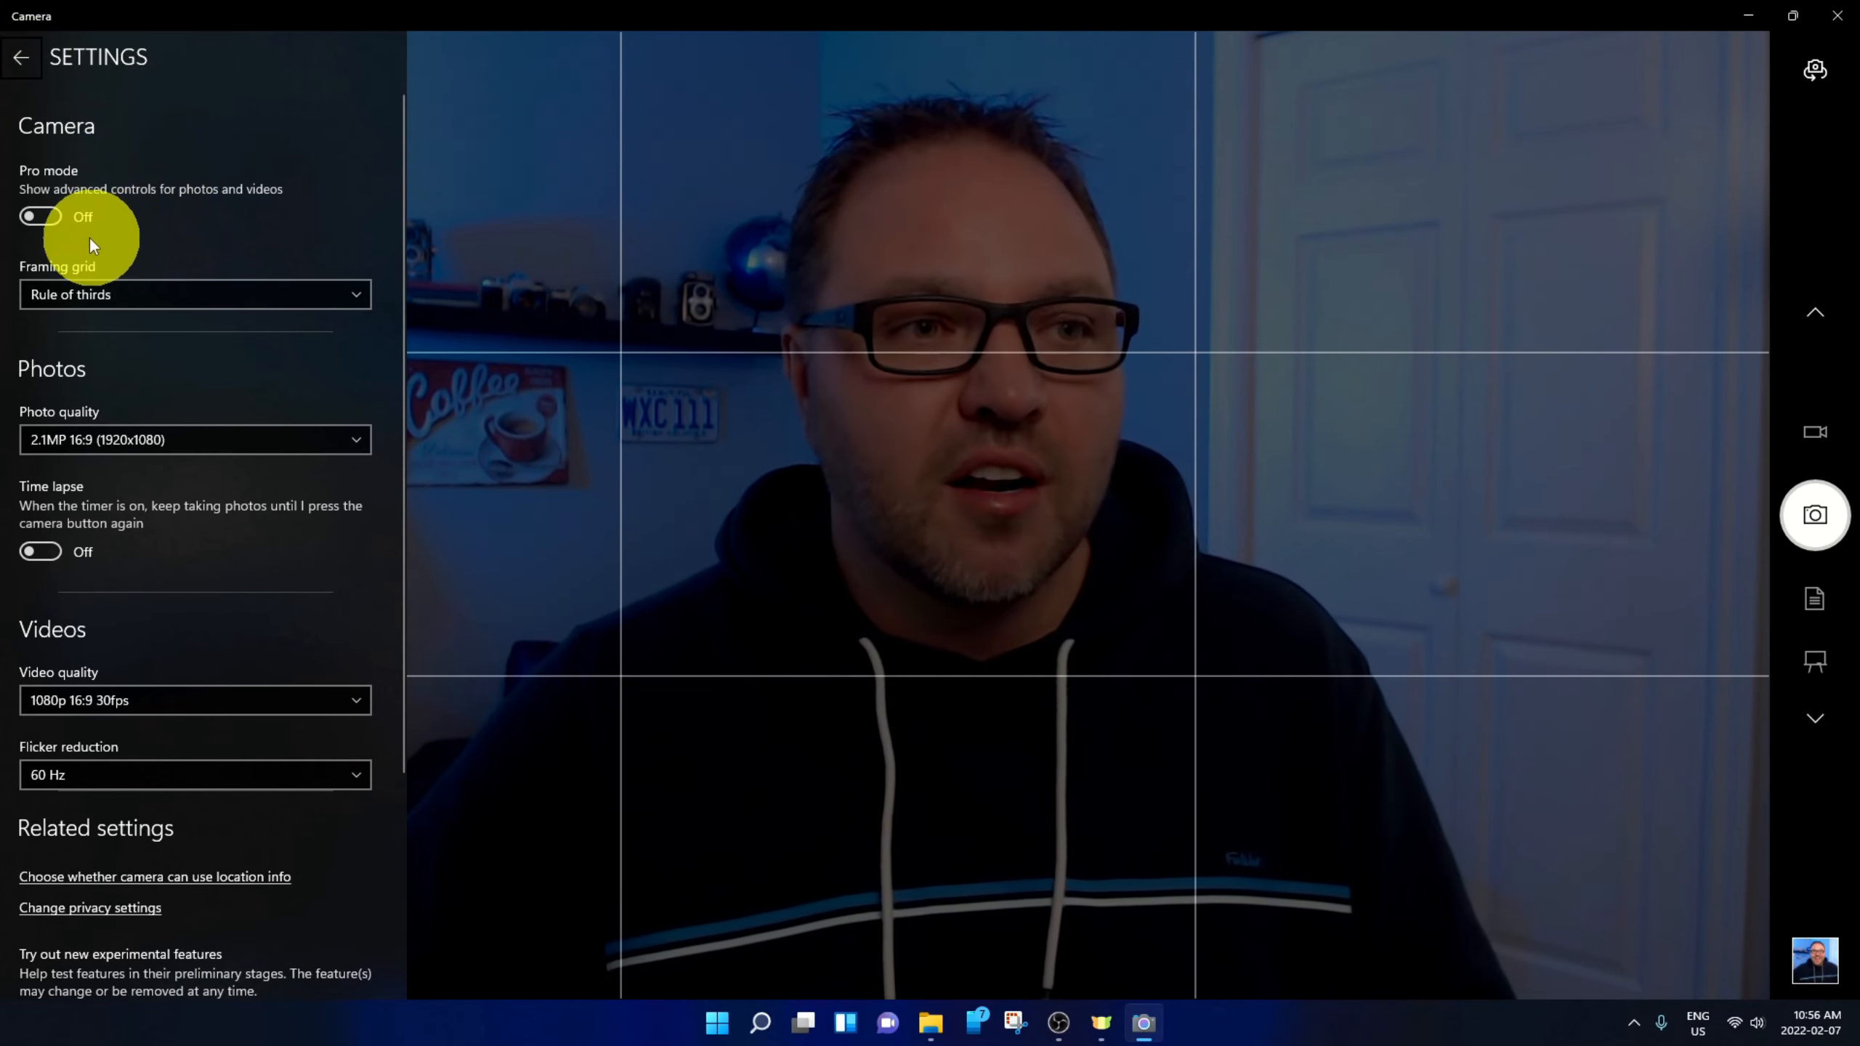
left_click(40, 216)
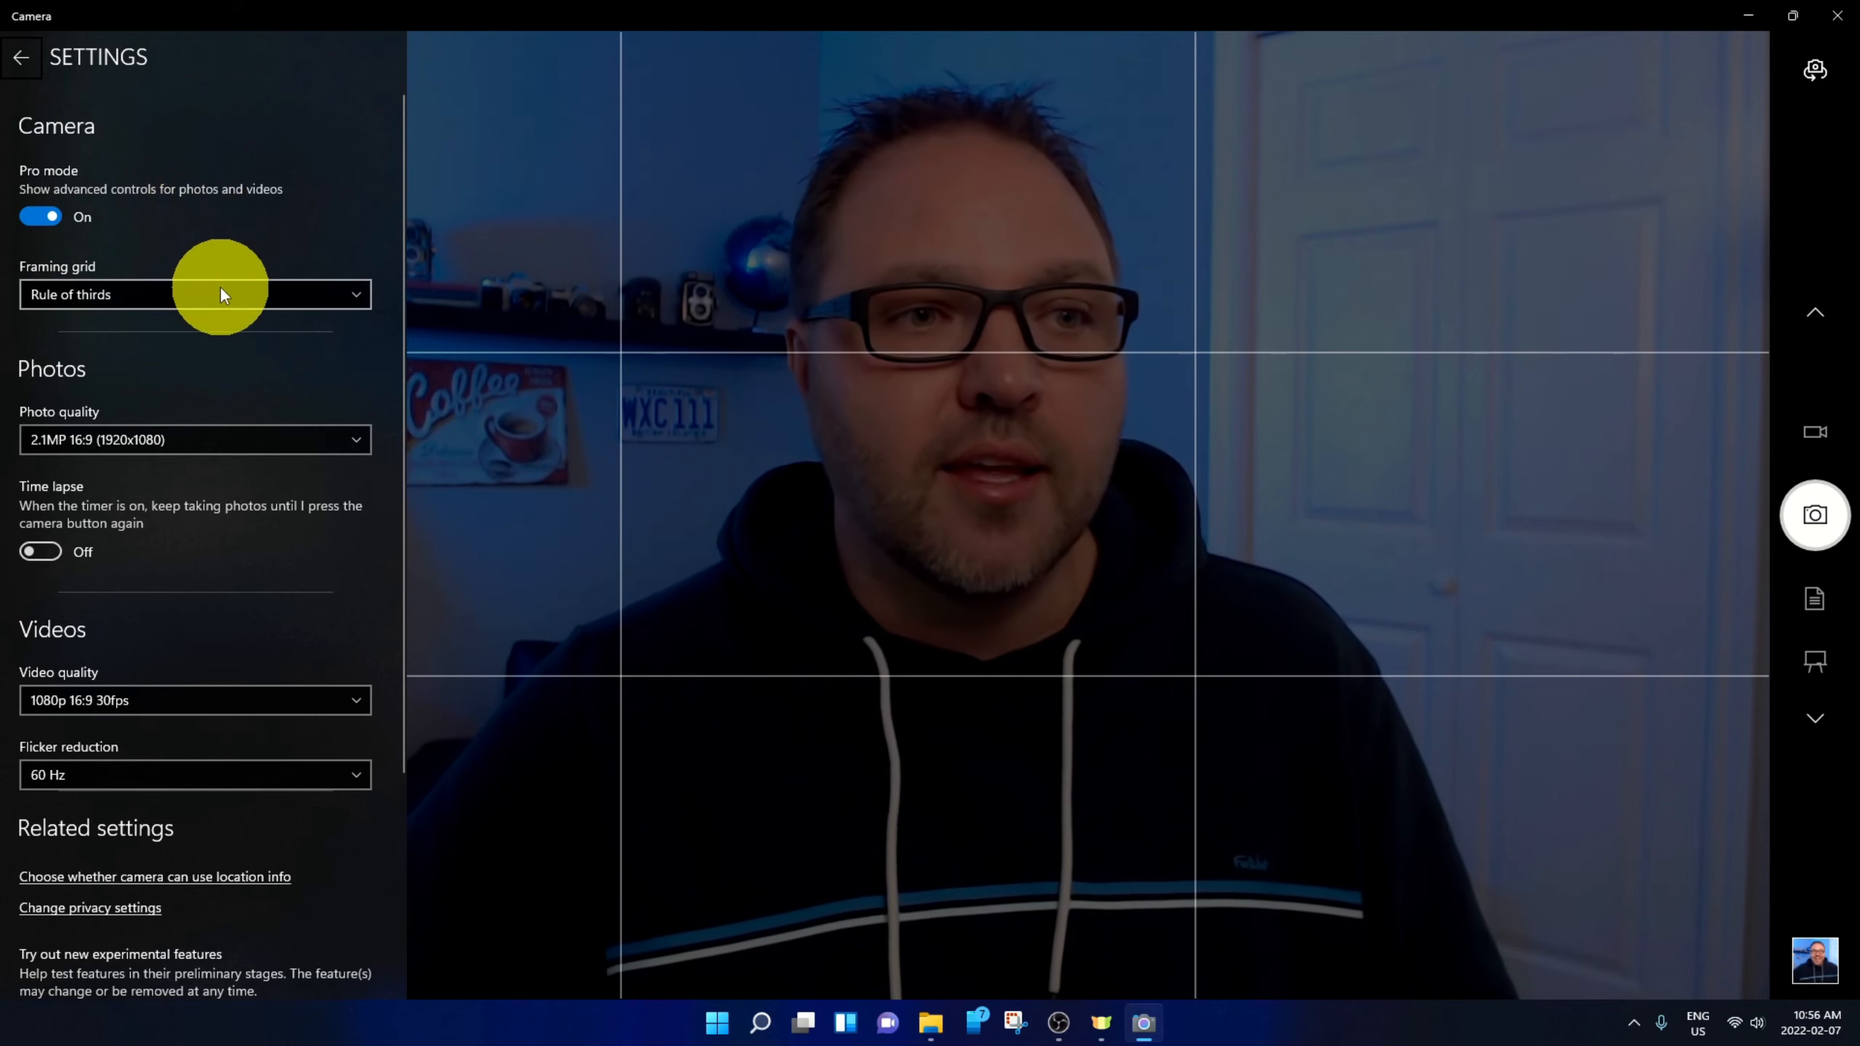
left_click(195, 293)
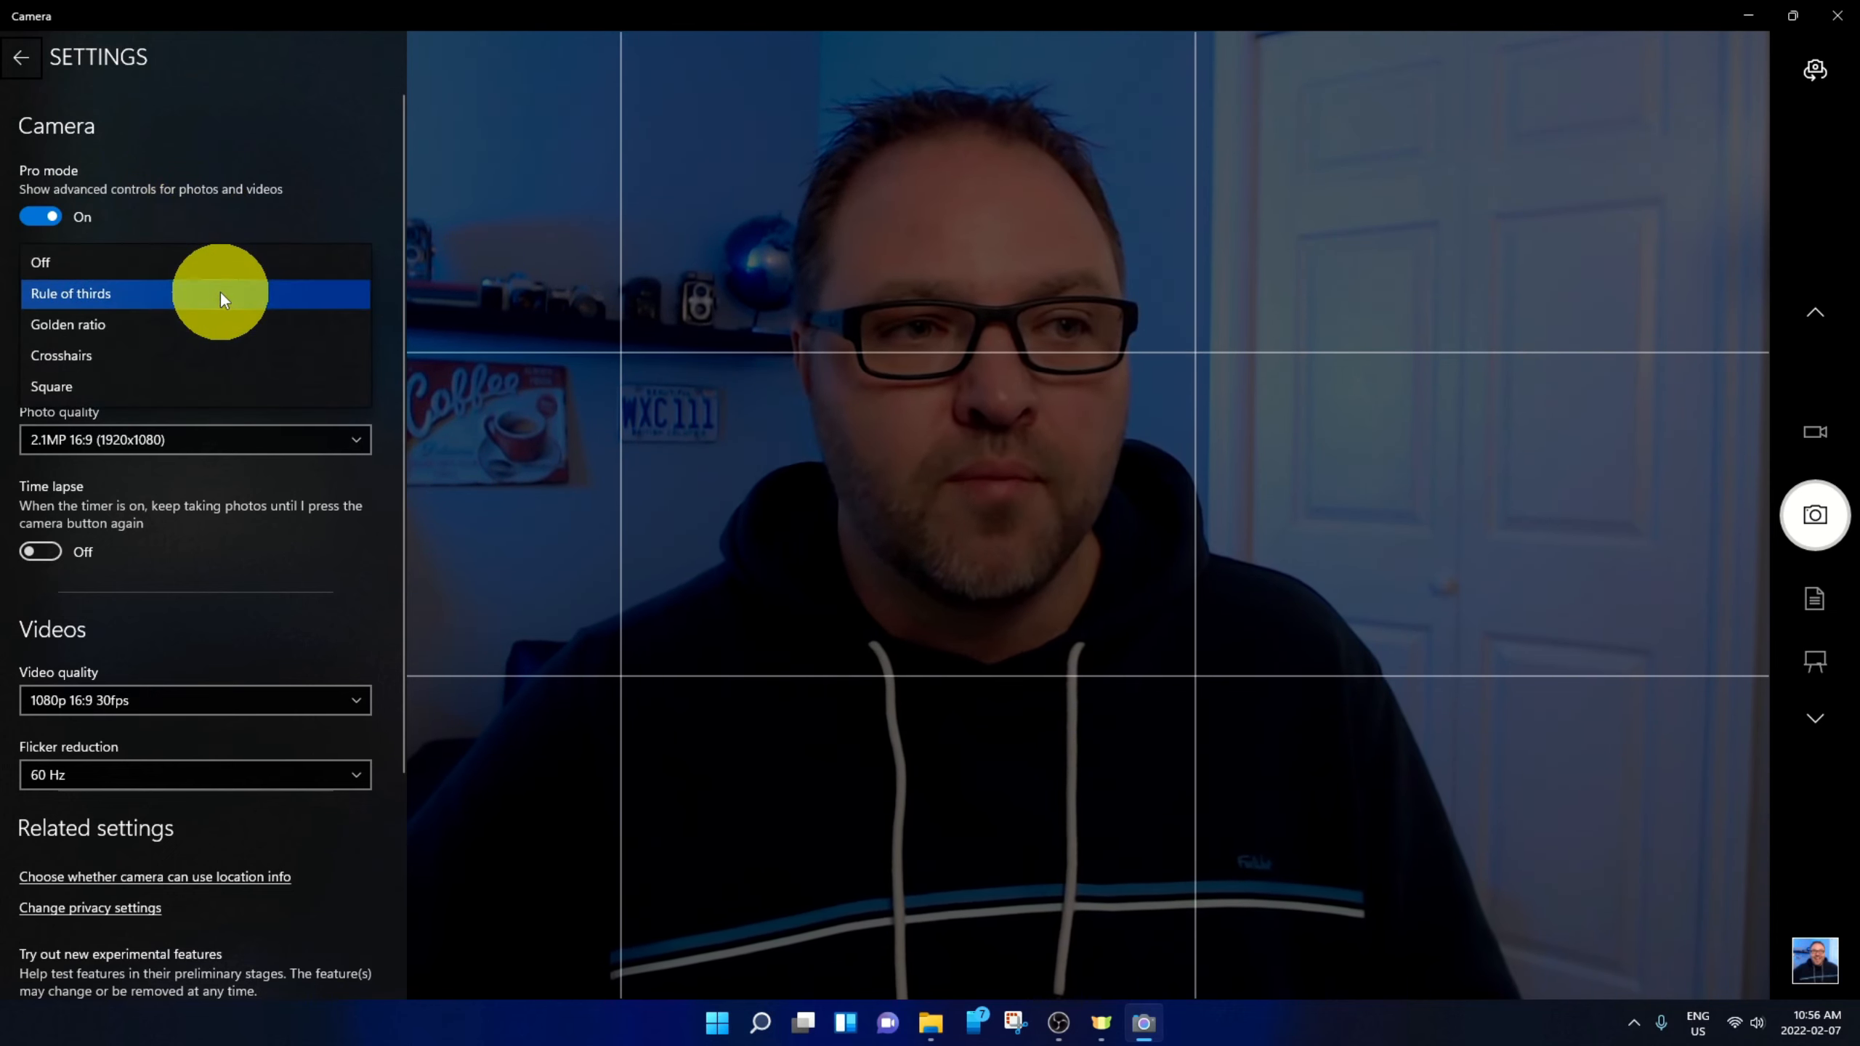
mouse_move(203, 328)
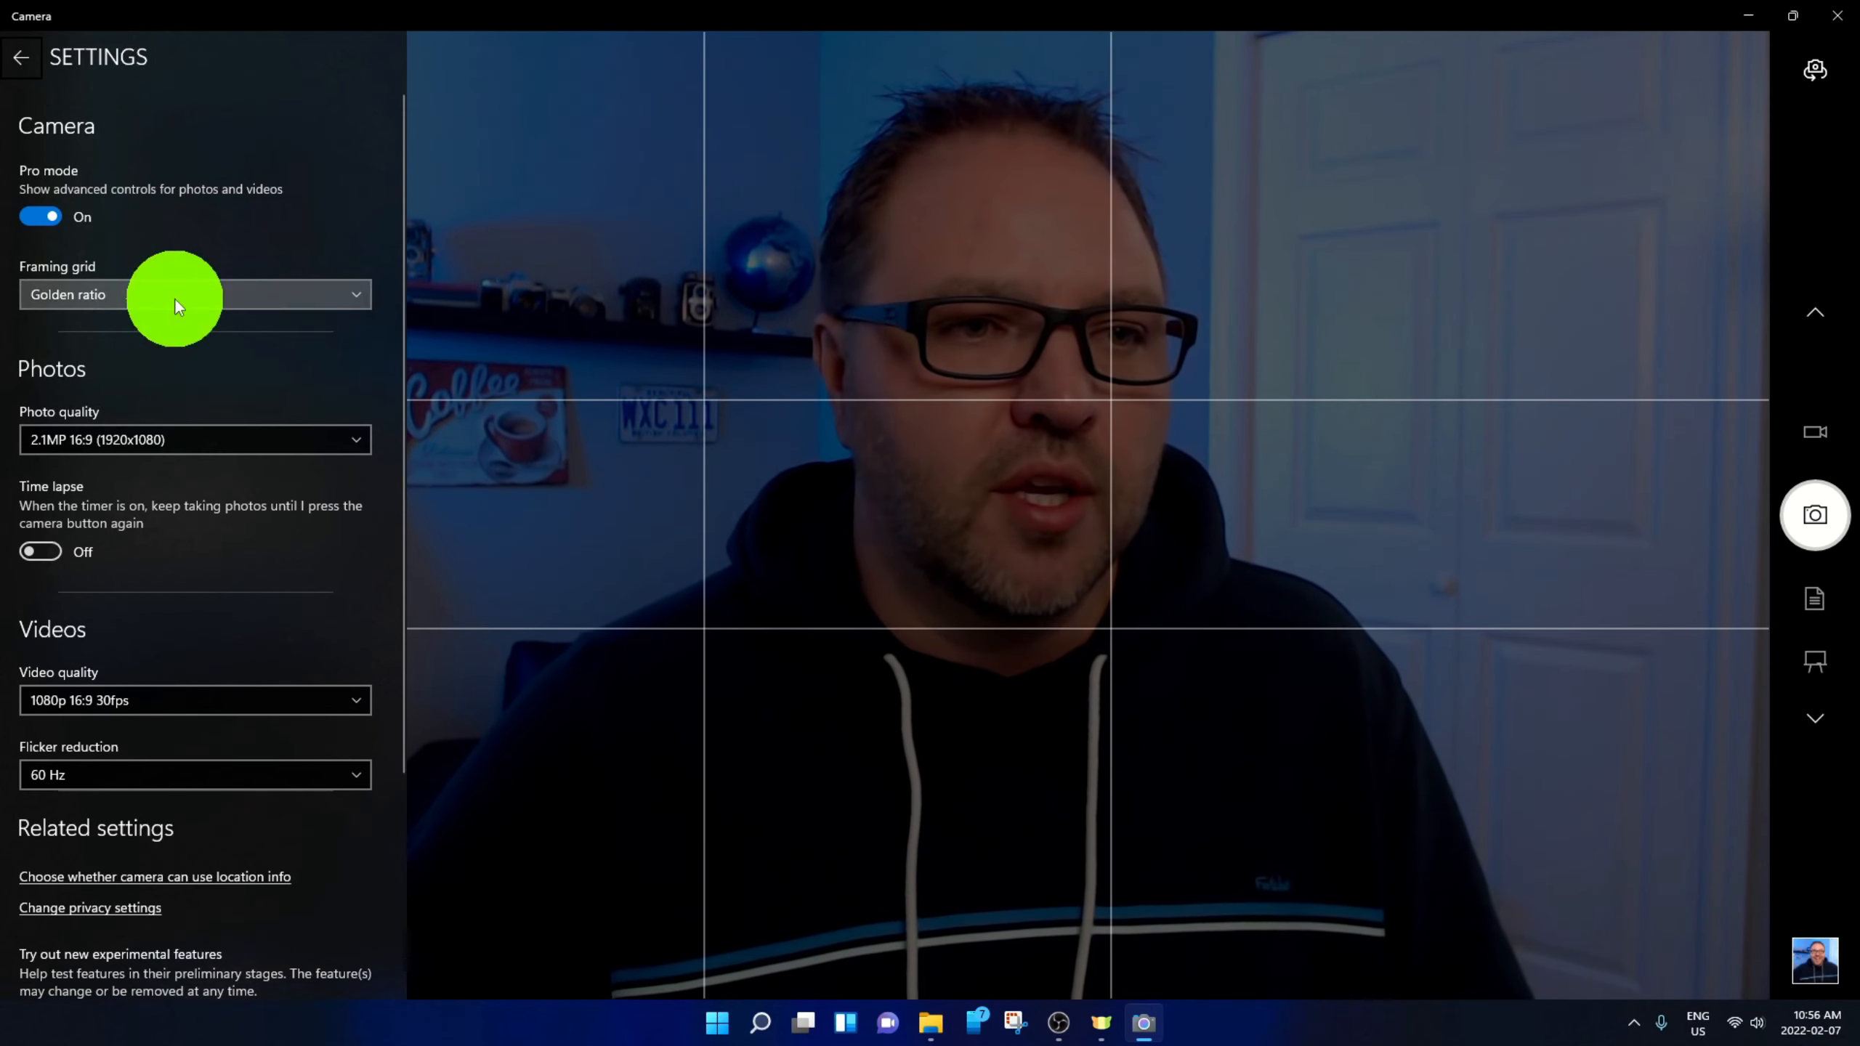
left_click(195, 293)
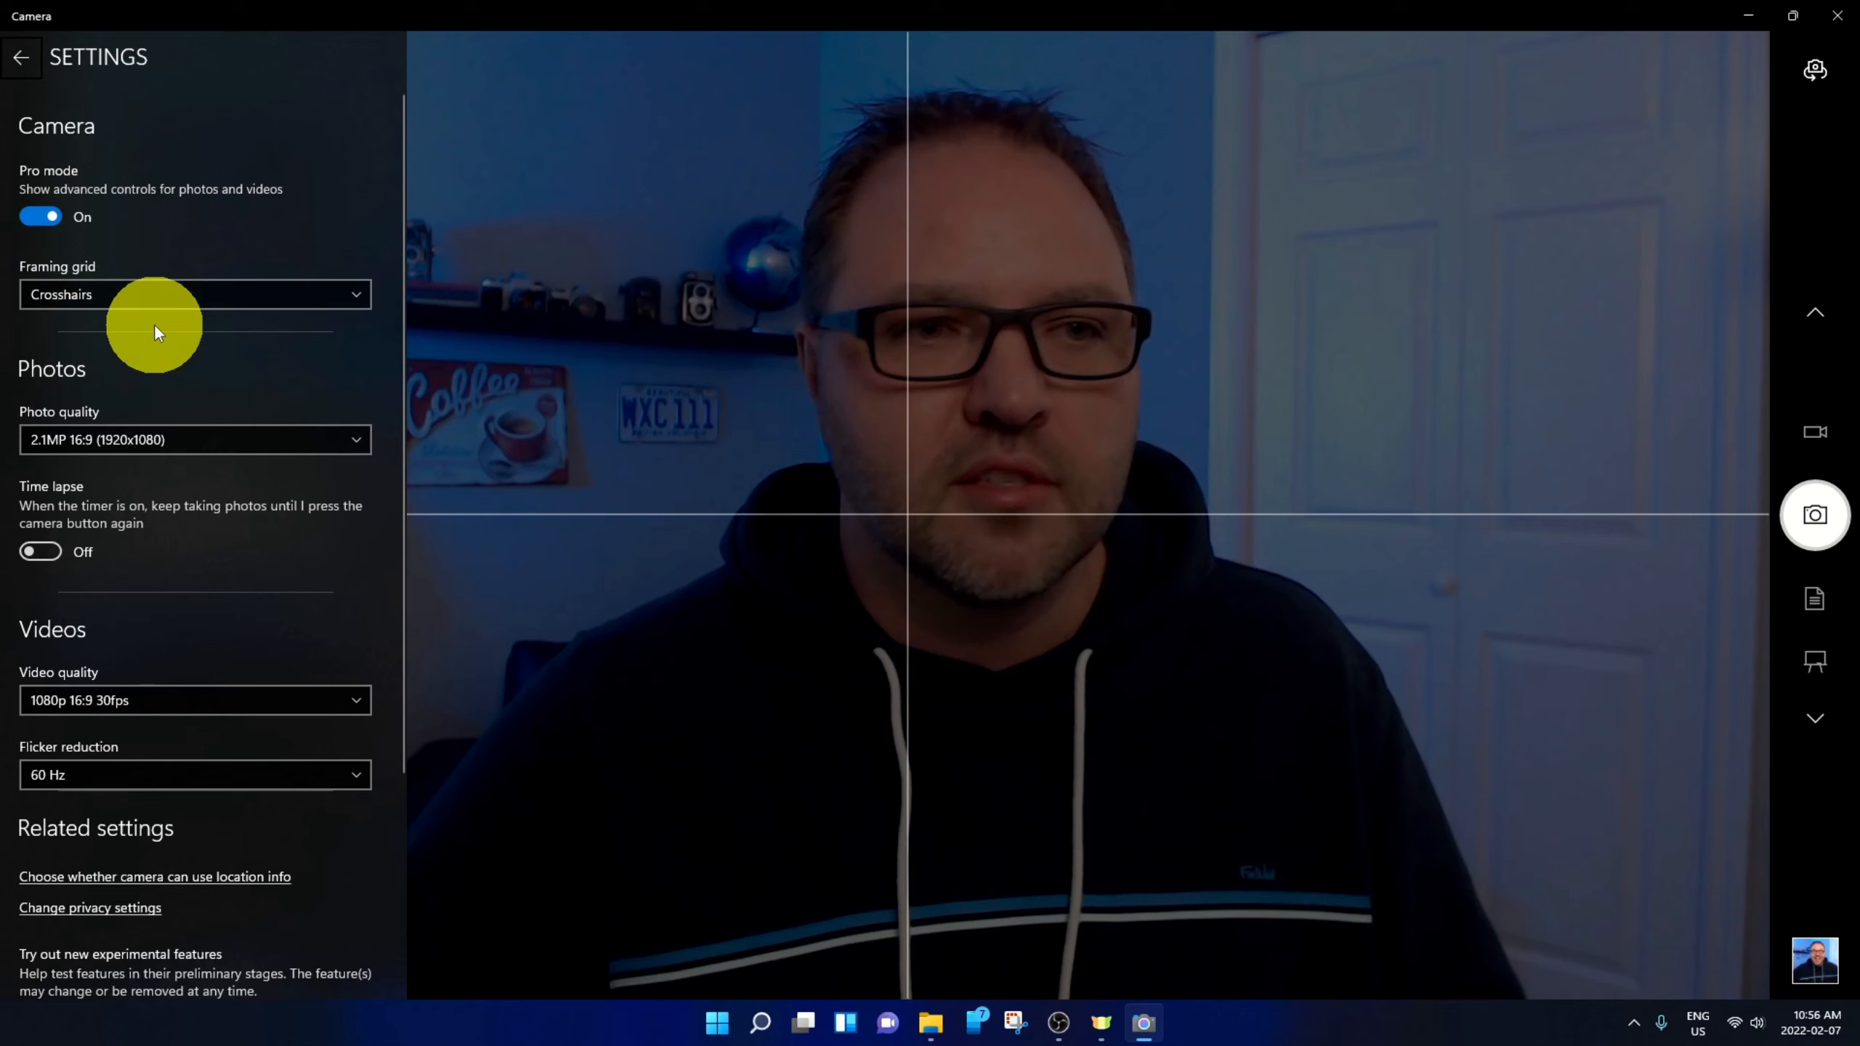
left_click(195, 294)
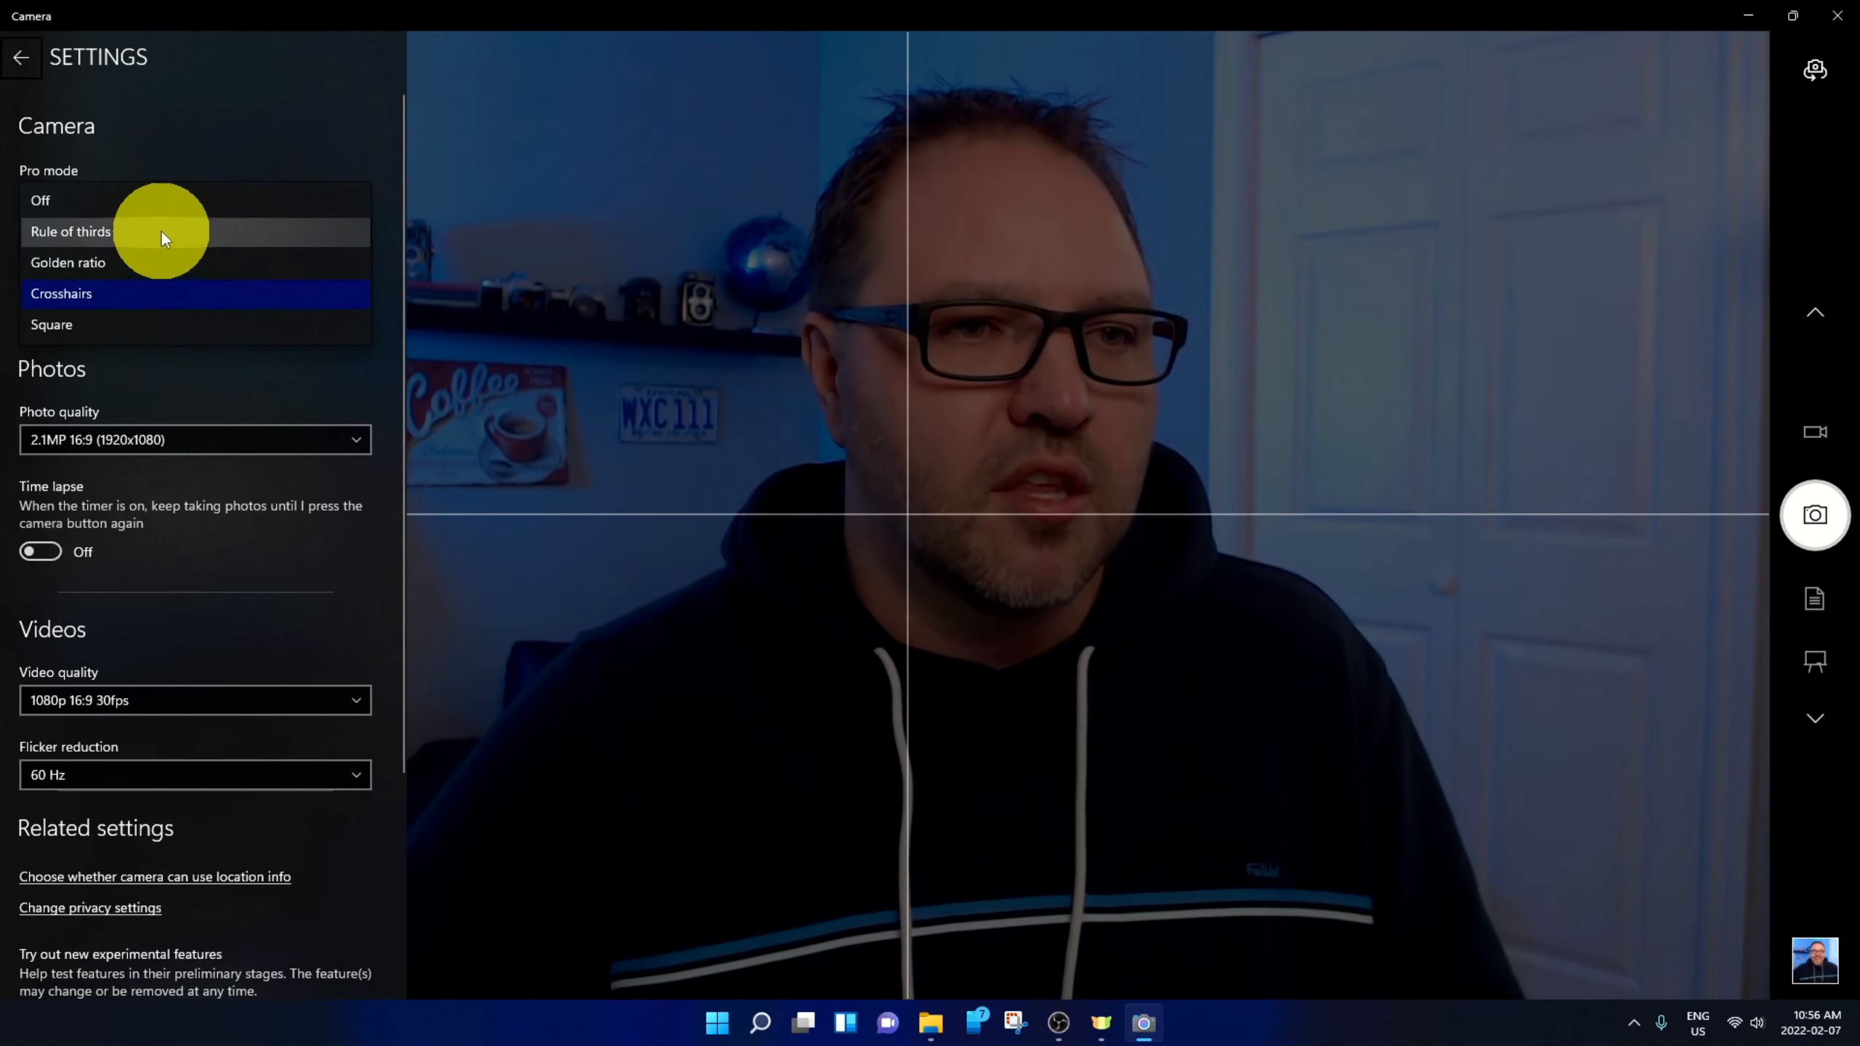
left_click(70, 231)
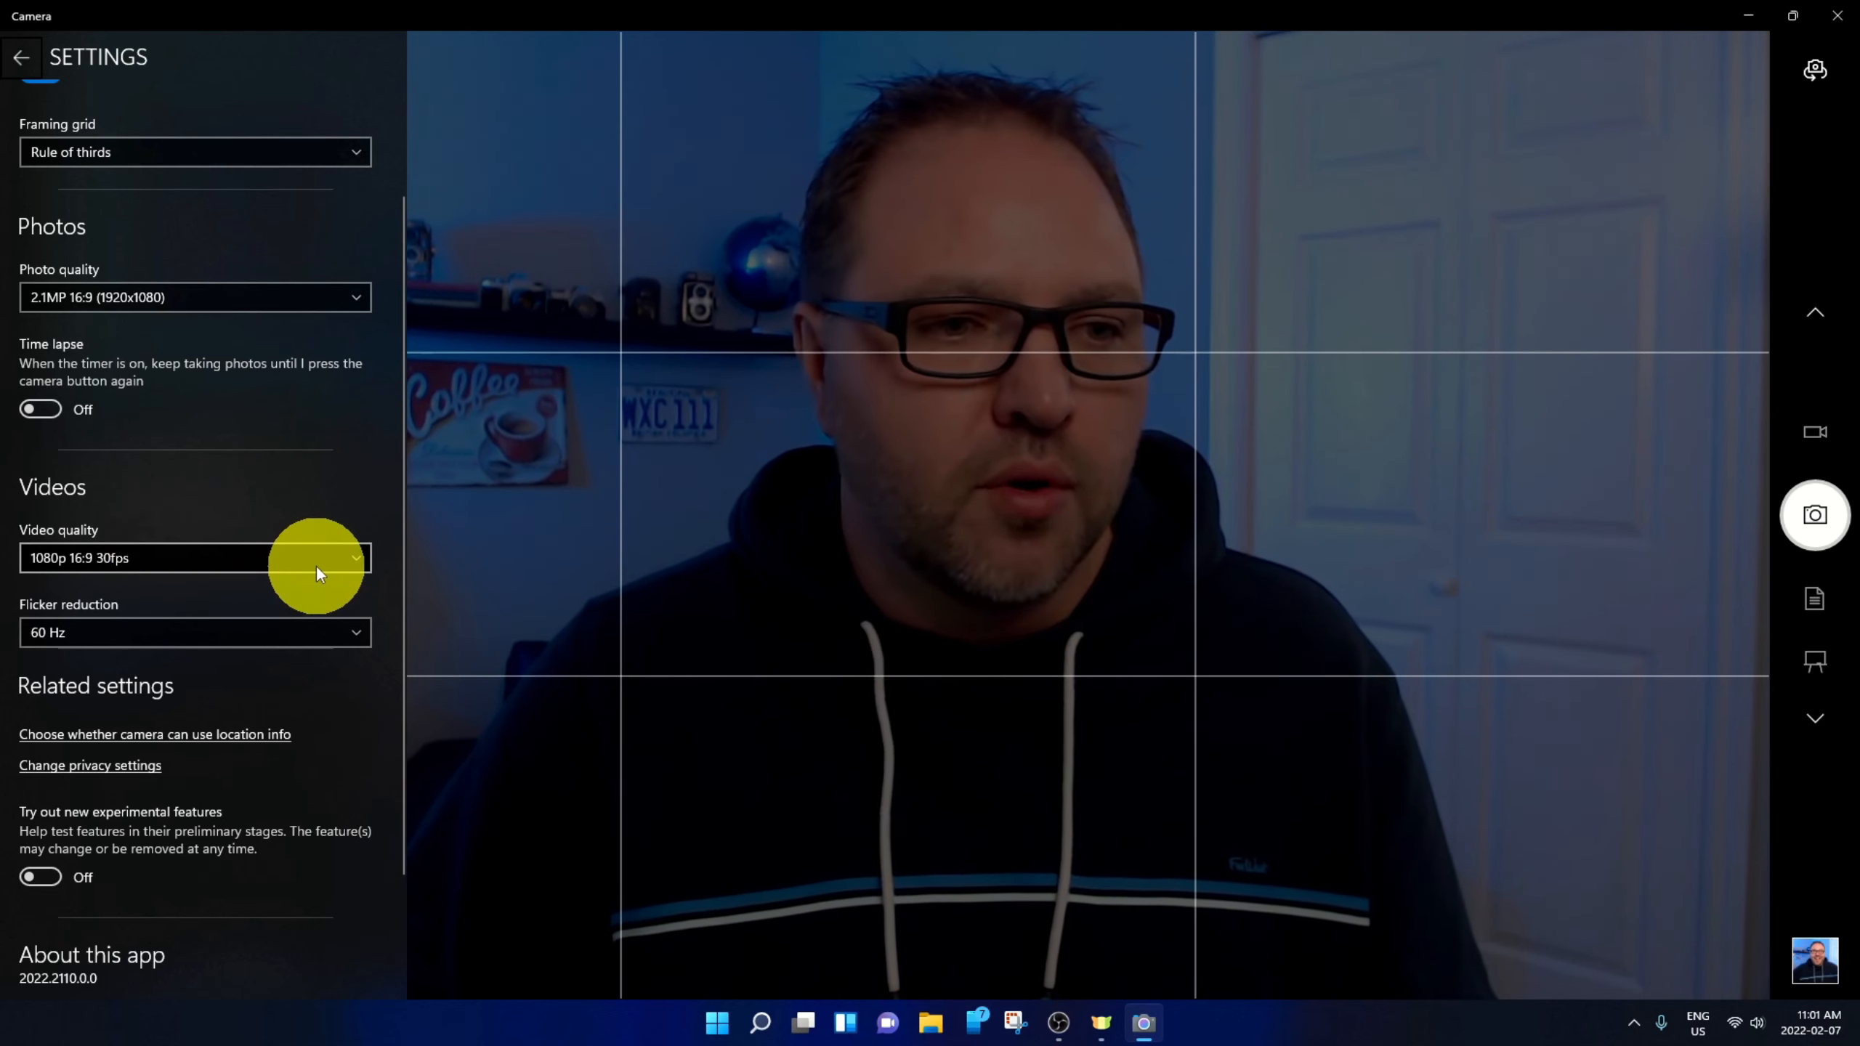
- Review the video quality options, keeping 1080p 16:9 30fps, and return to the live preview
left_click(195, 558)
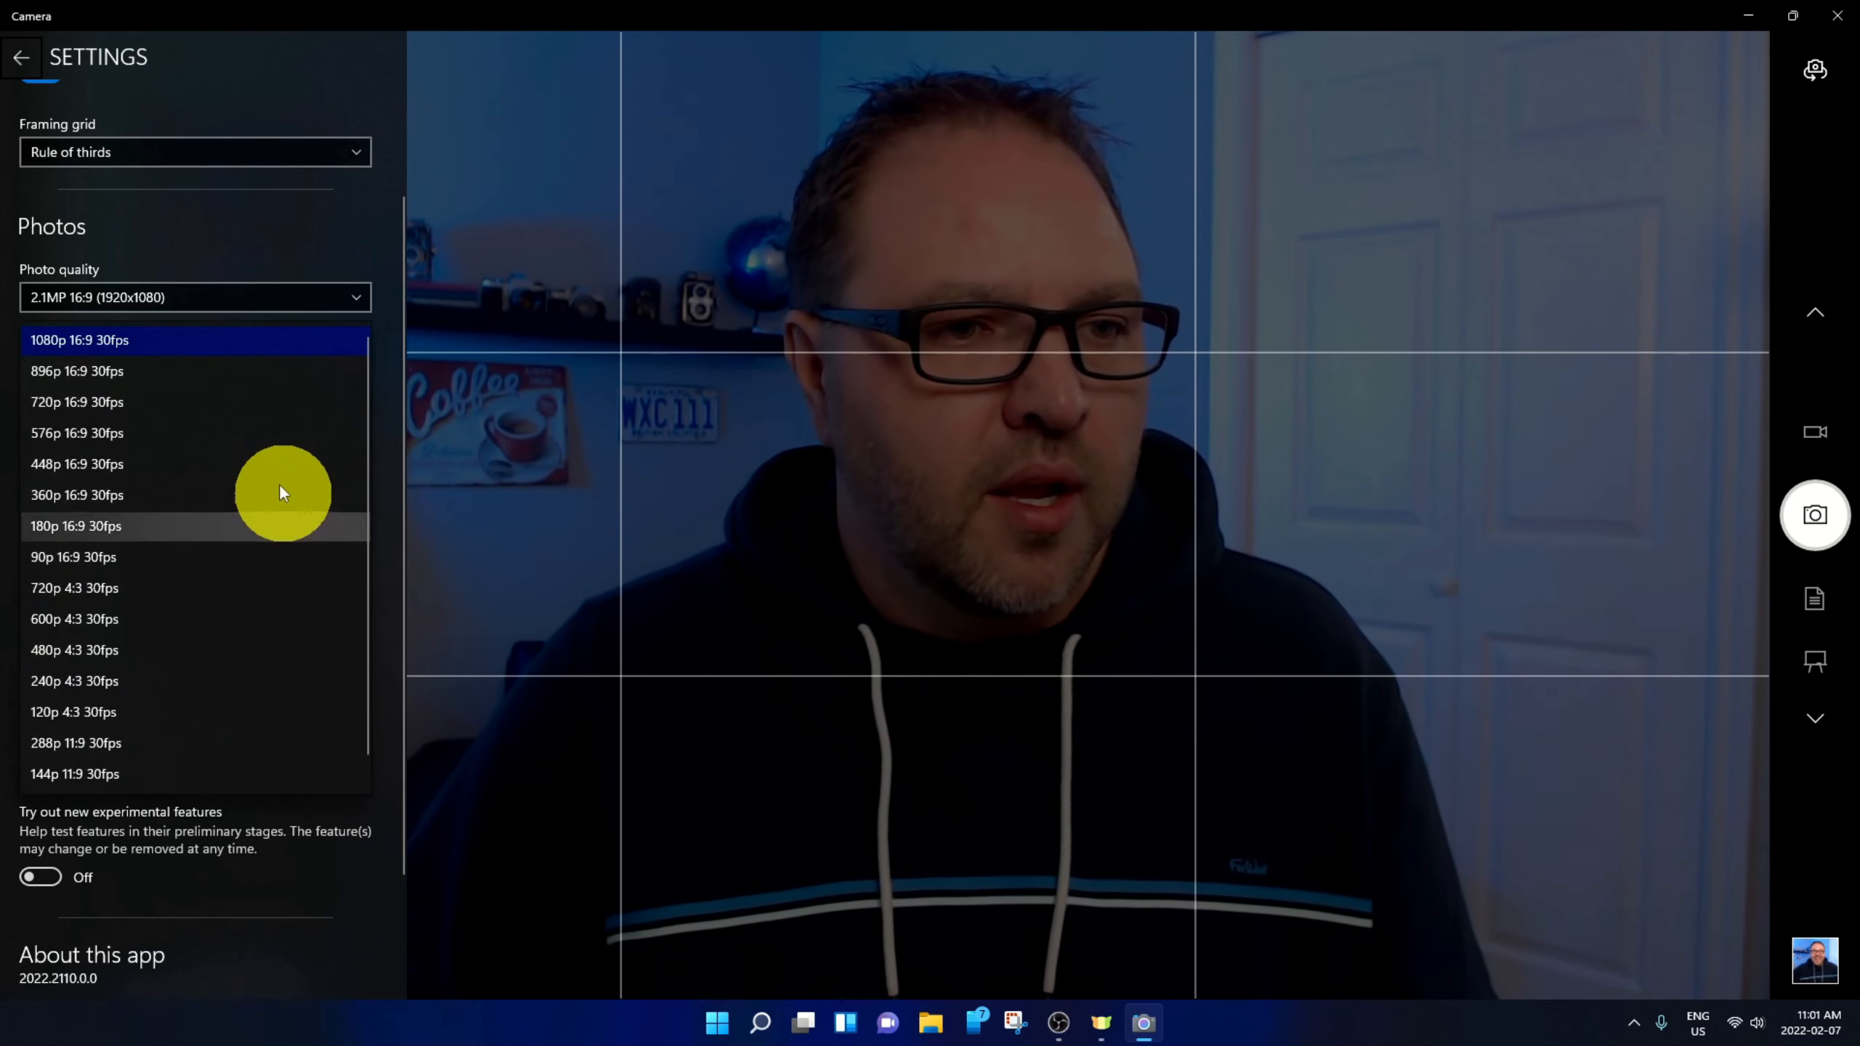
mouse_move(234, 462)
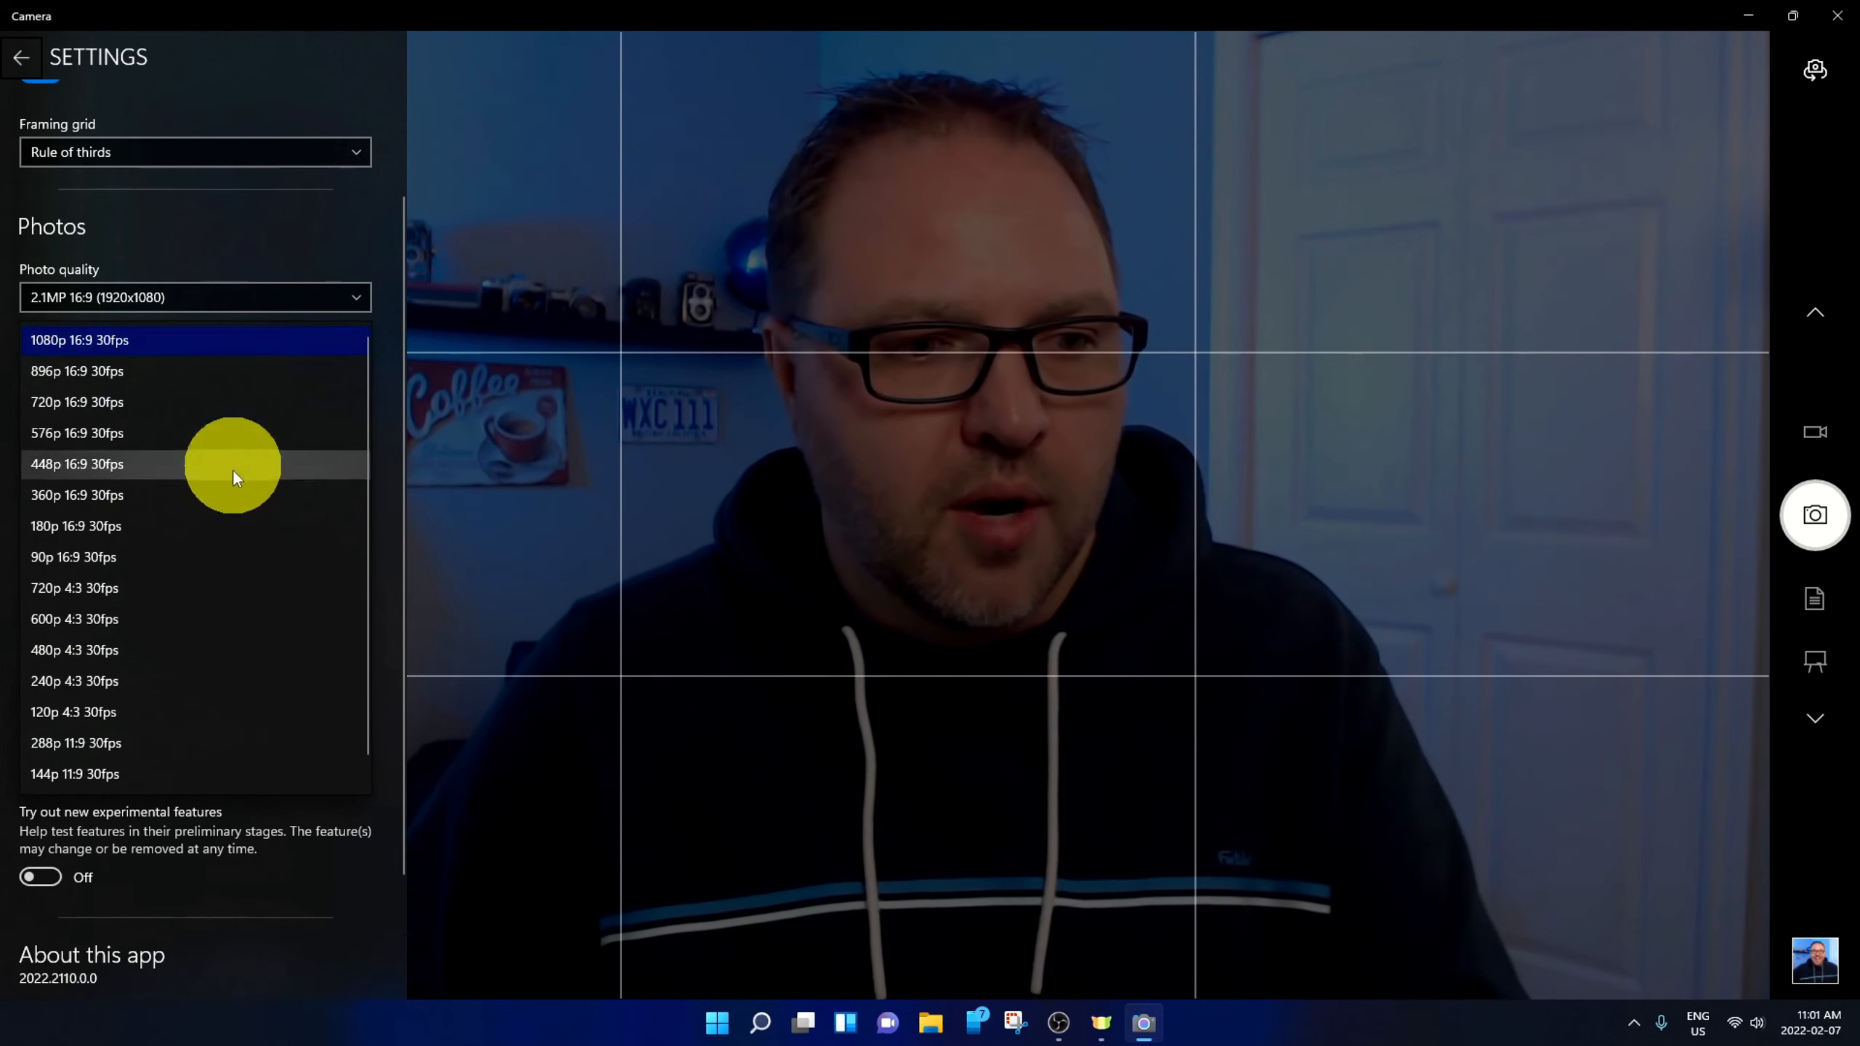
mouse_move(245, 688)
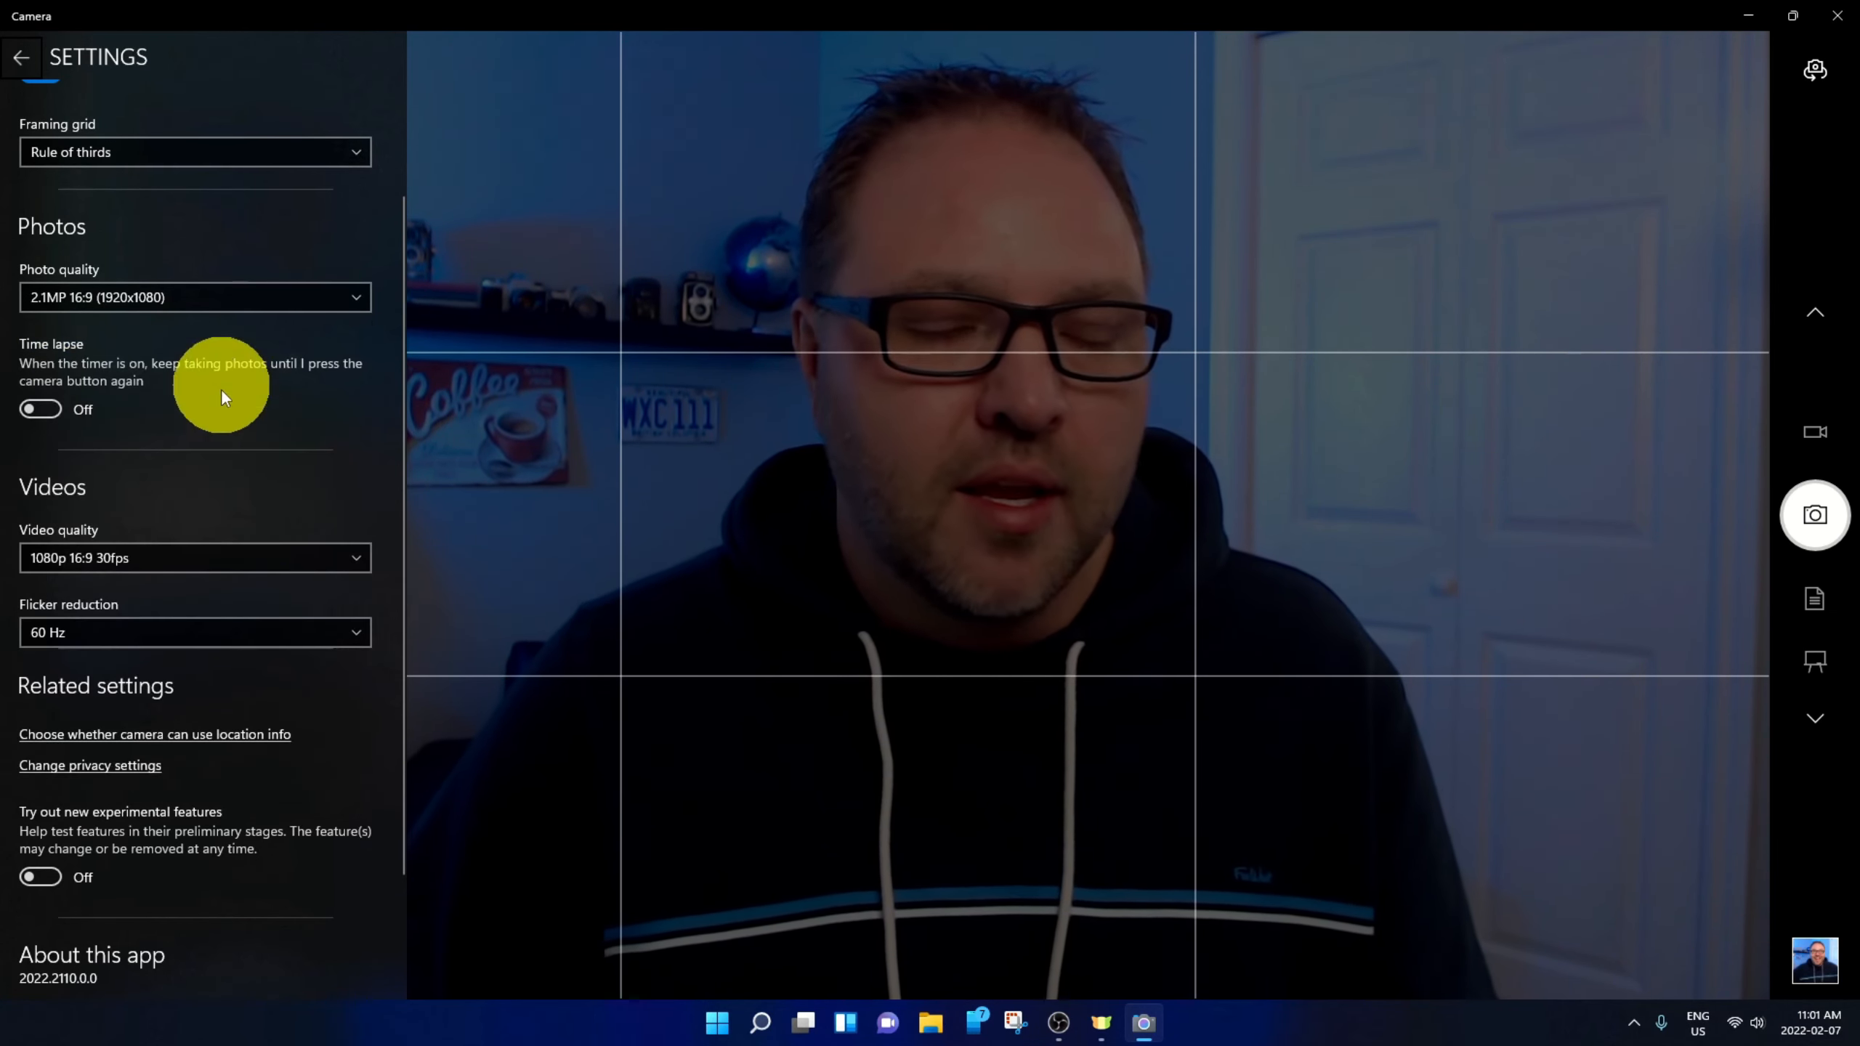
mouse_move(237, 481)
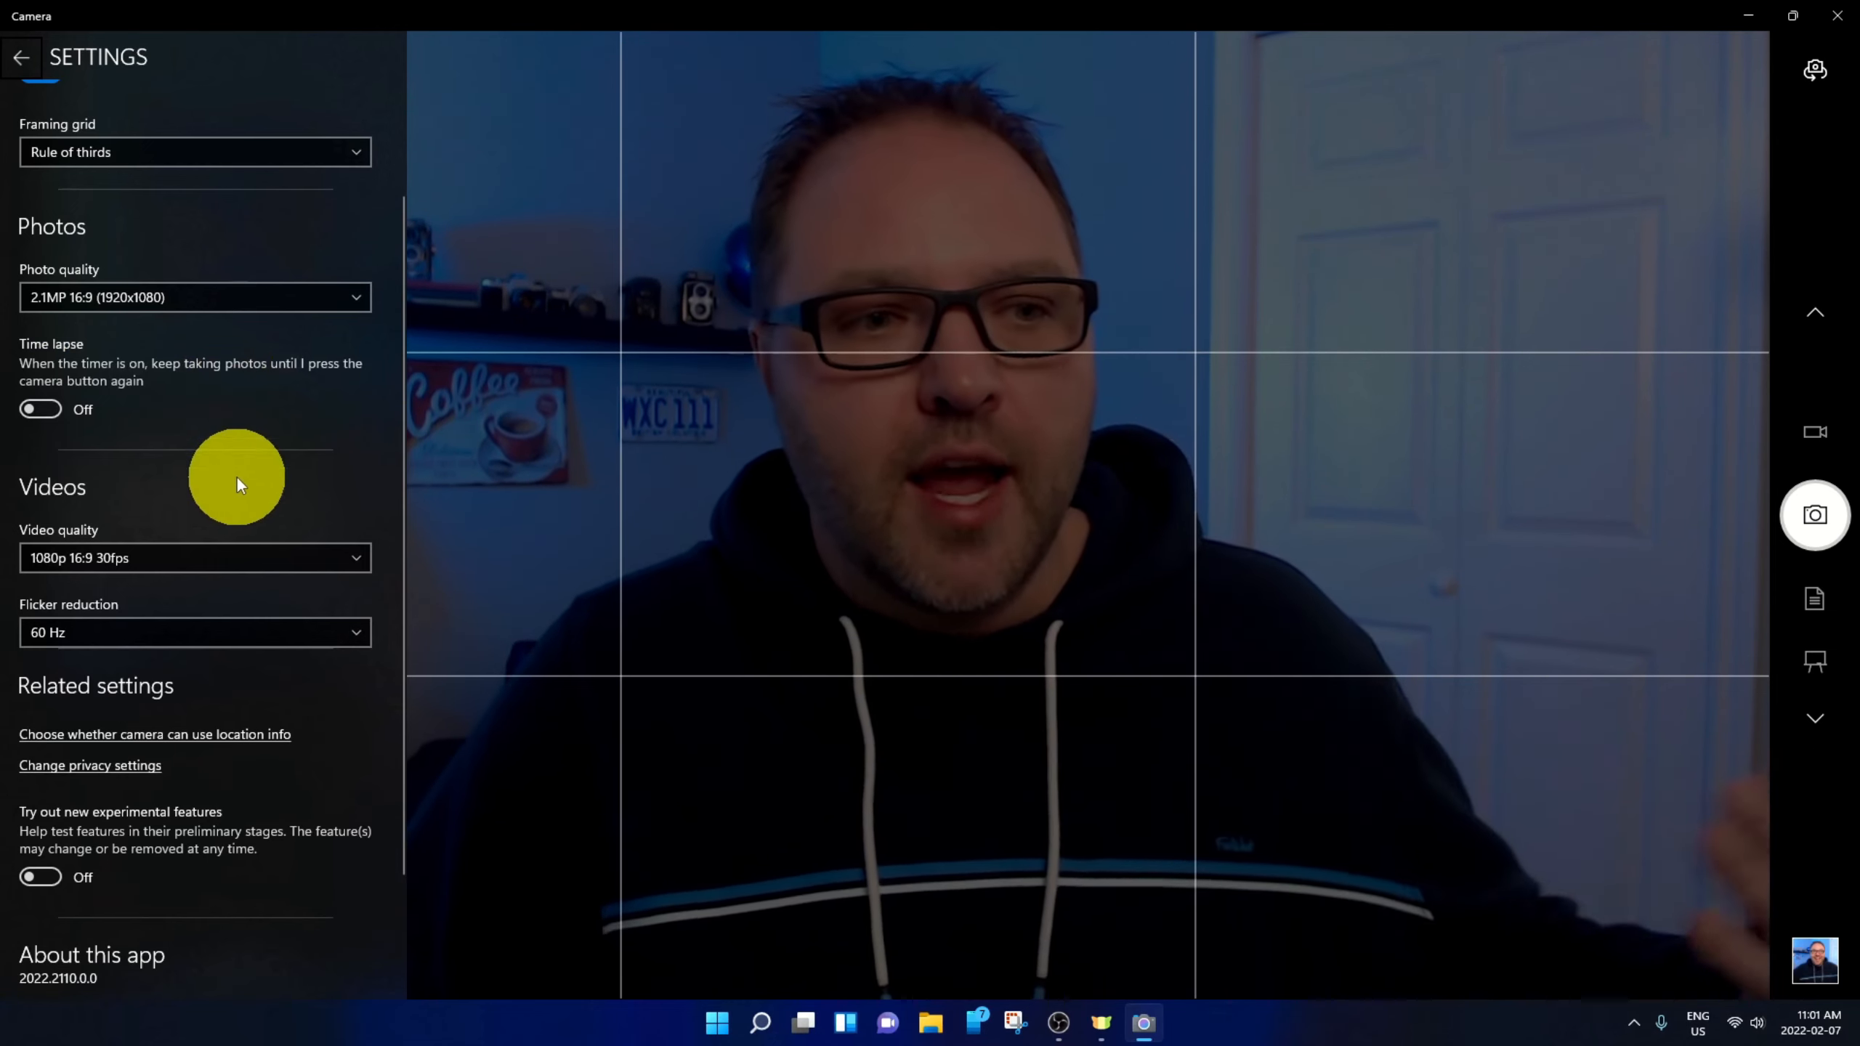
mouse_move(228, 578)
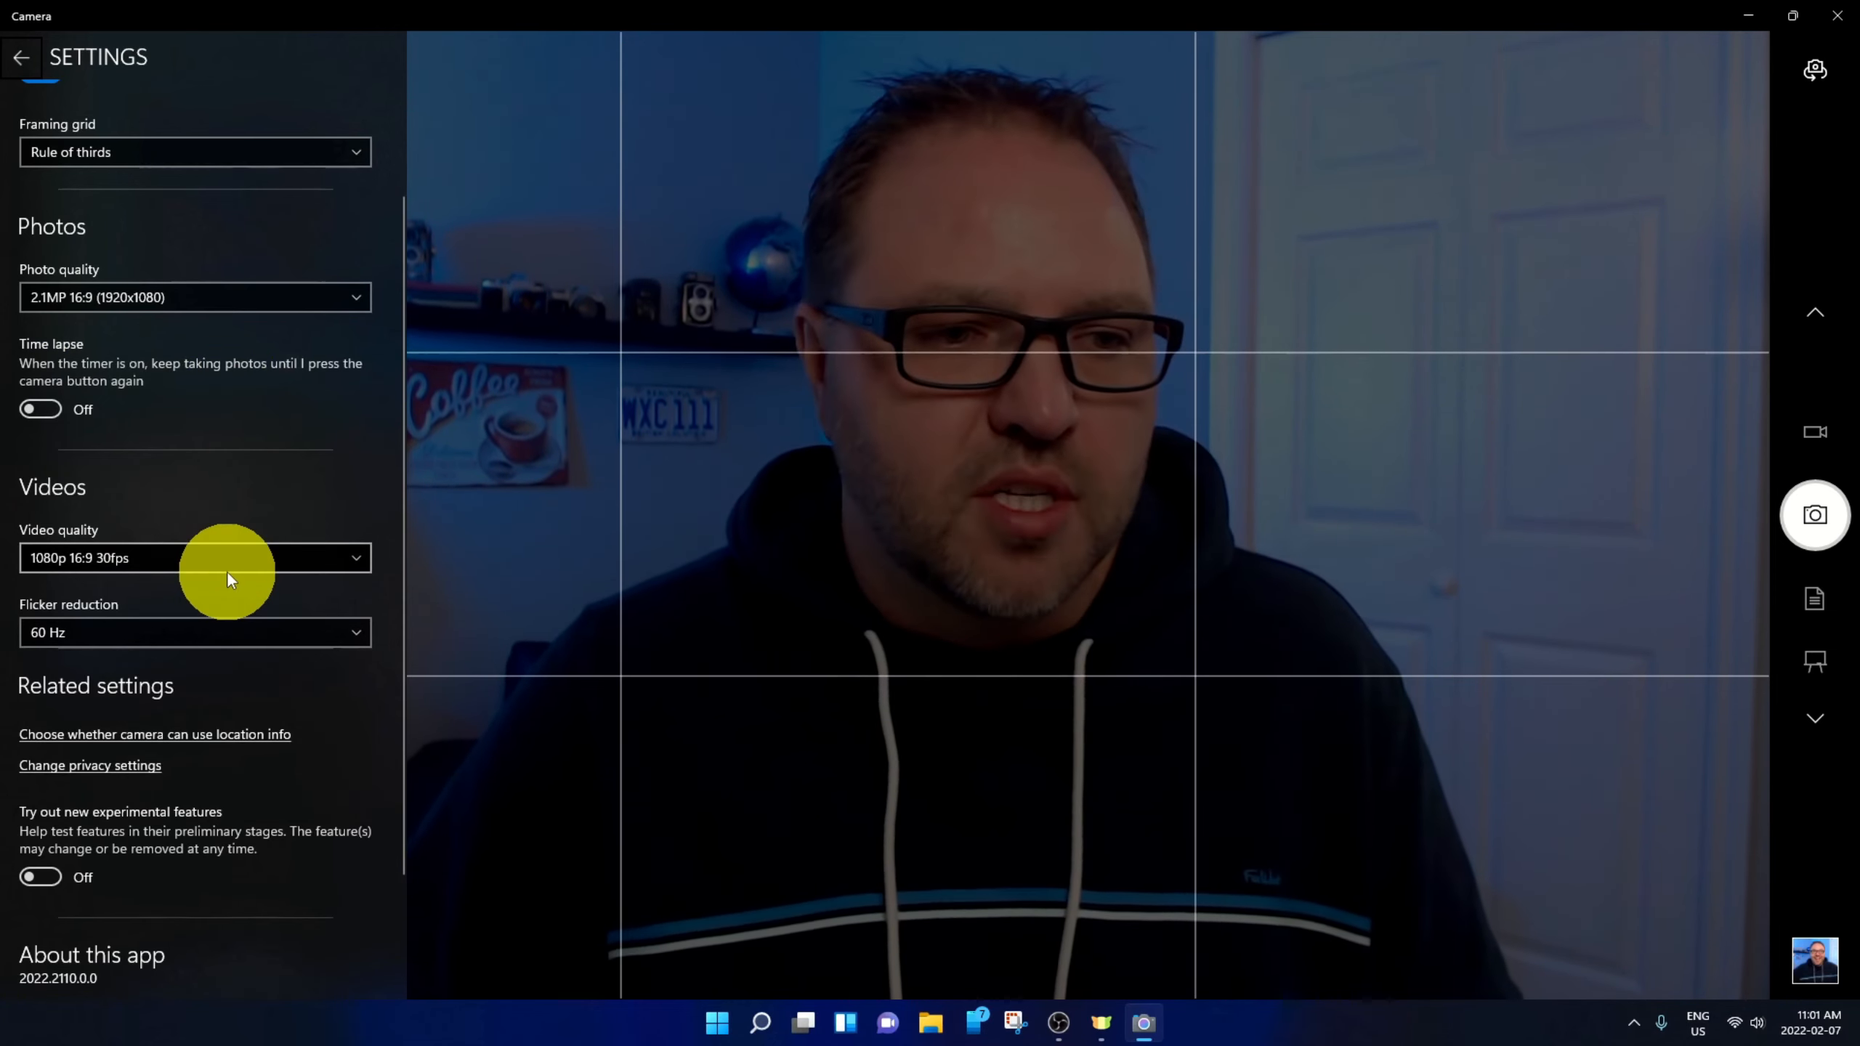
mouse_move(116, 629)
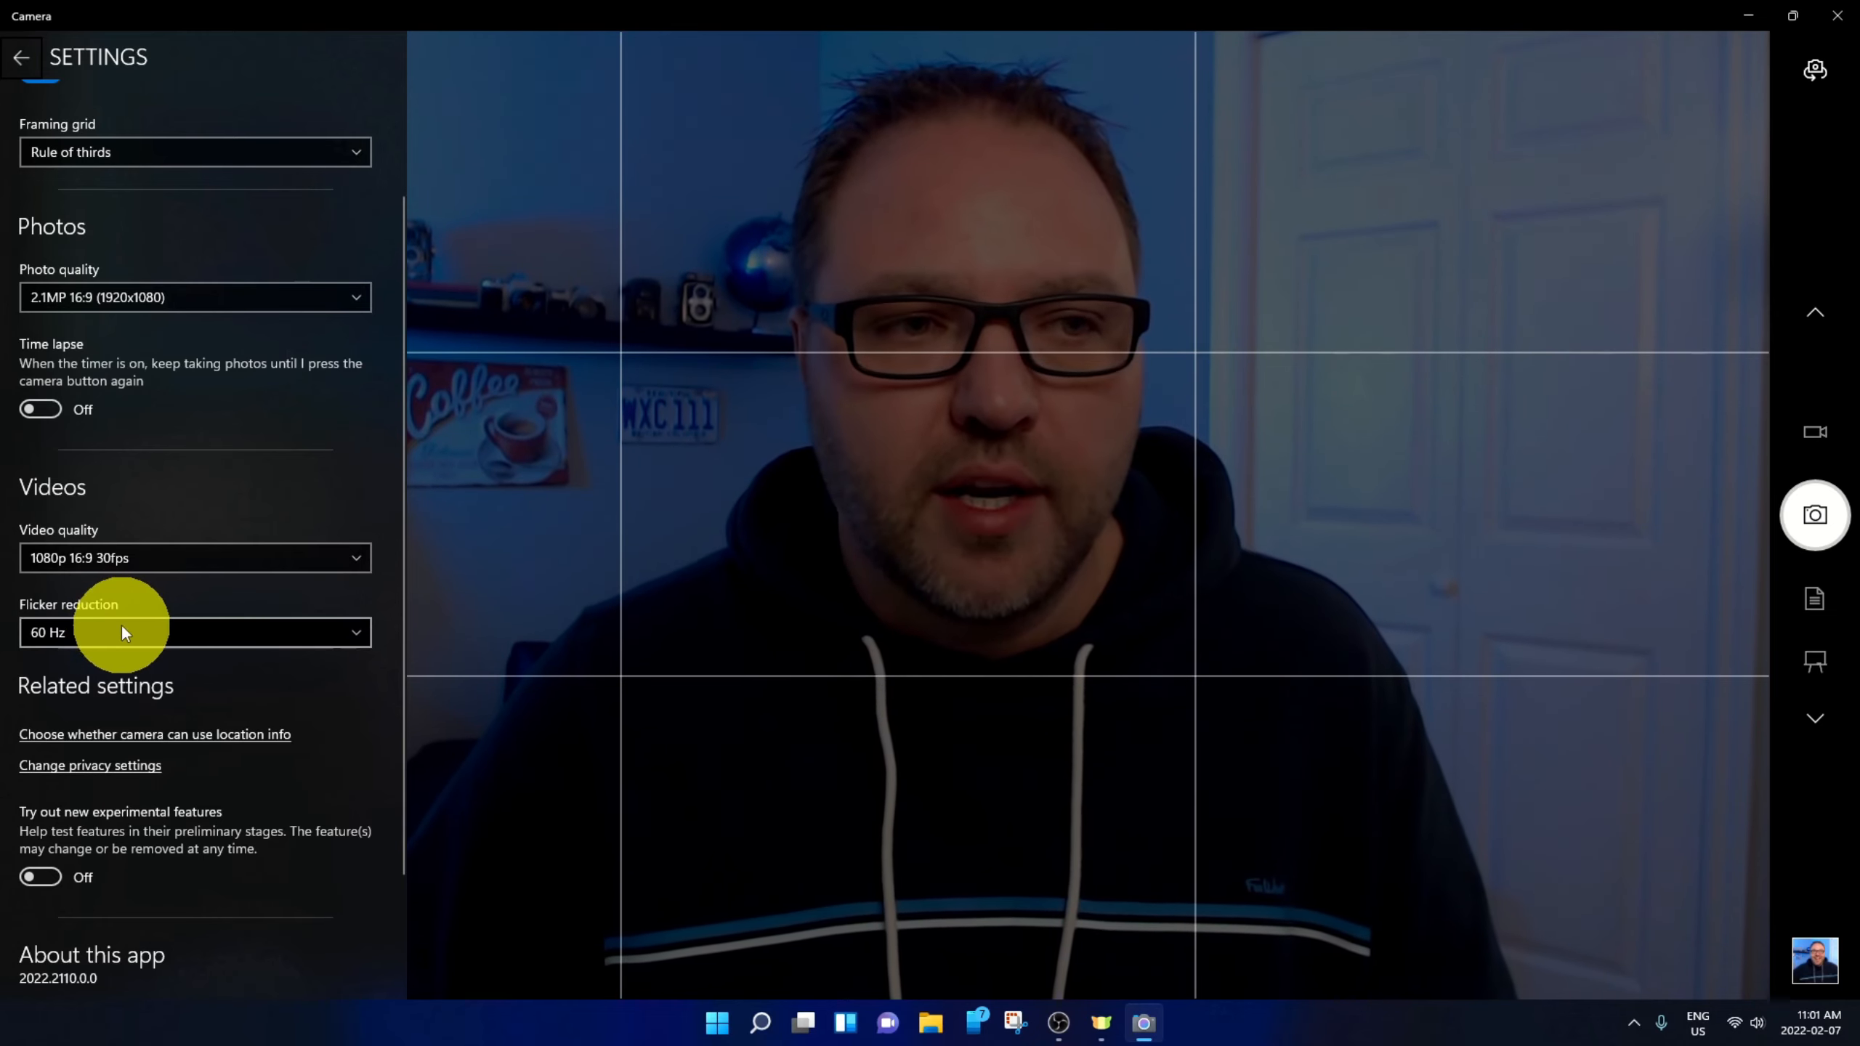
left_click(22, 57)
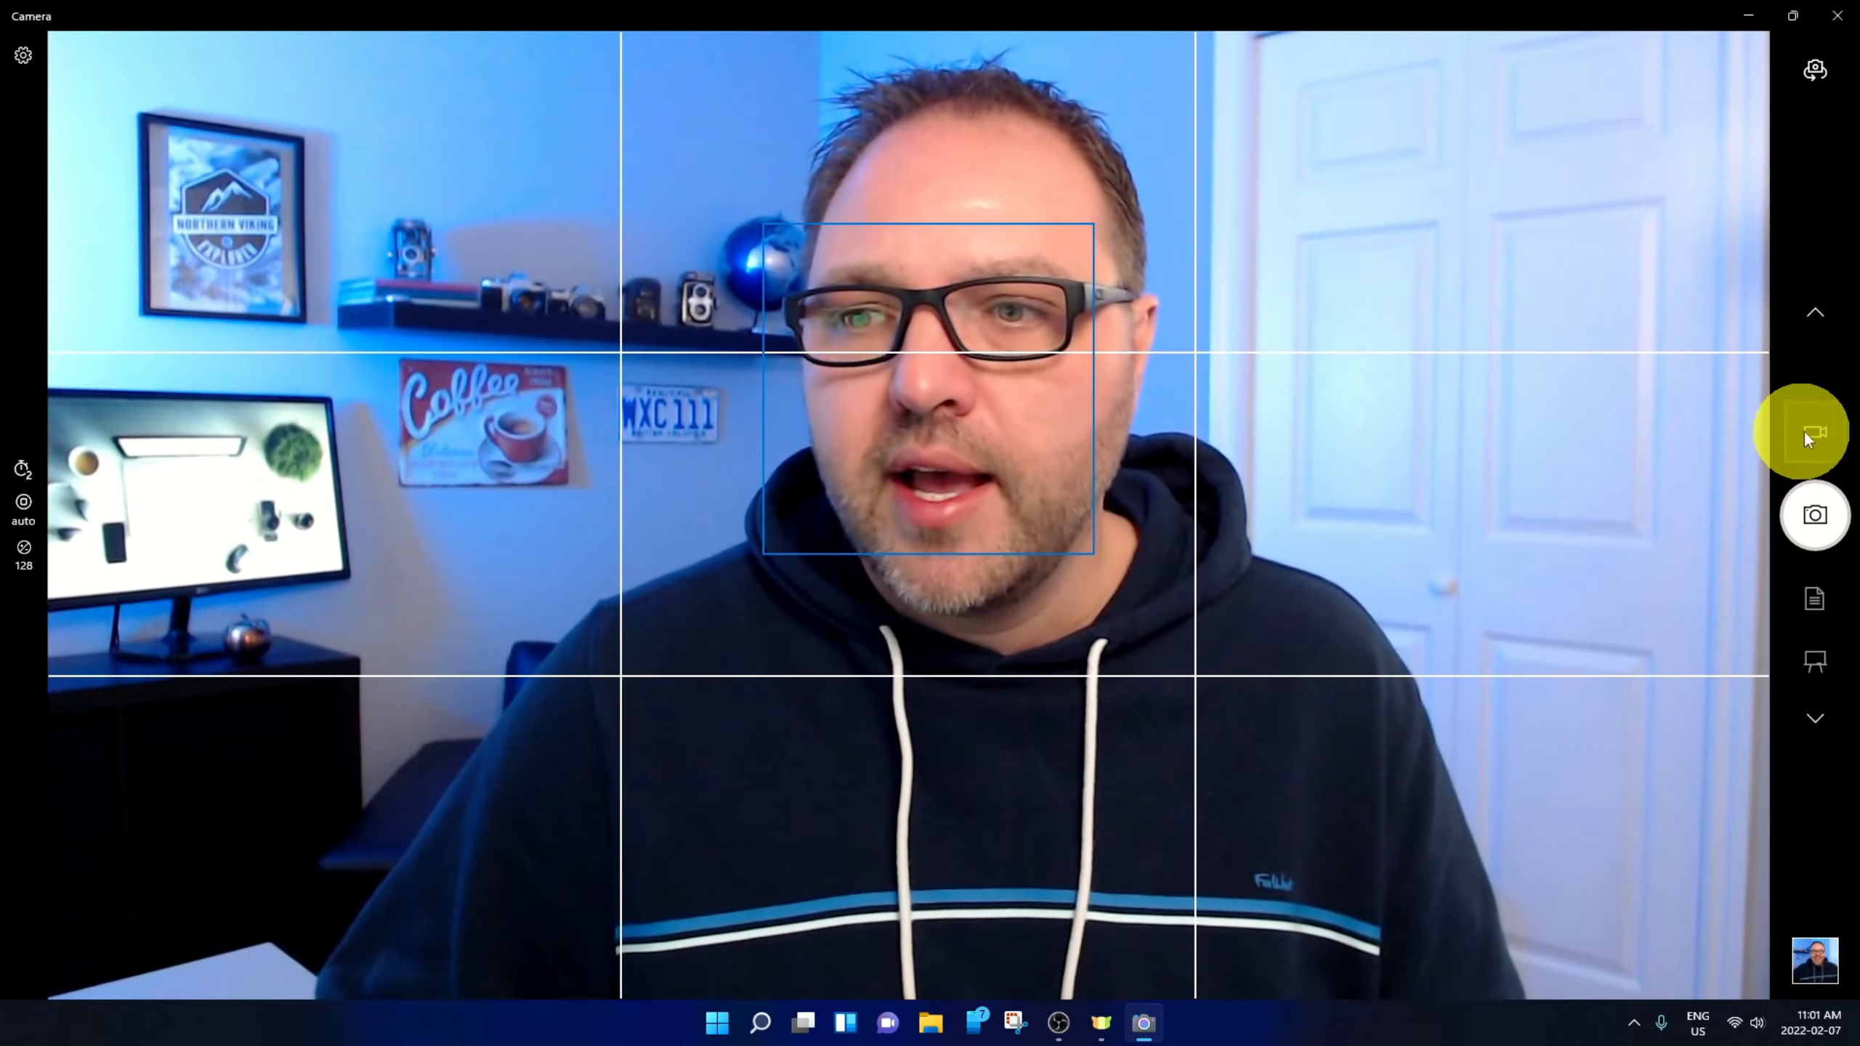
- In video mode, try manual focus then return to auto, and lower brightness from 128 to about 72
left_click(1814, 430)
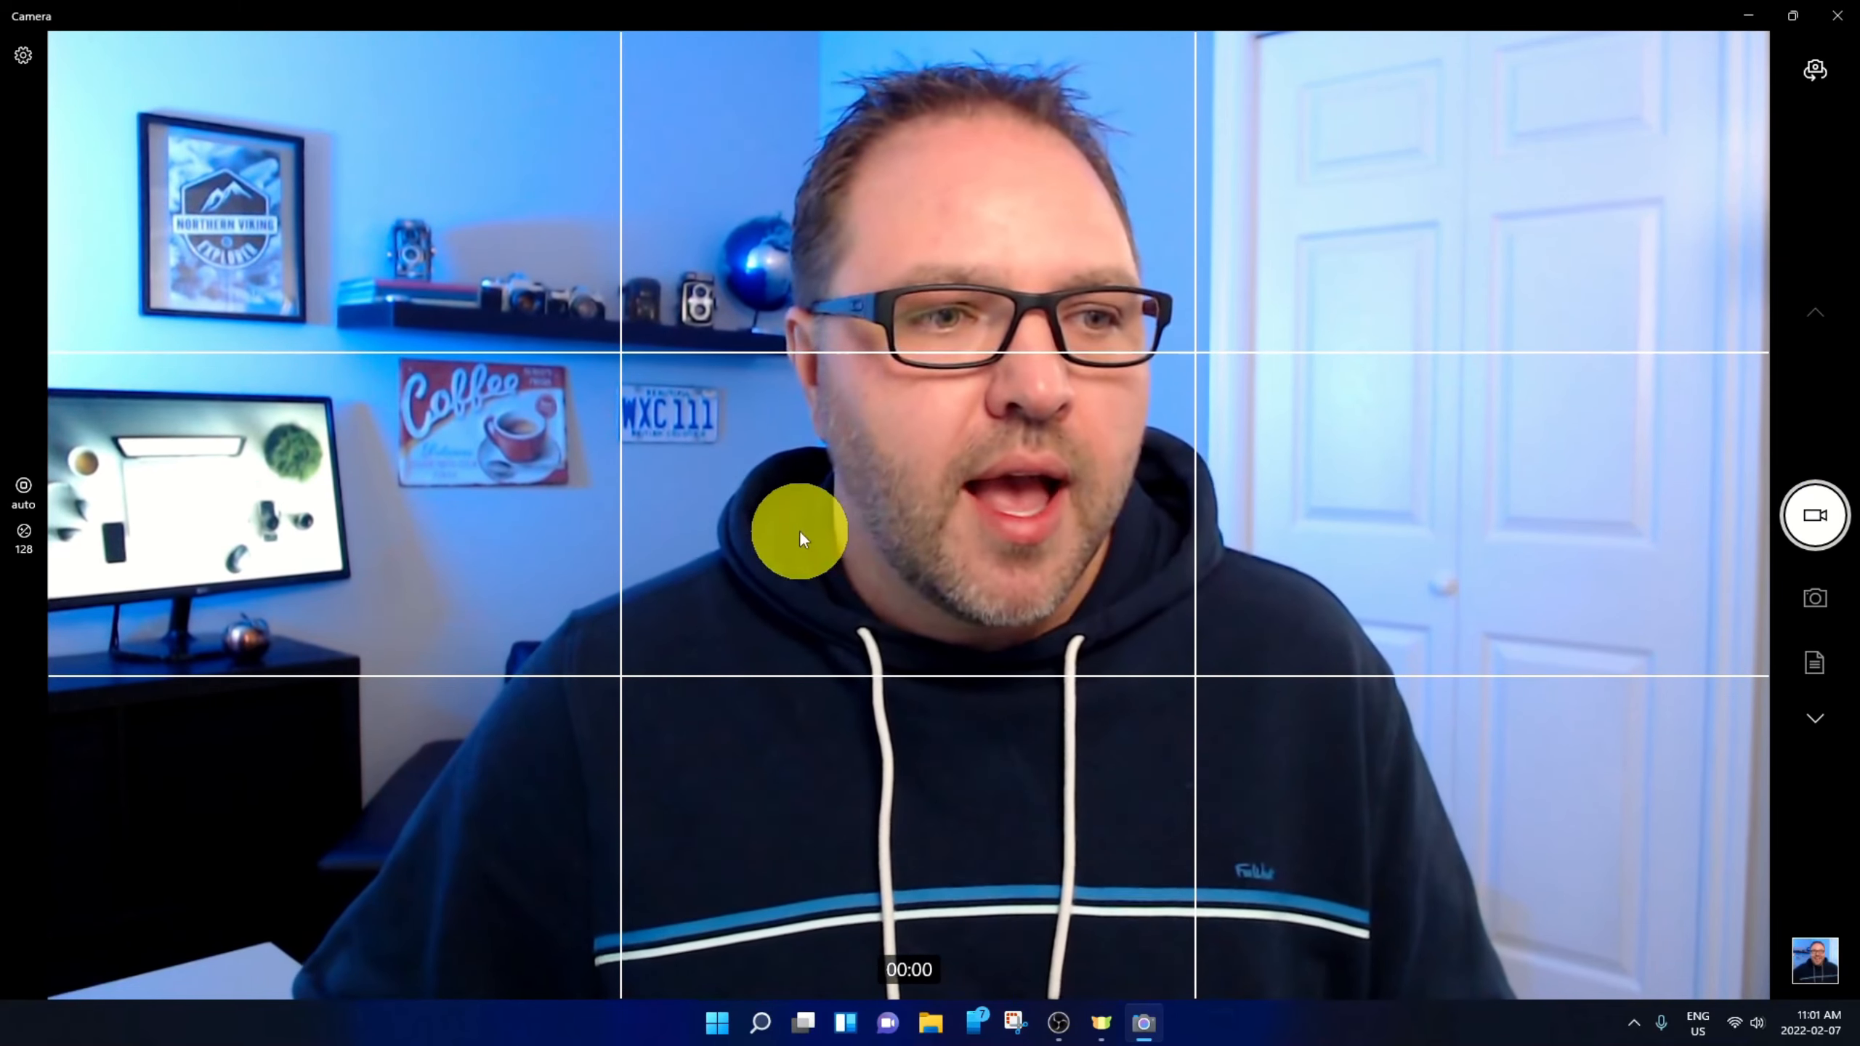
mouse_move(397, 558)
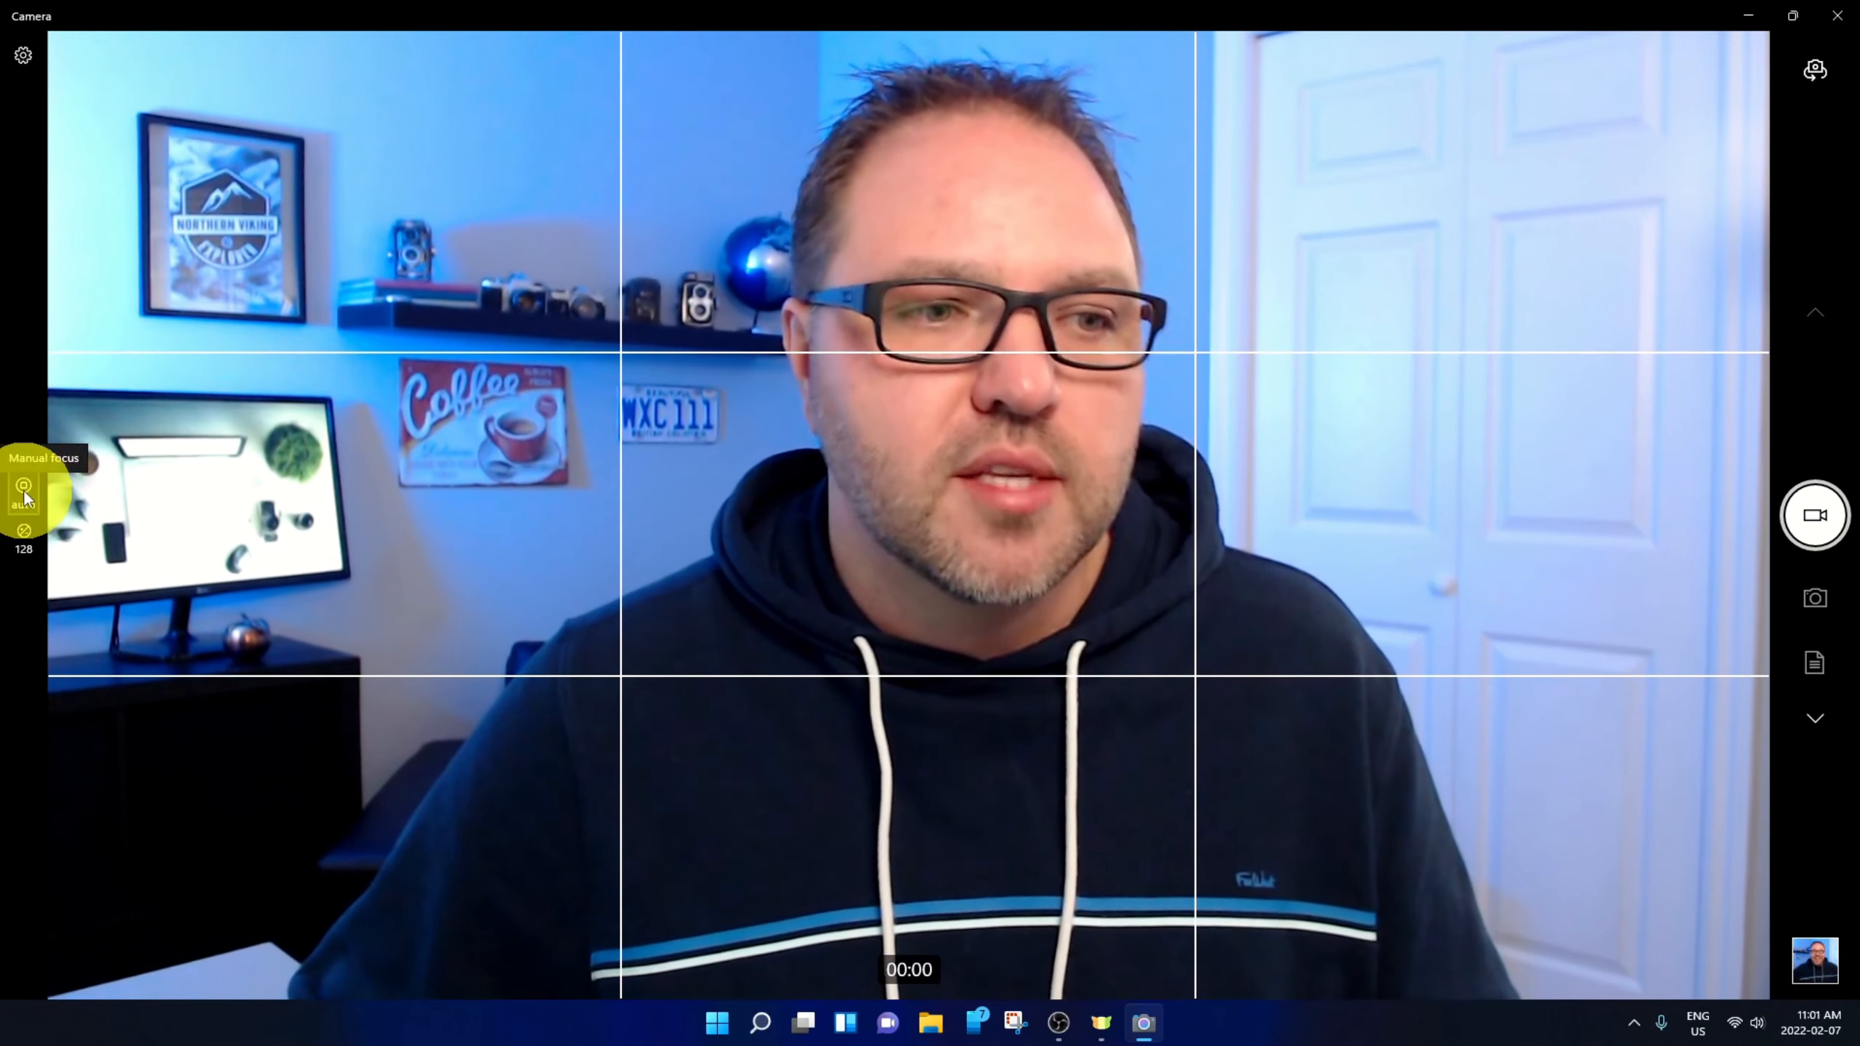
left_click(23, 492)
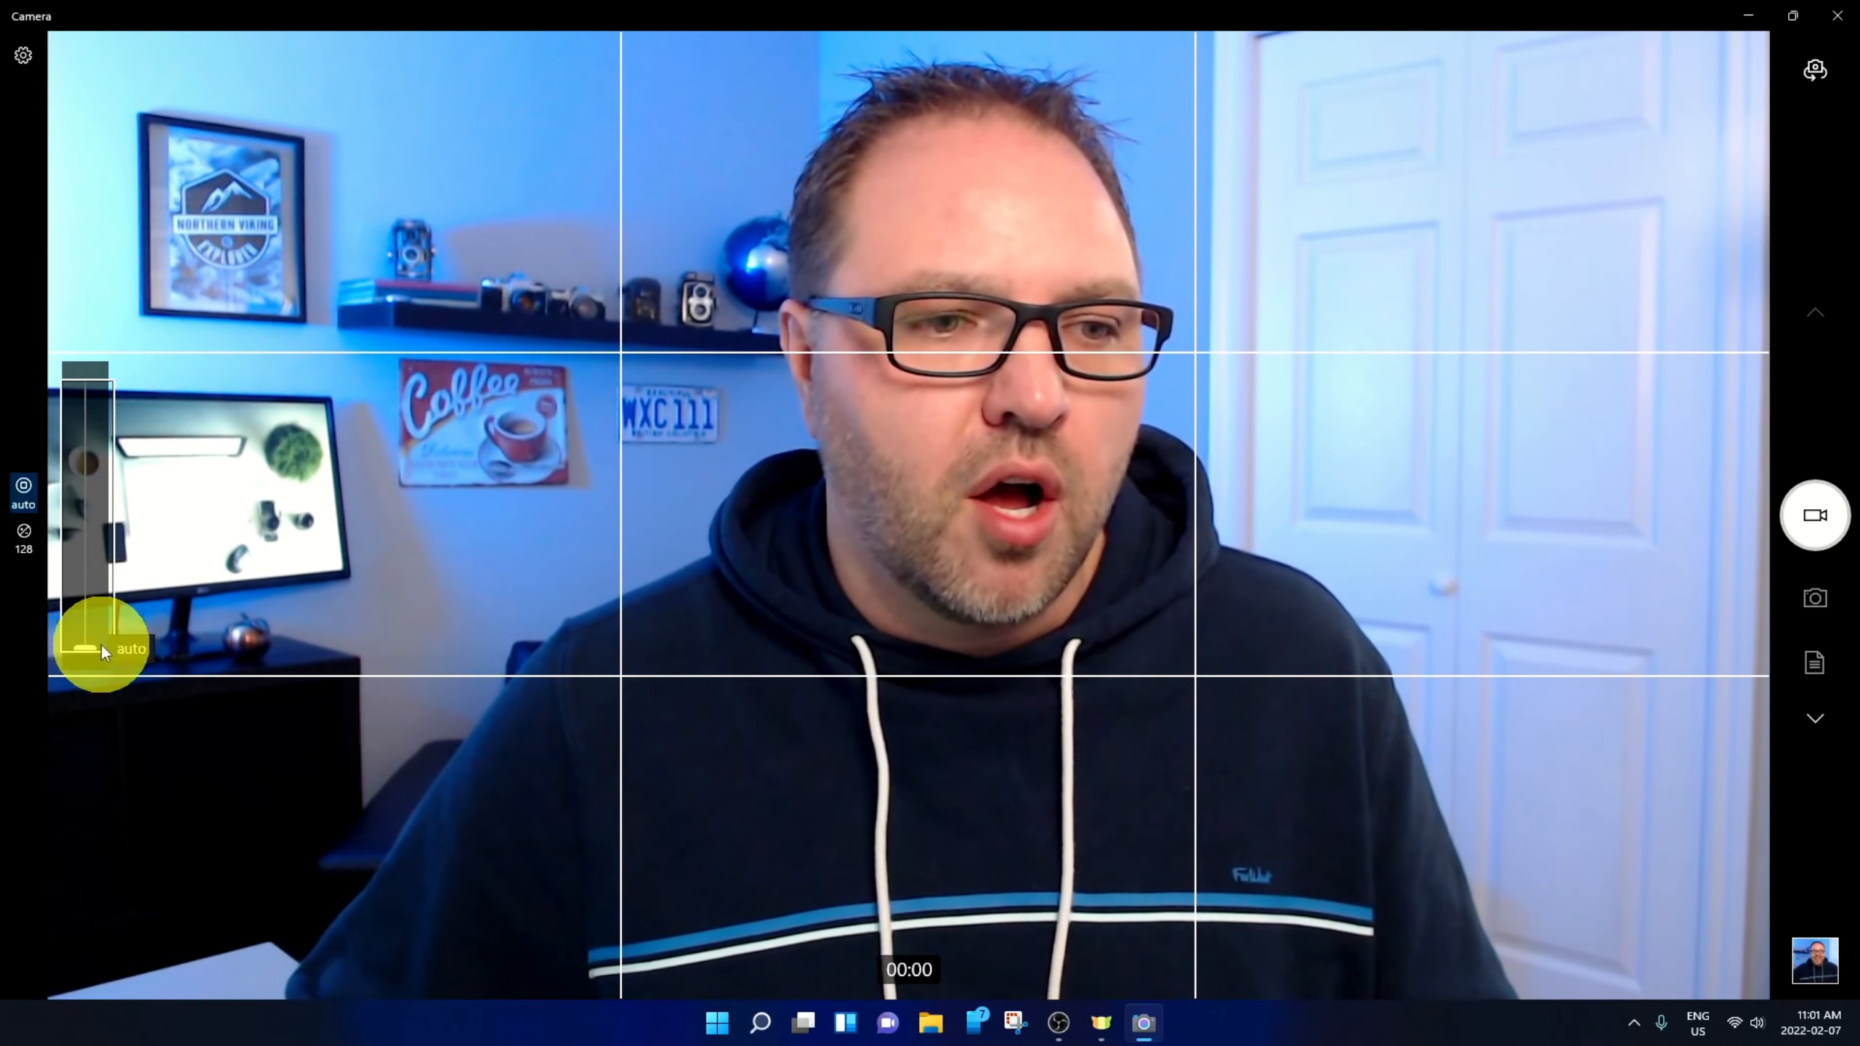
left_click_drag(100, 650, 83, 544)
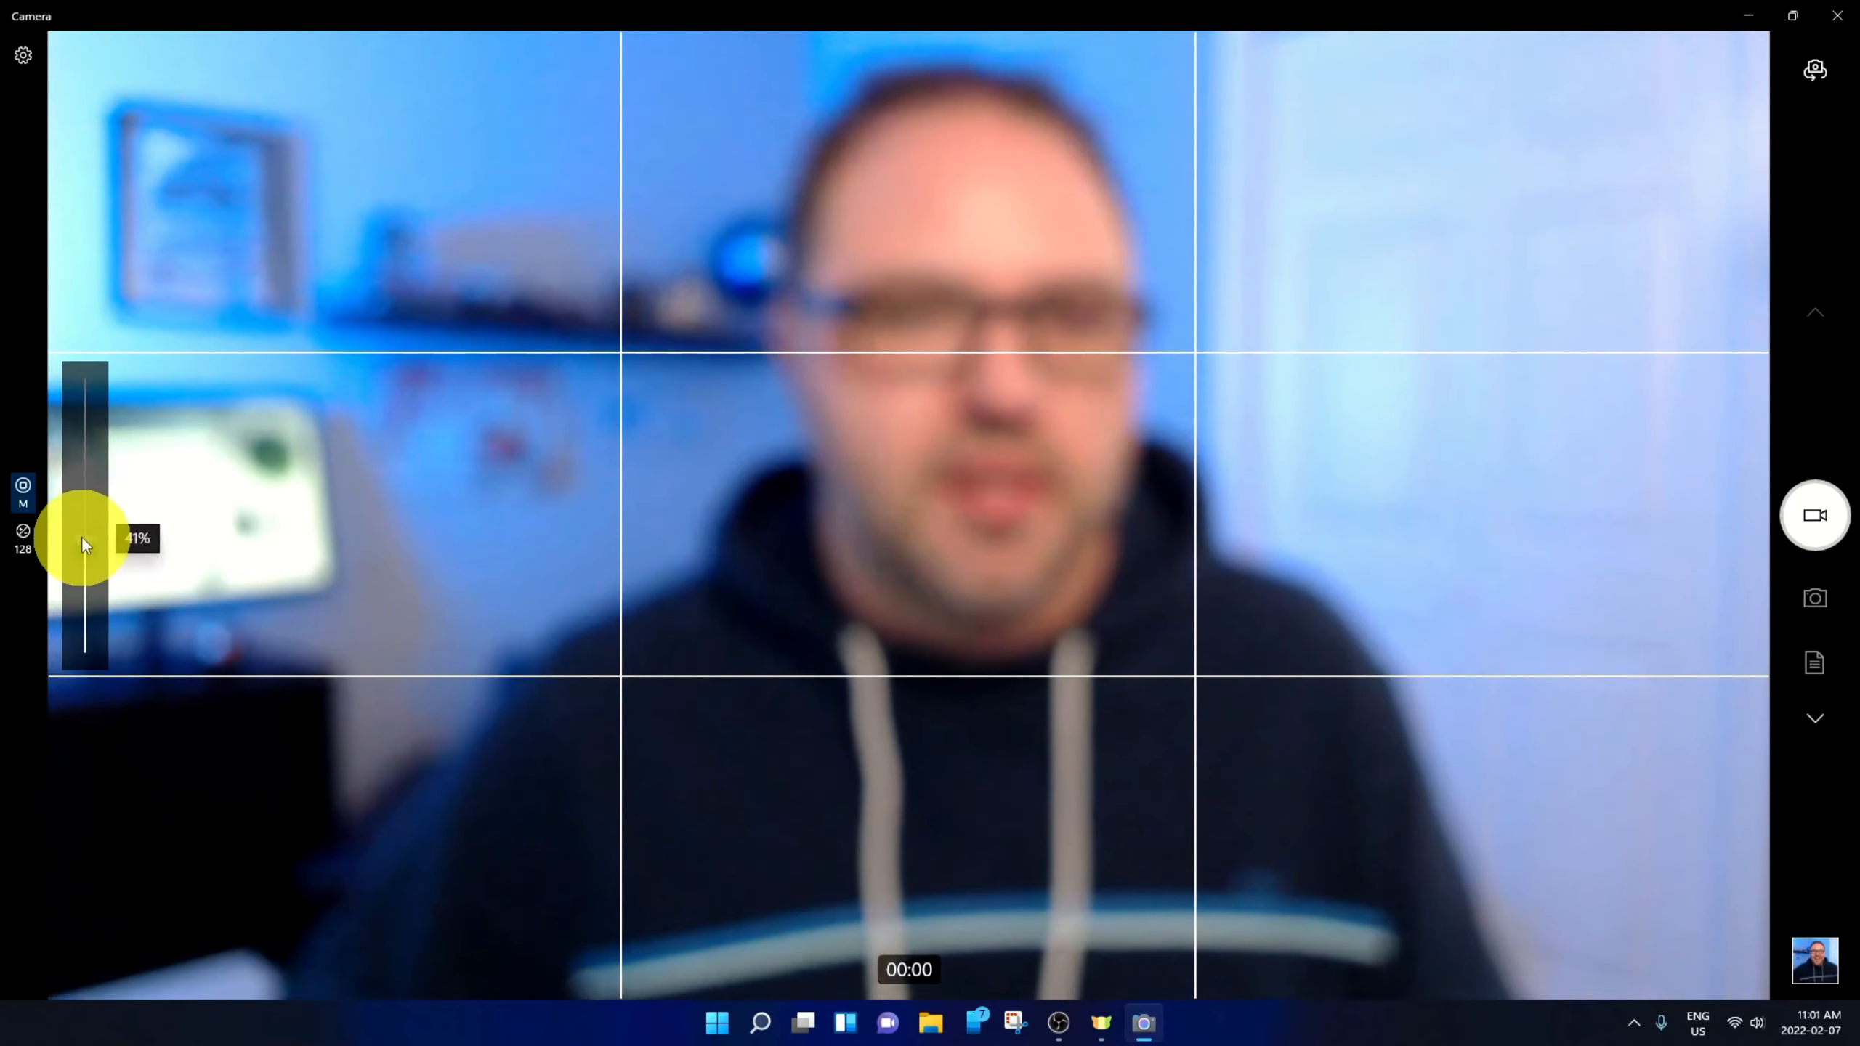
left_click_drag(86, 539, 94, 563)
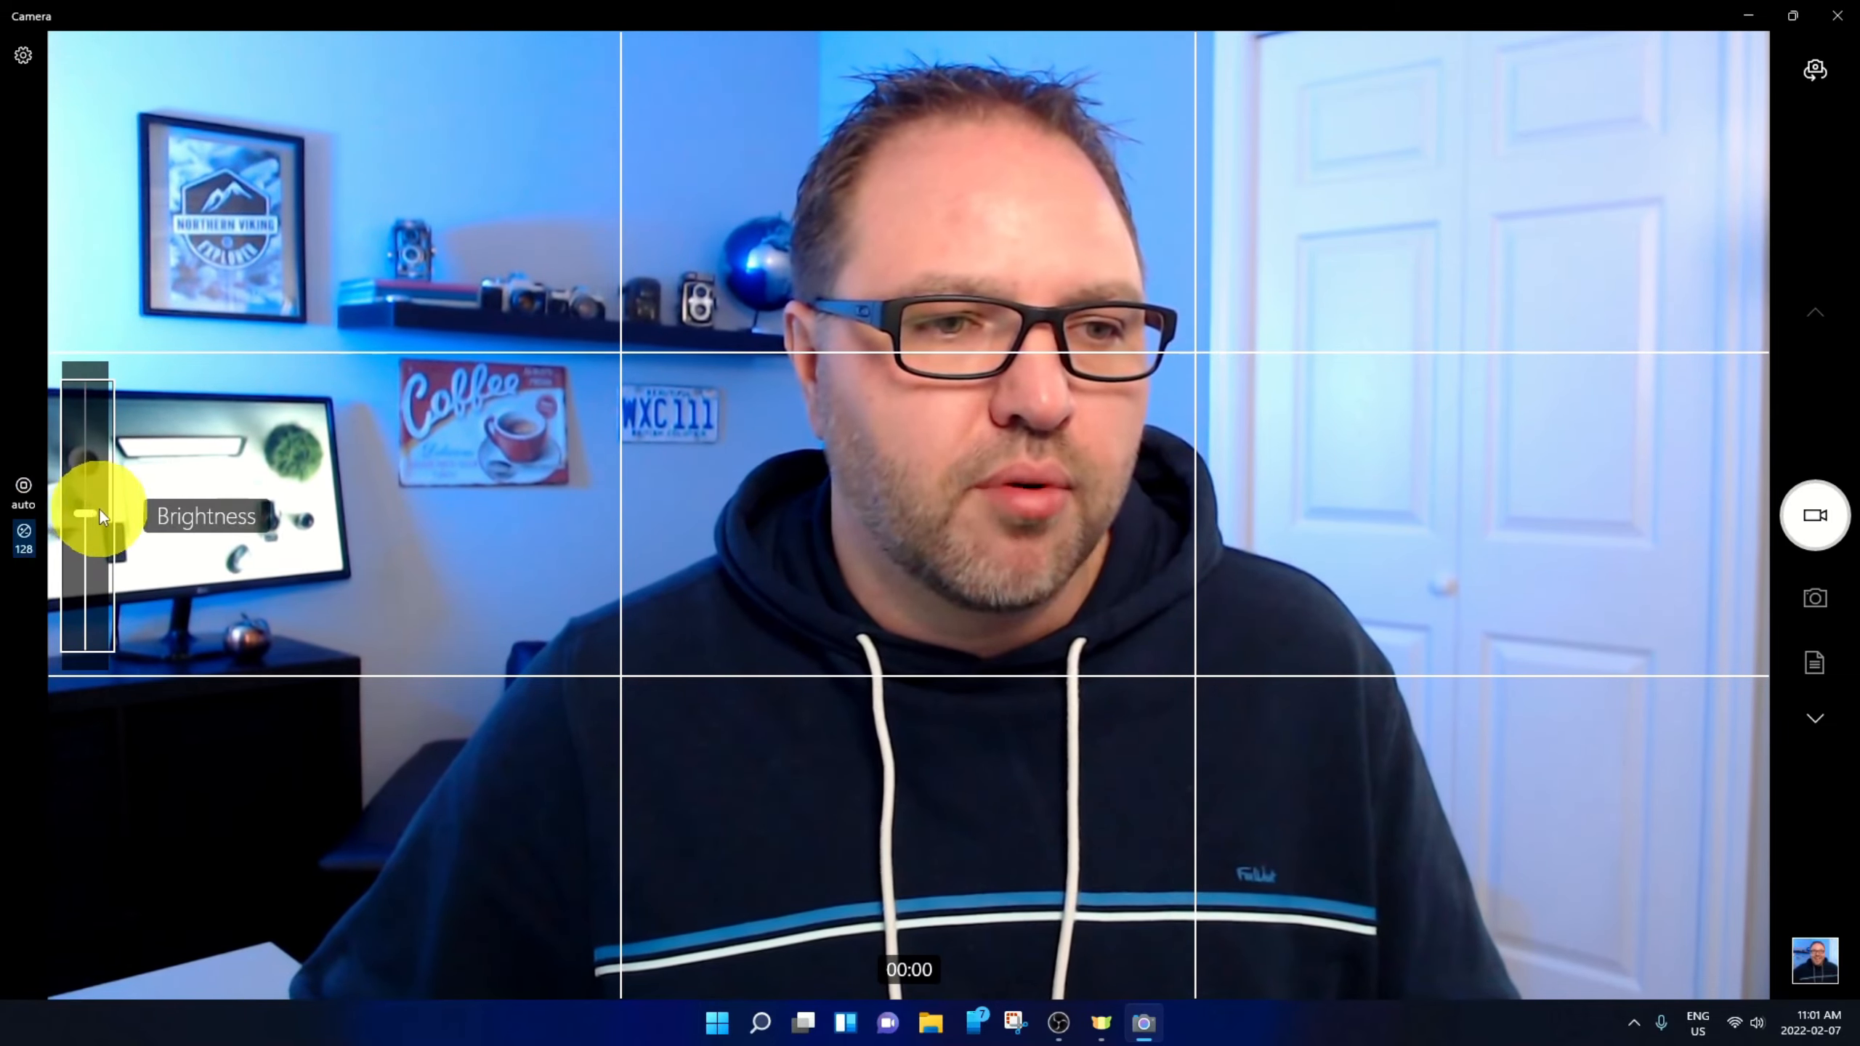
left_click_drag(88, 516, 100, 582)
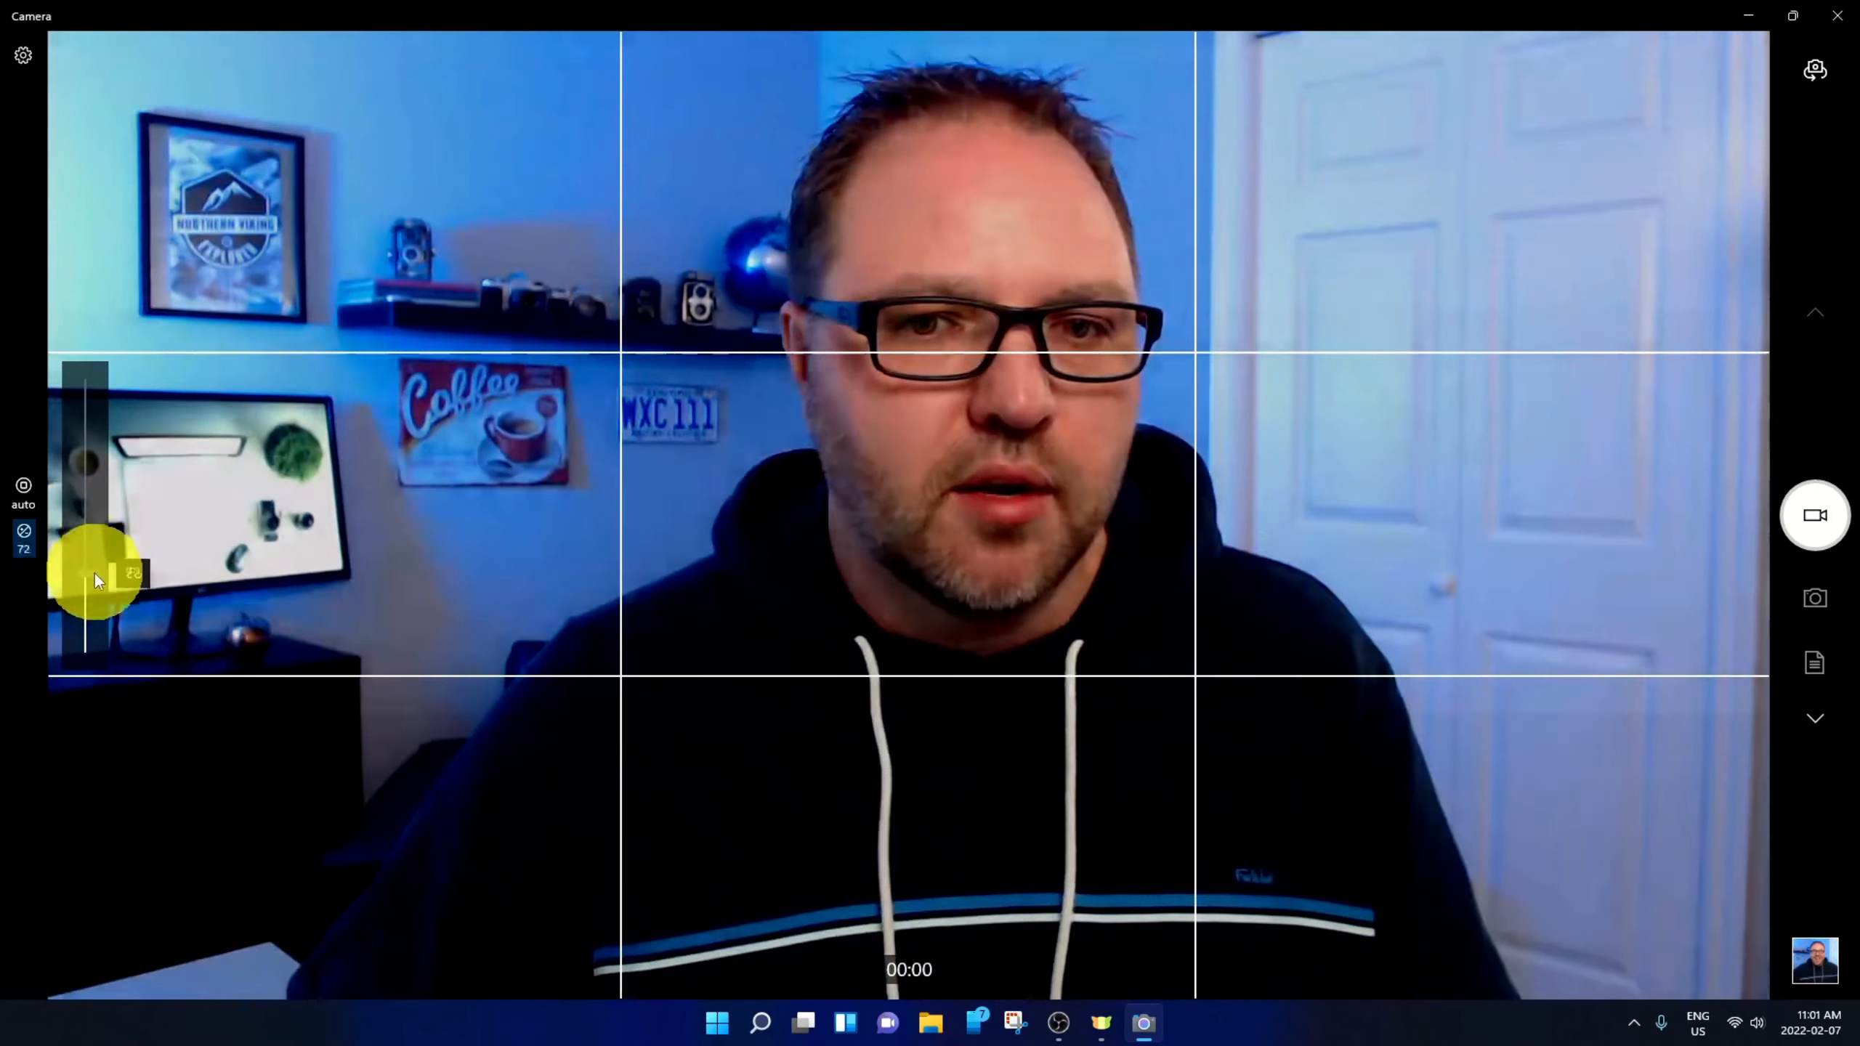
left_click_drag(95, 581, 95, 528)
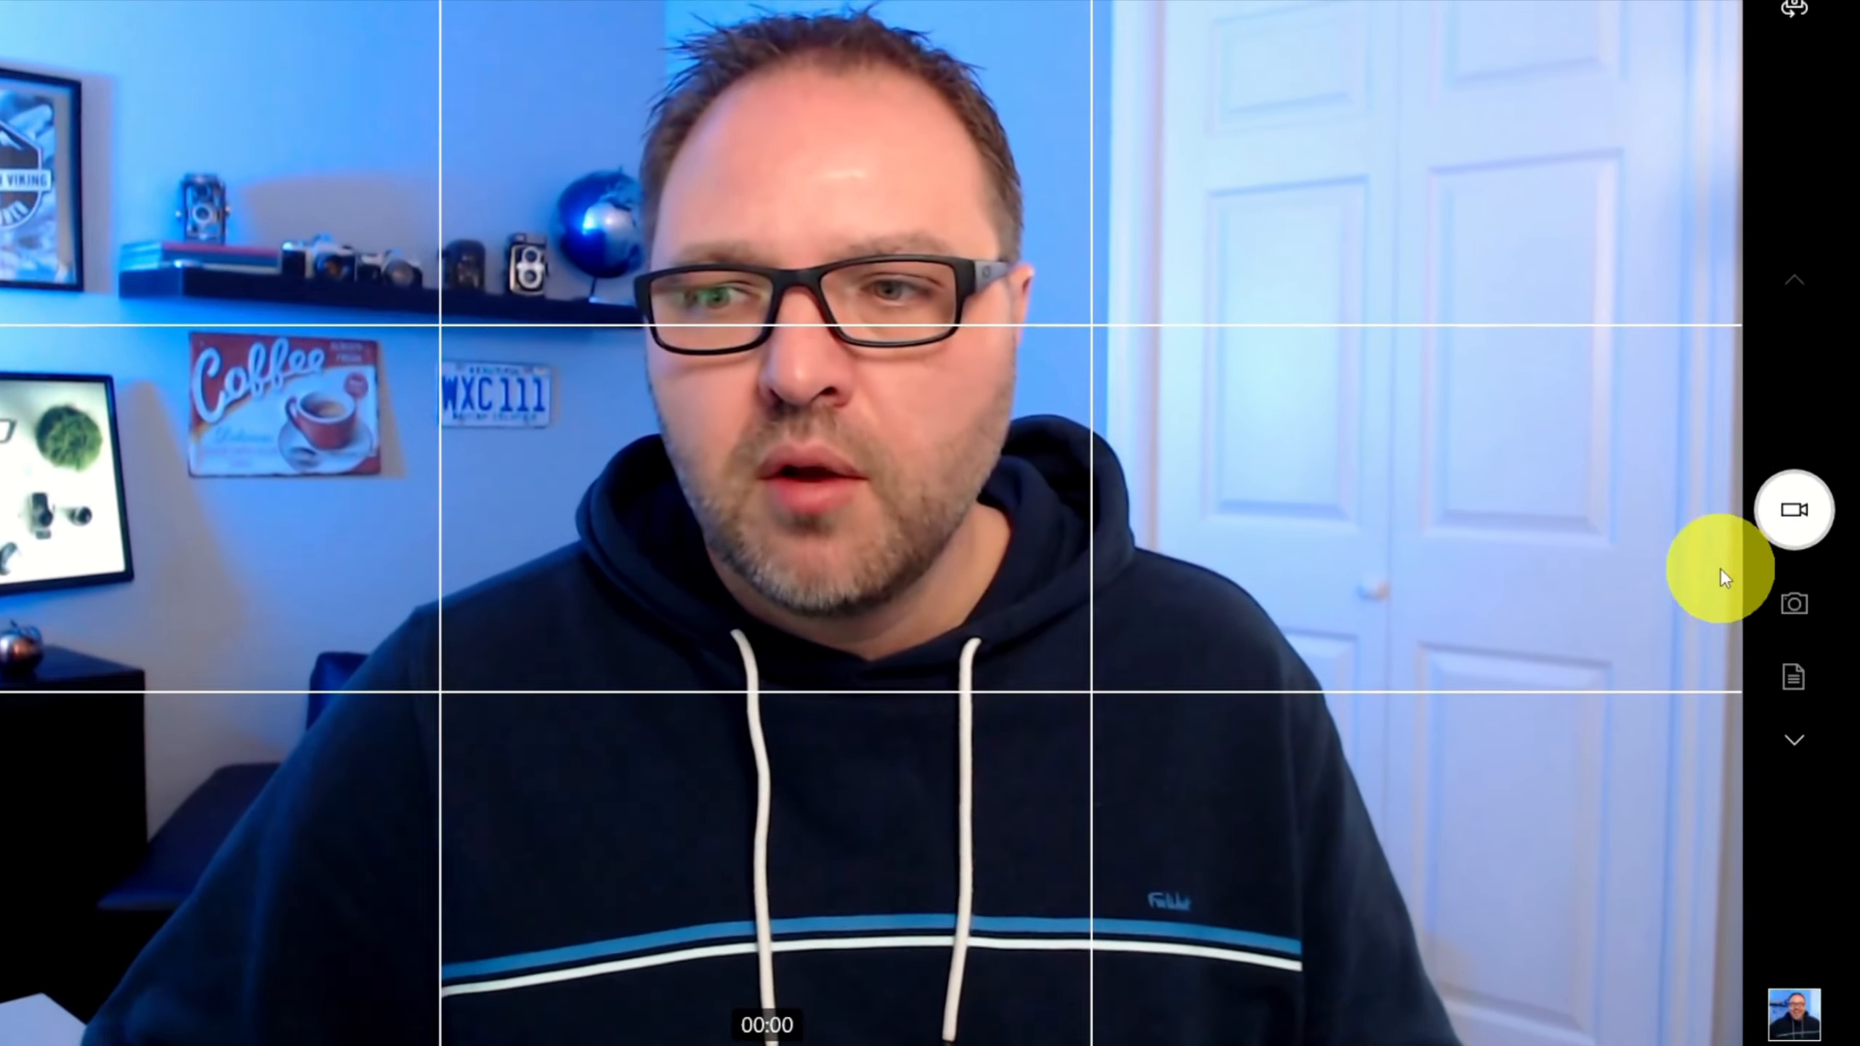
- Record a roughly thirteen-second video clip with the webcam and stop the recording
left_click(1792, 508)
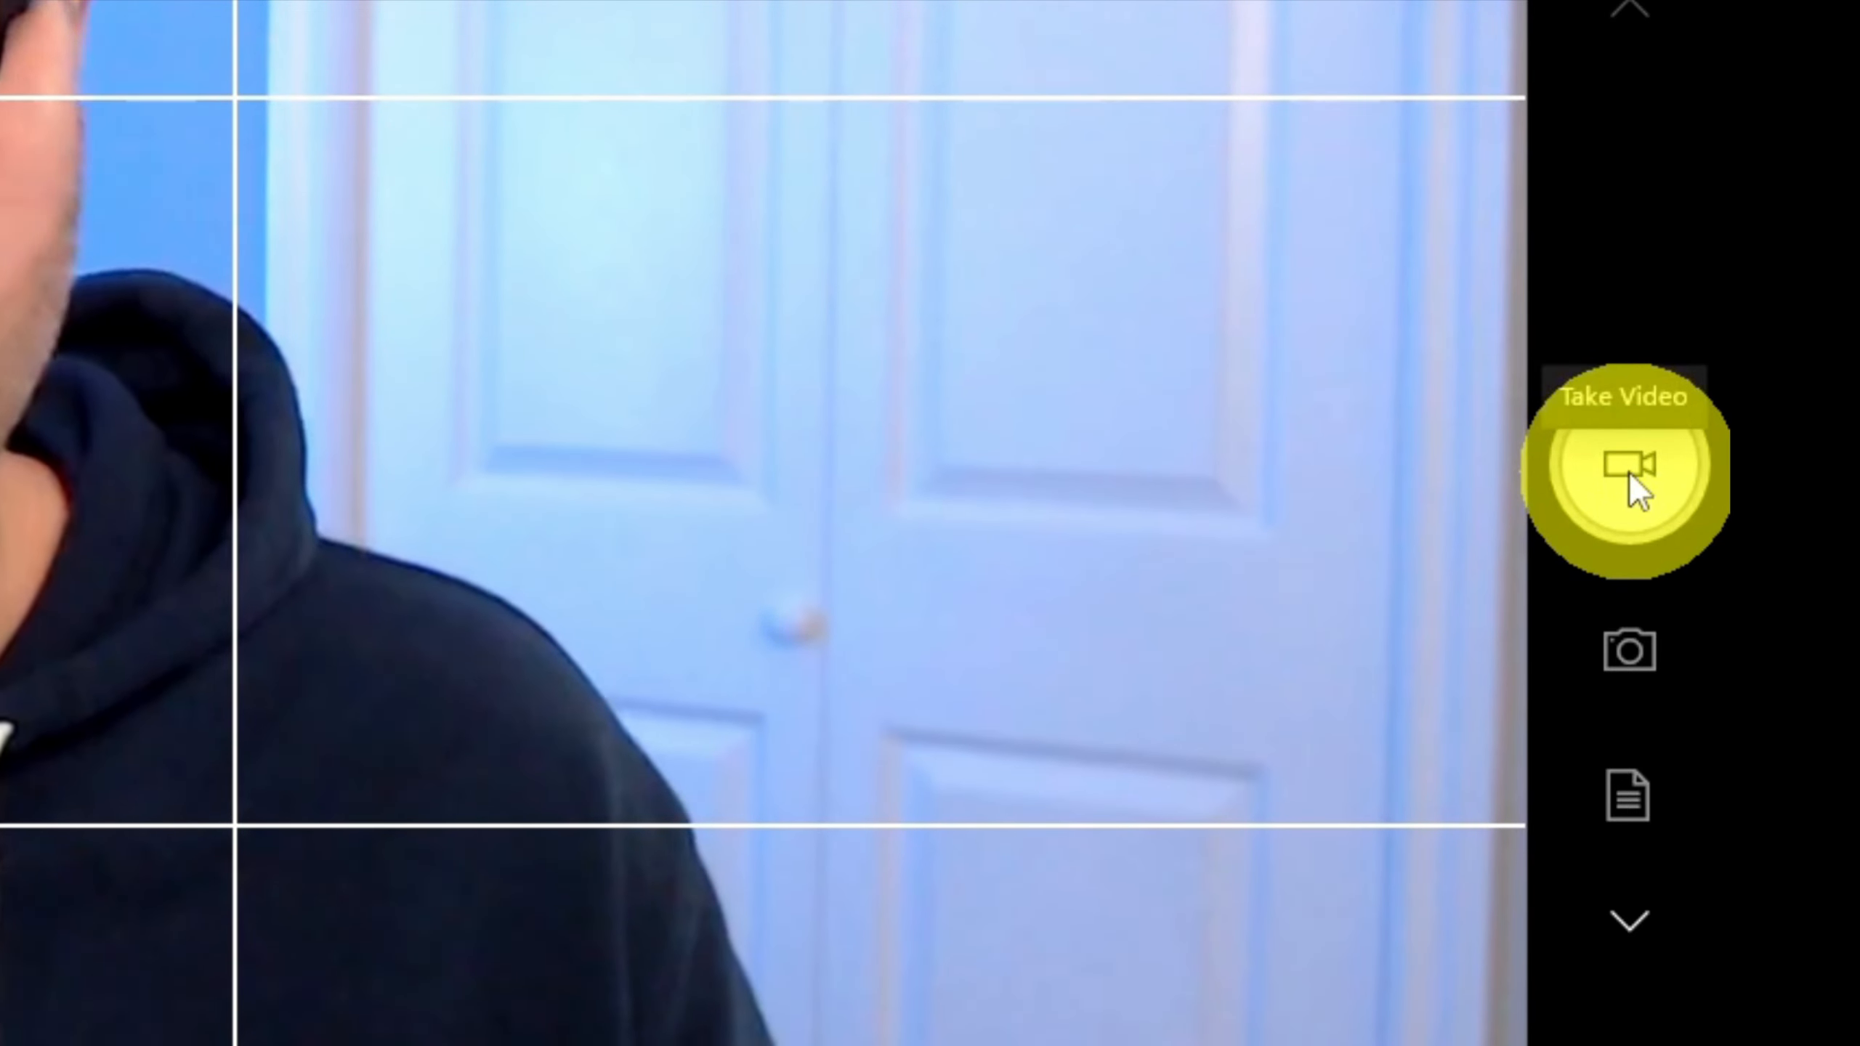
left_click(1629, 468)
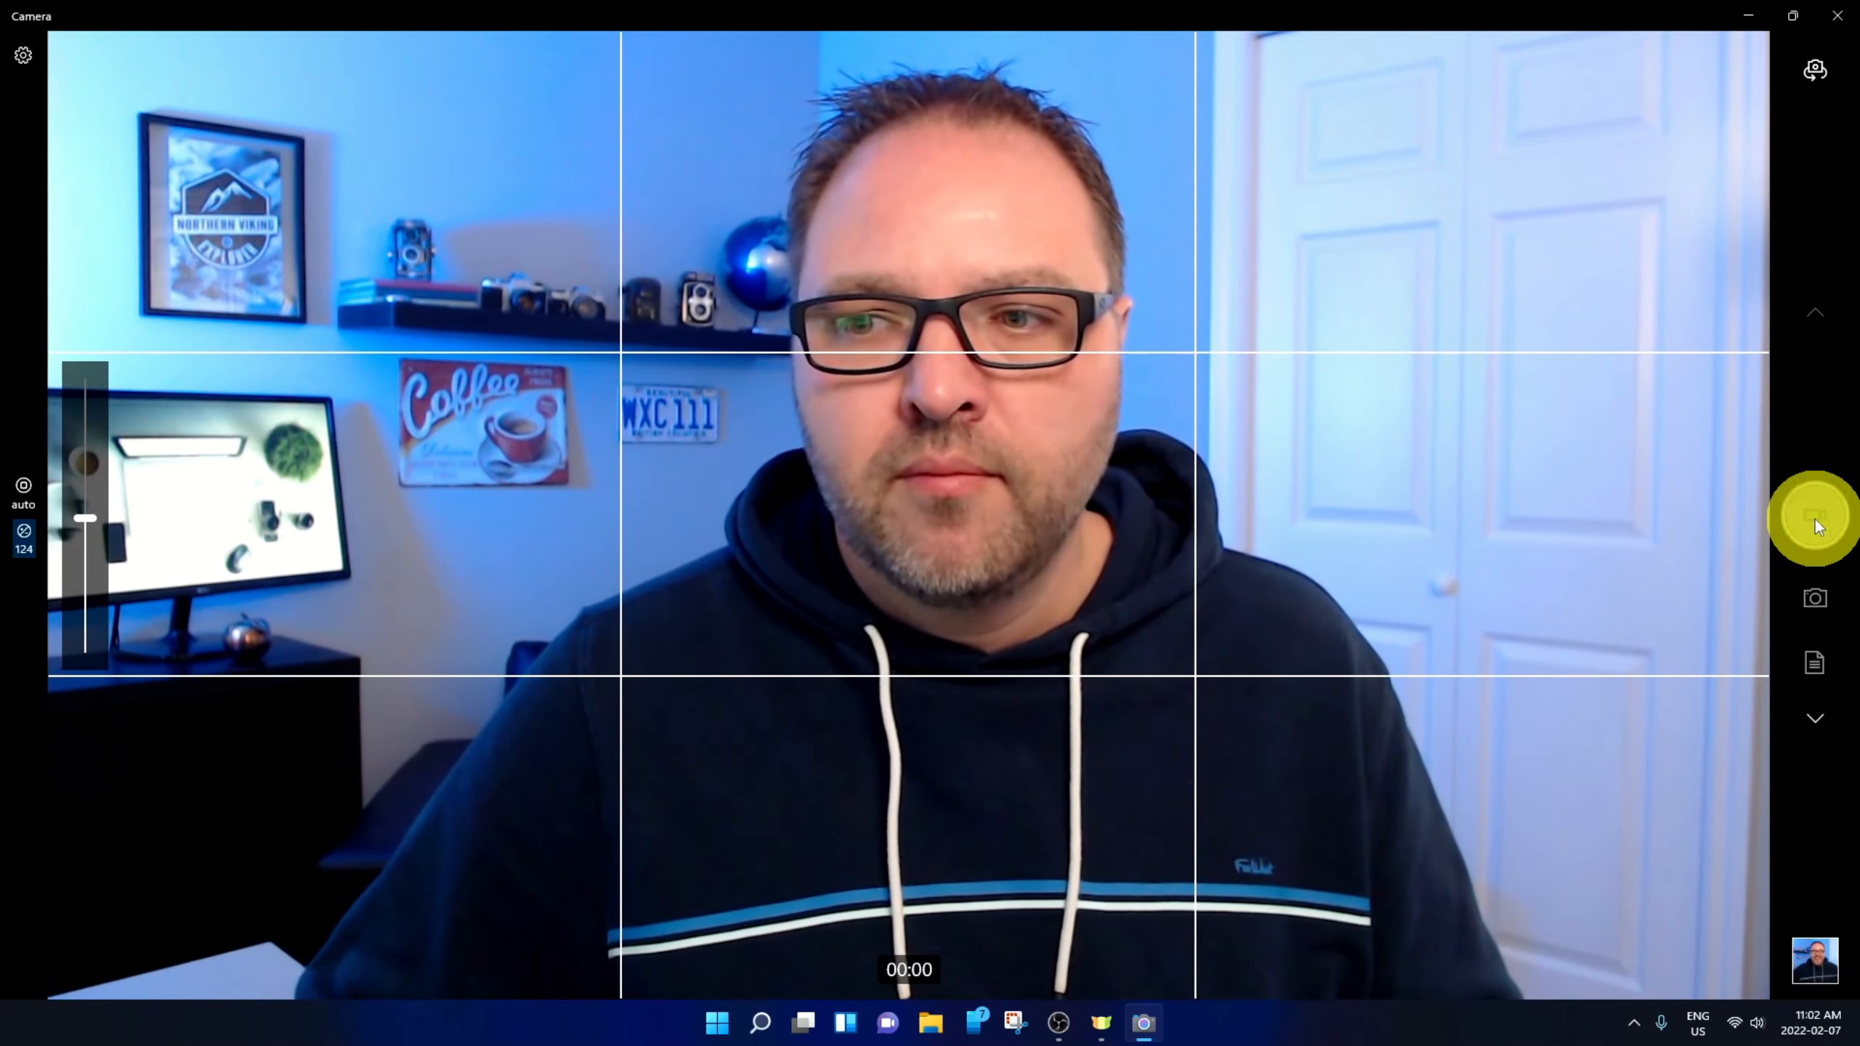
left_click(1813, 526)
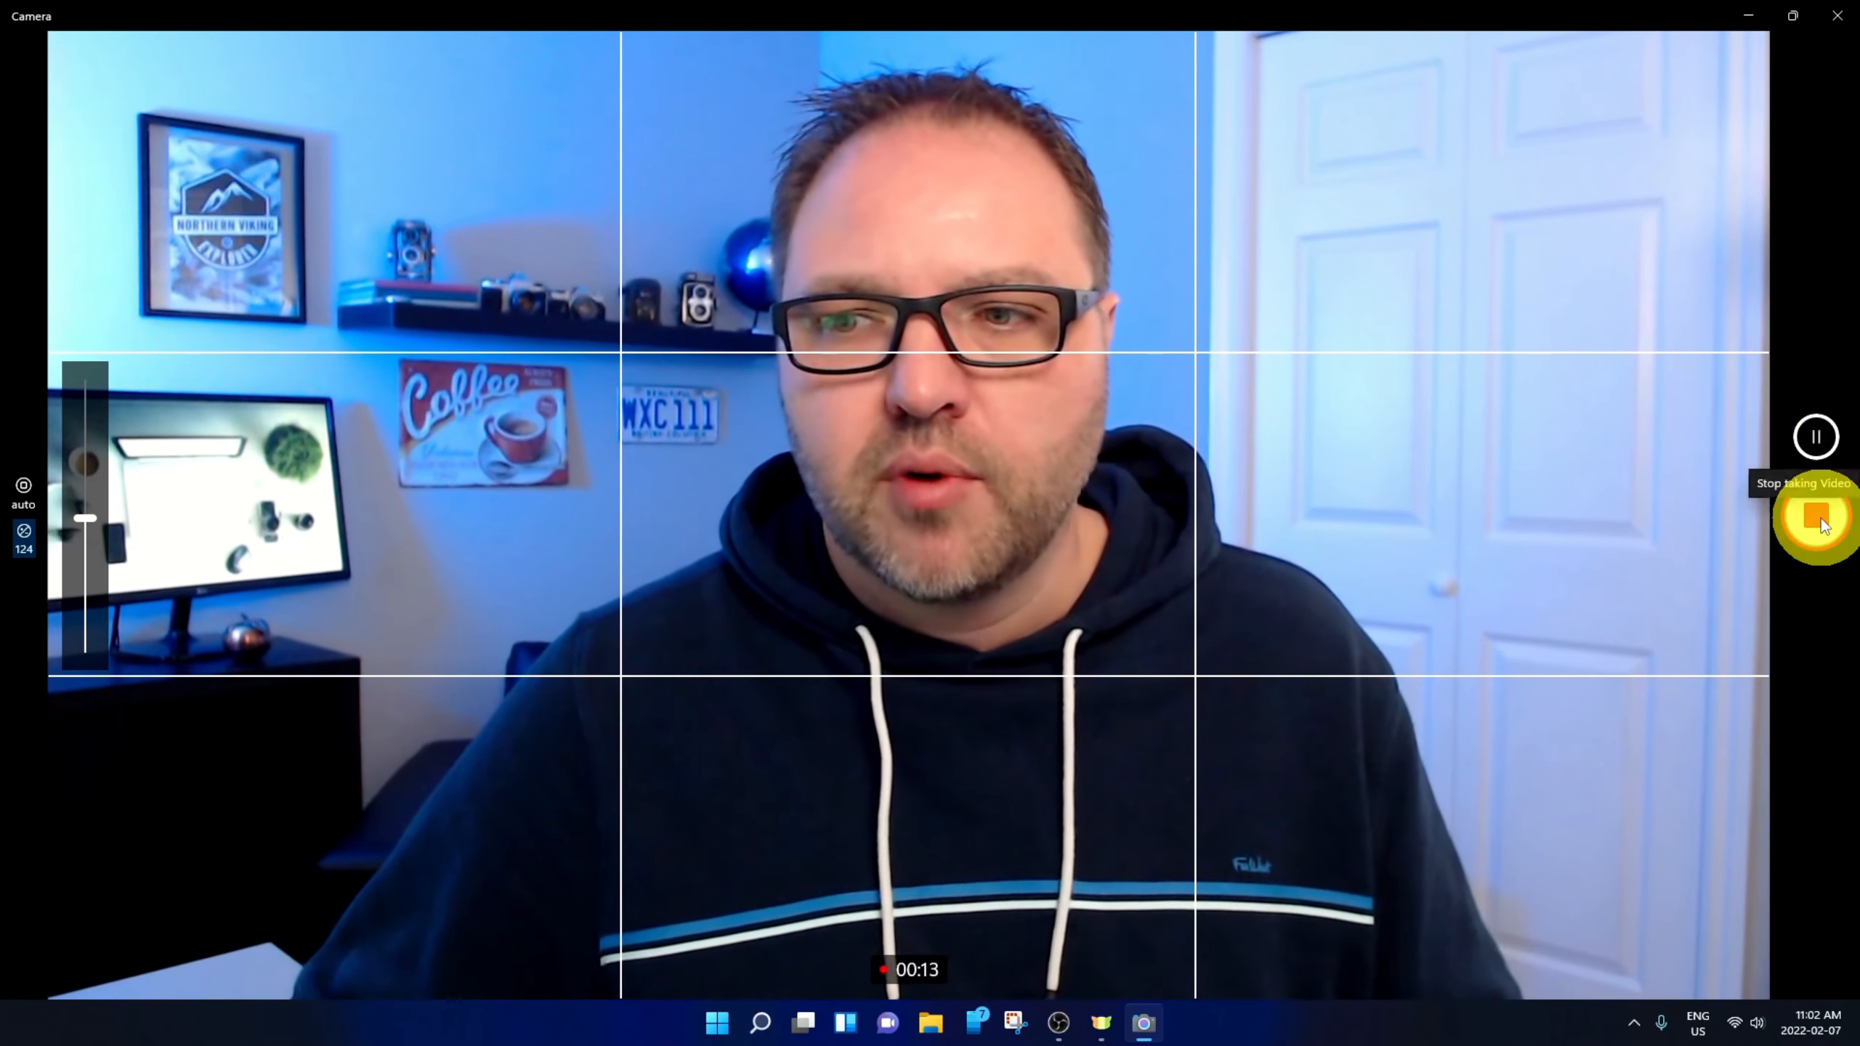
left_click(1815, 526)
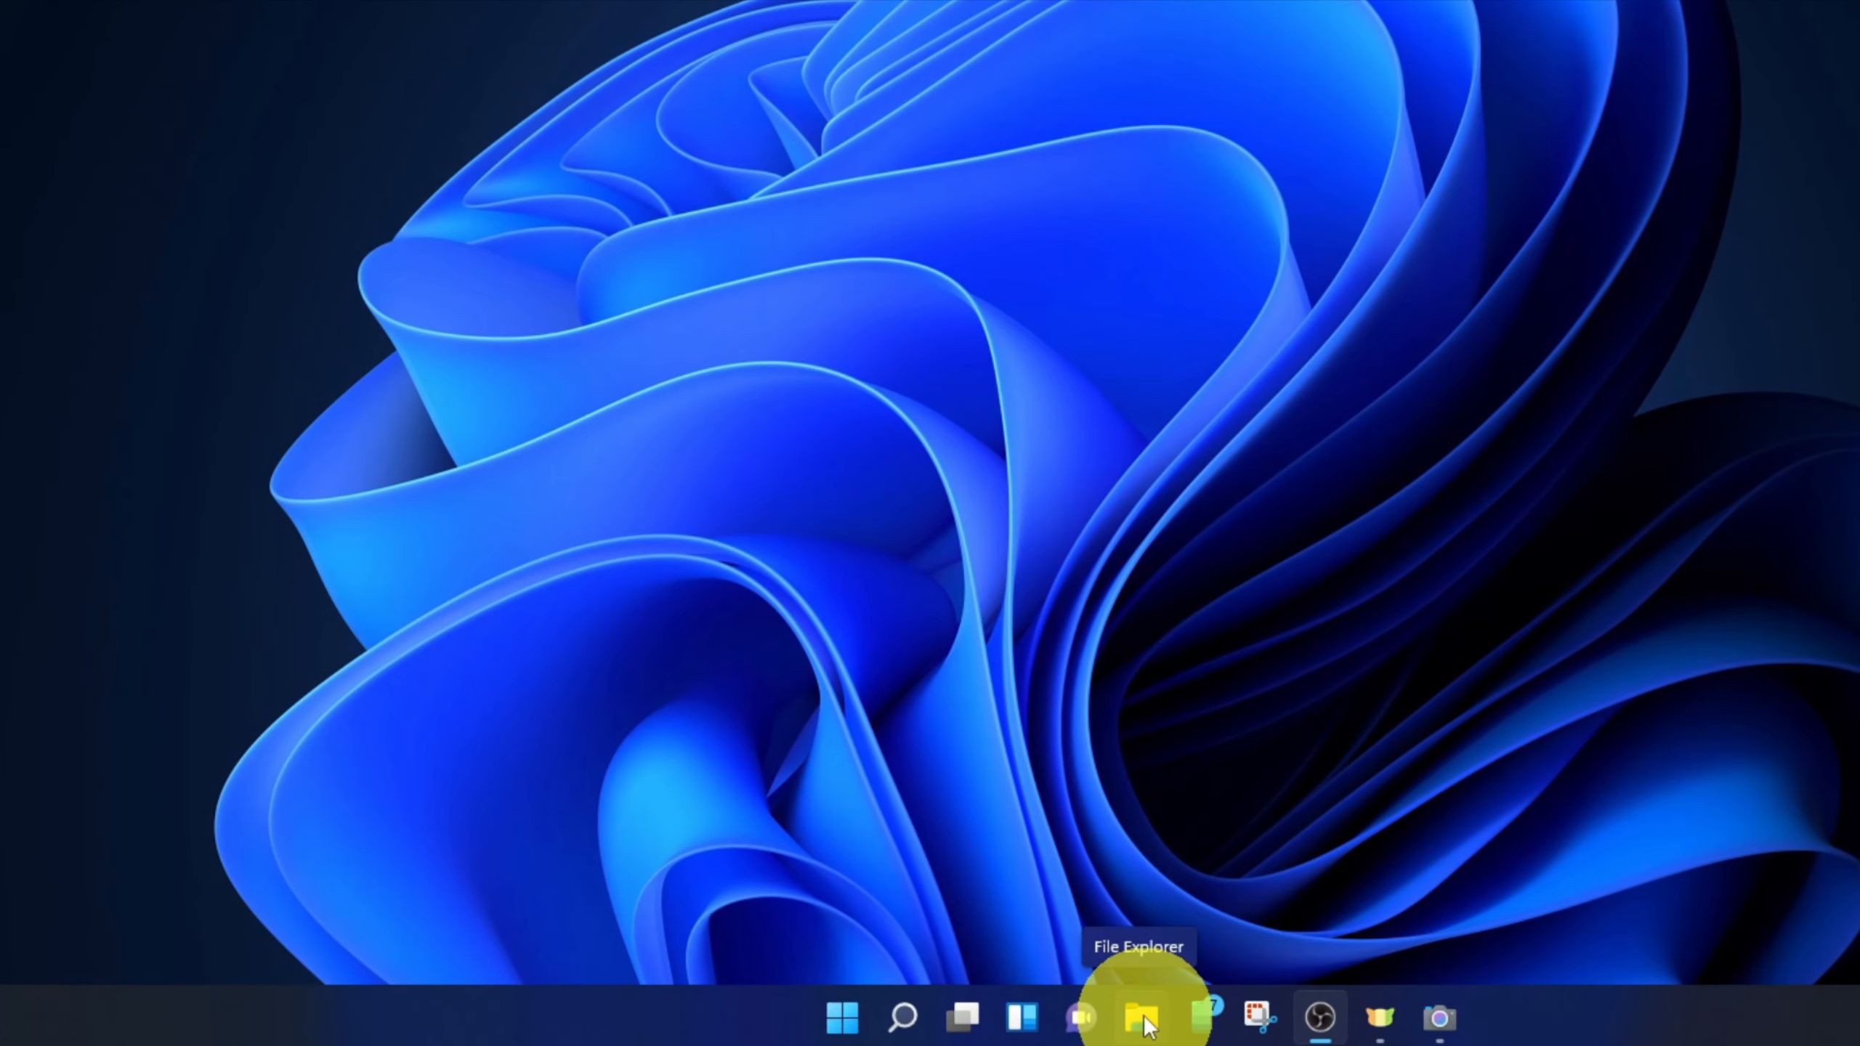
mouse_move(1026, 1017)
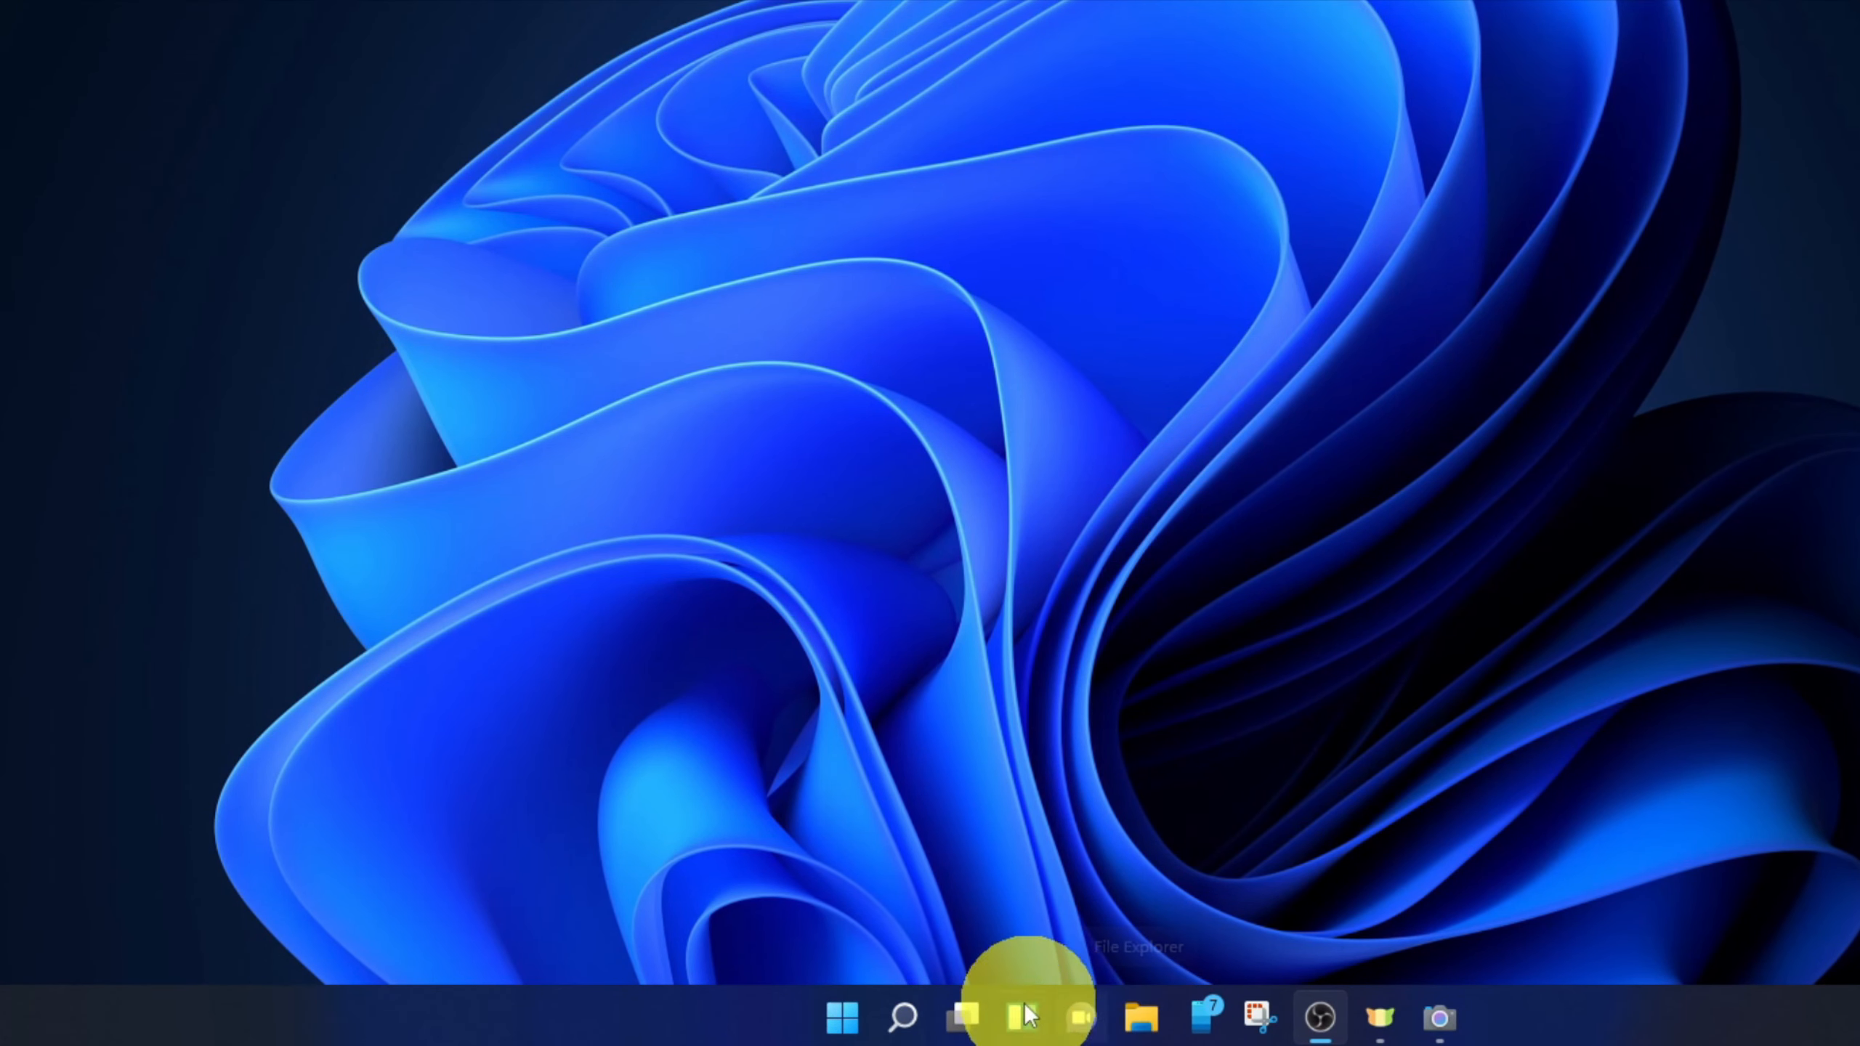
mouse_move(842, 1018)
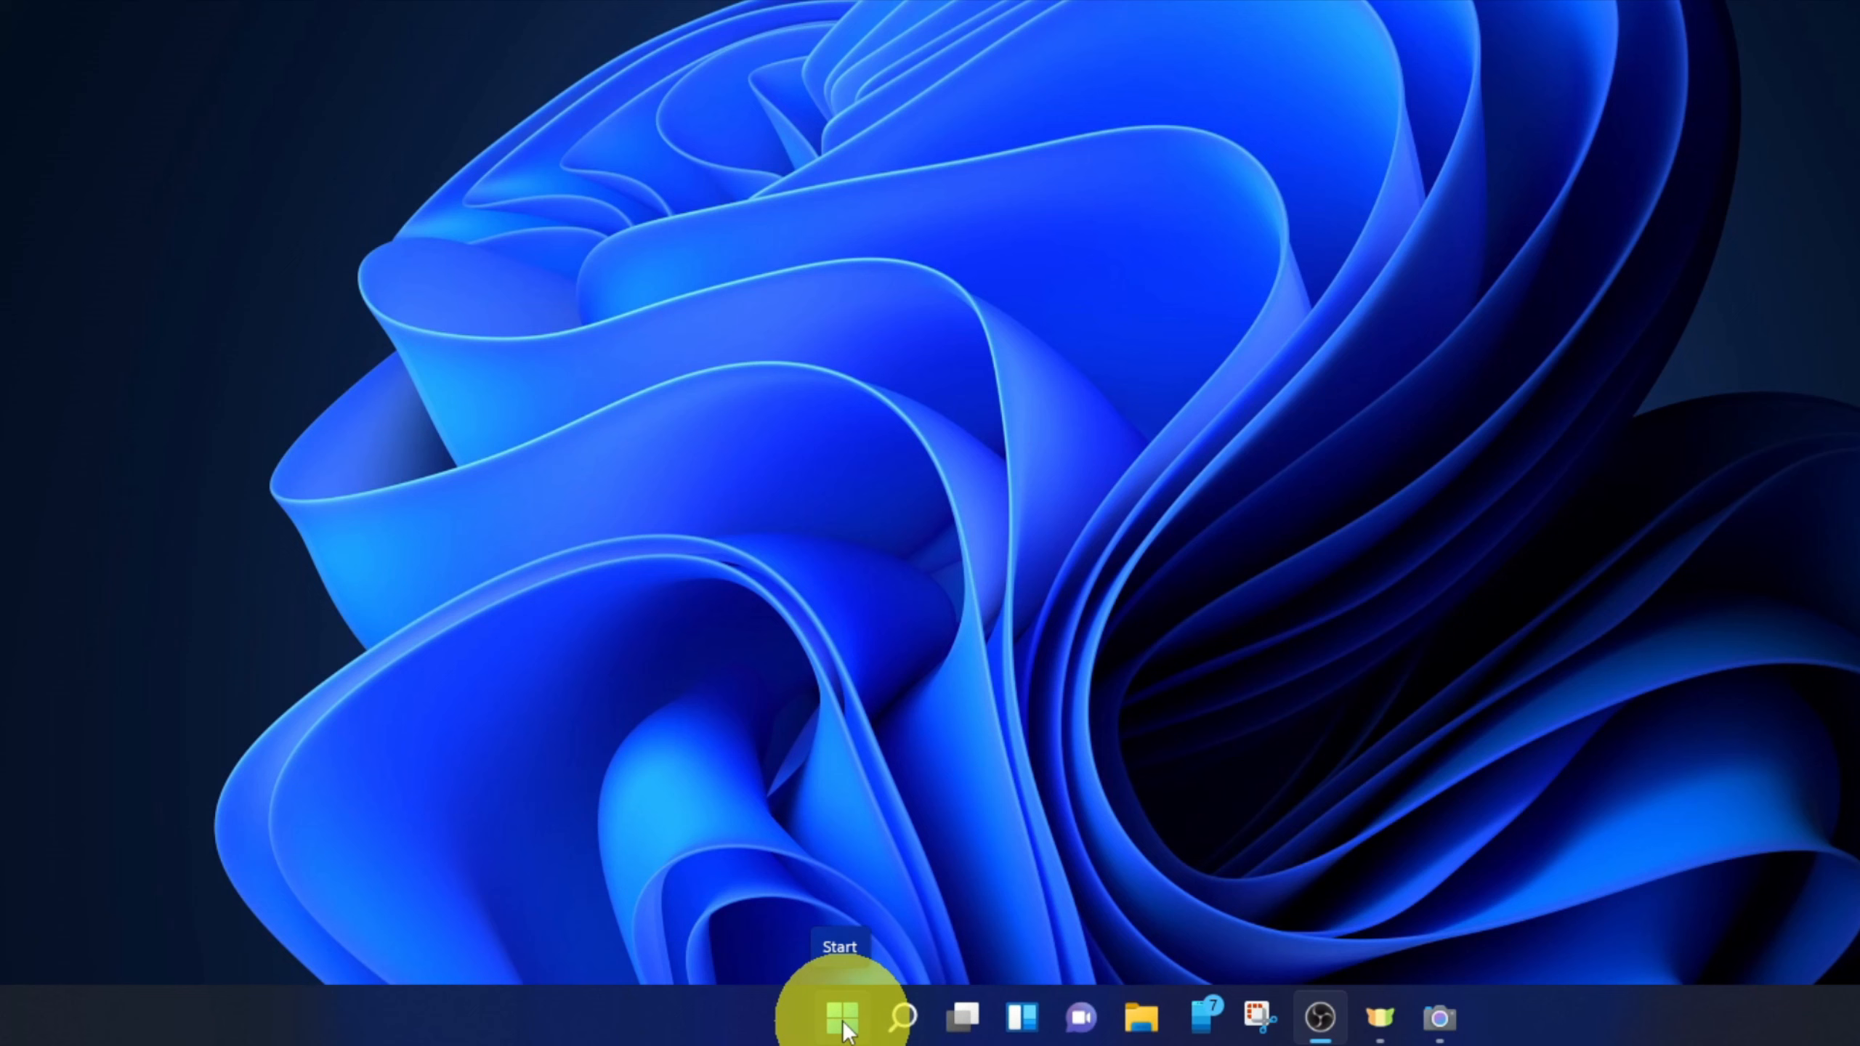
- Launch File Explorer on Quick access from the Start button's quick link menu
right_click(842, 1018)
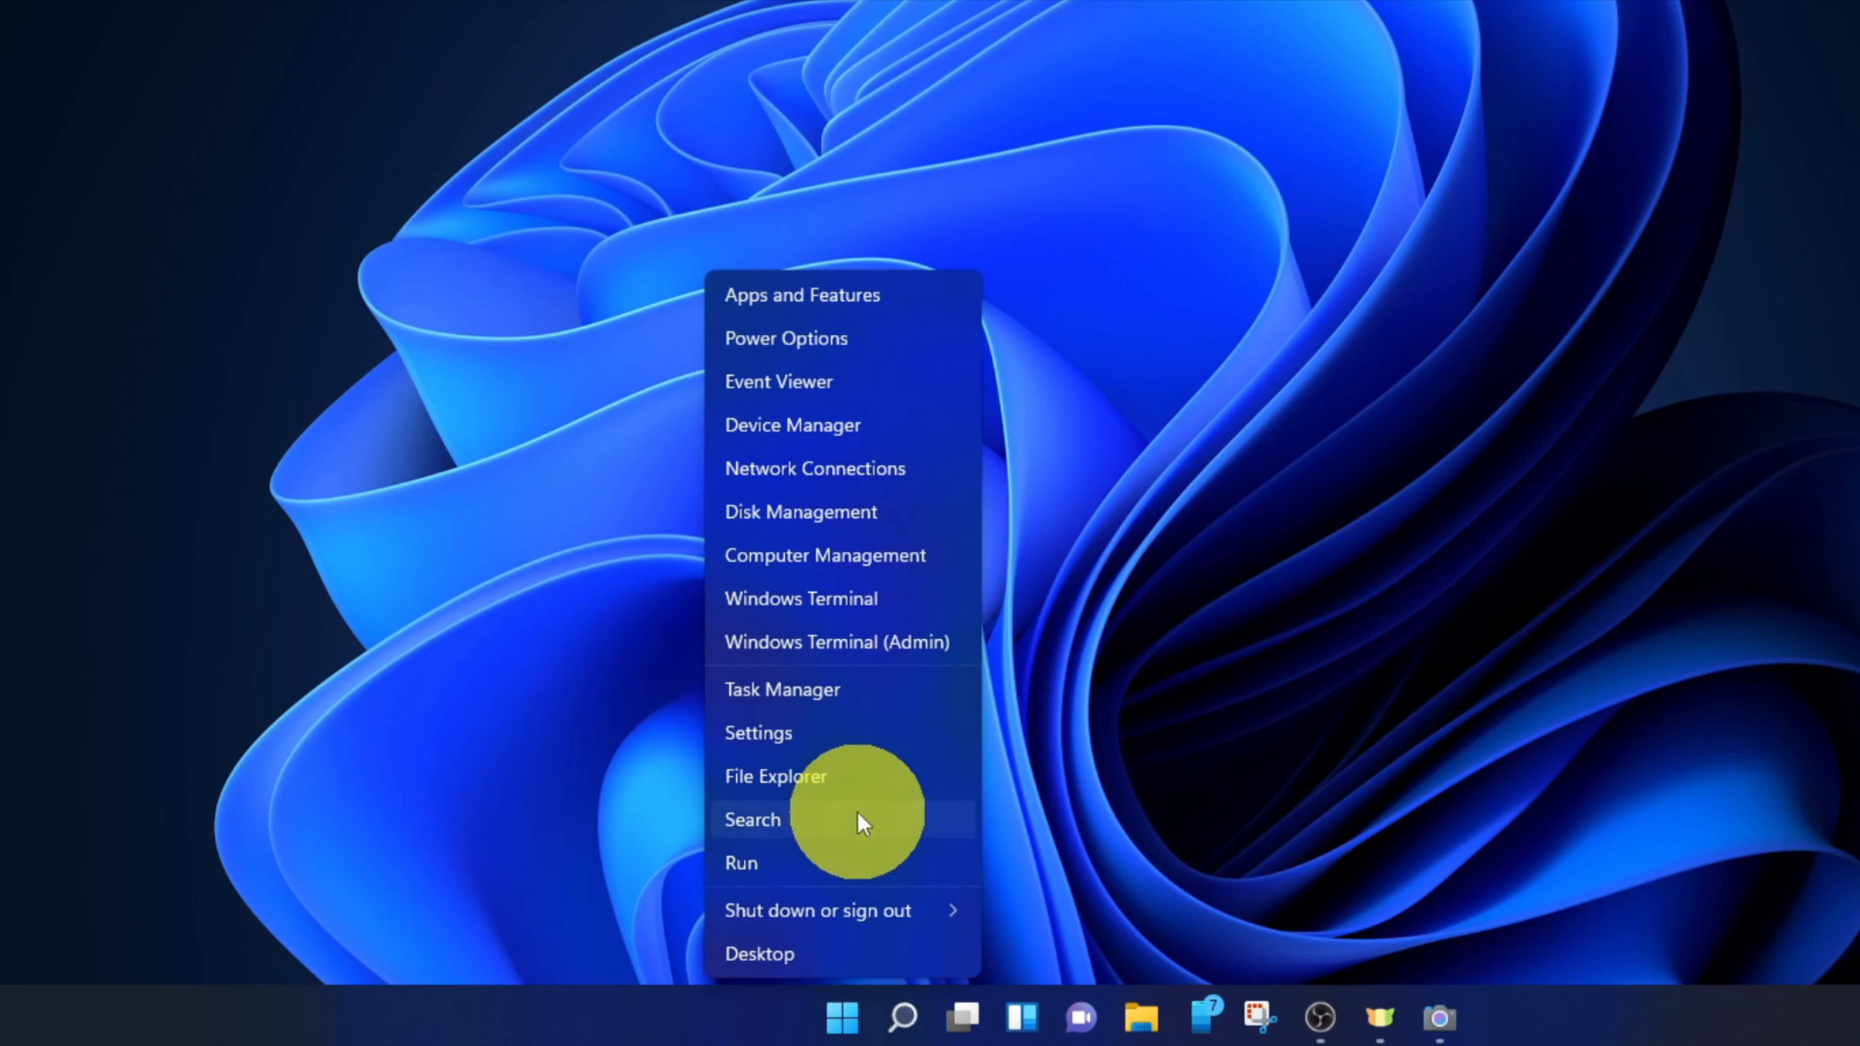
mouse_move(803, 789)
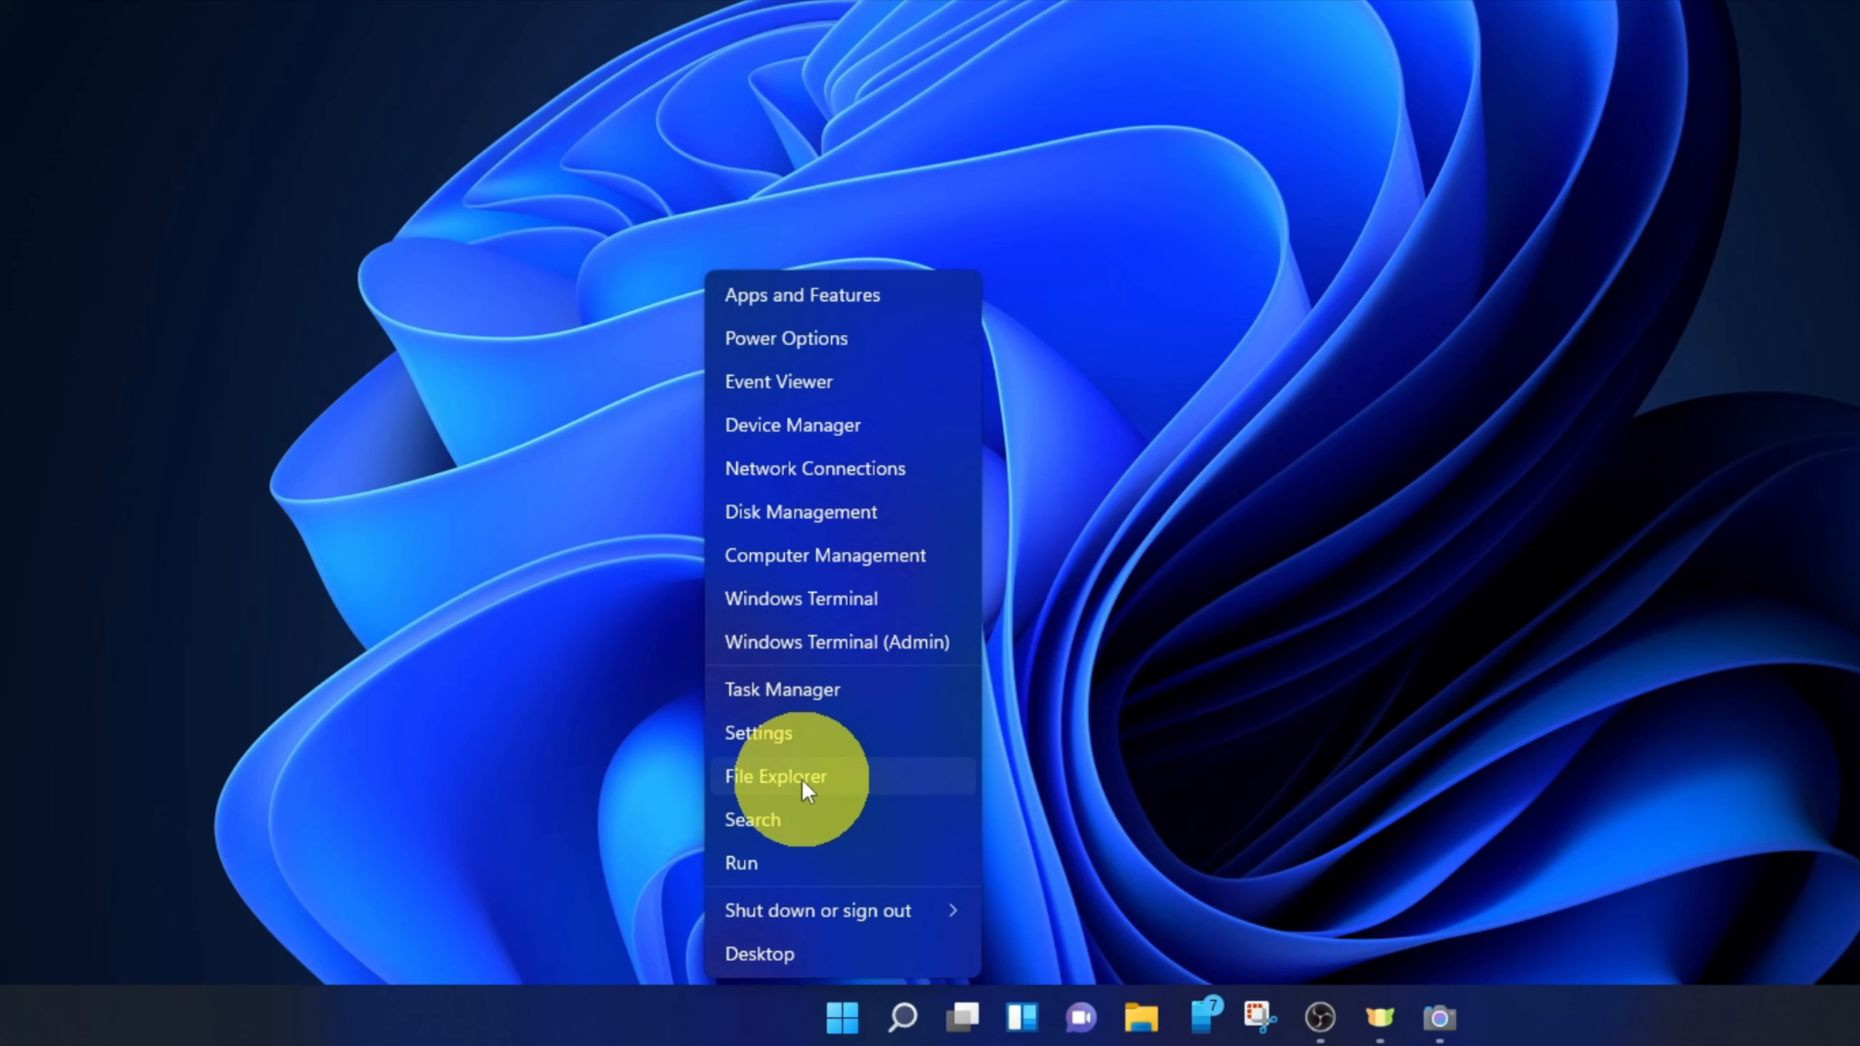
left_click(775, 776)
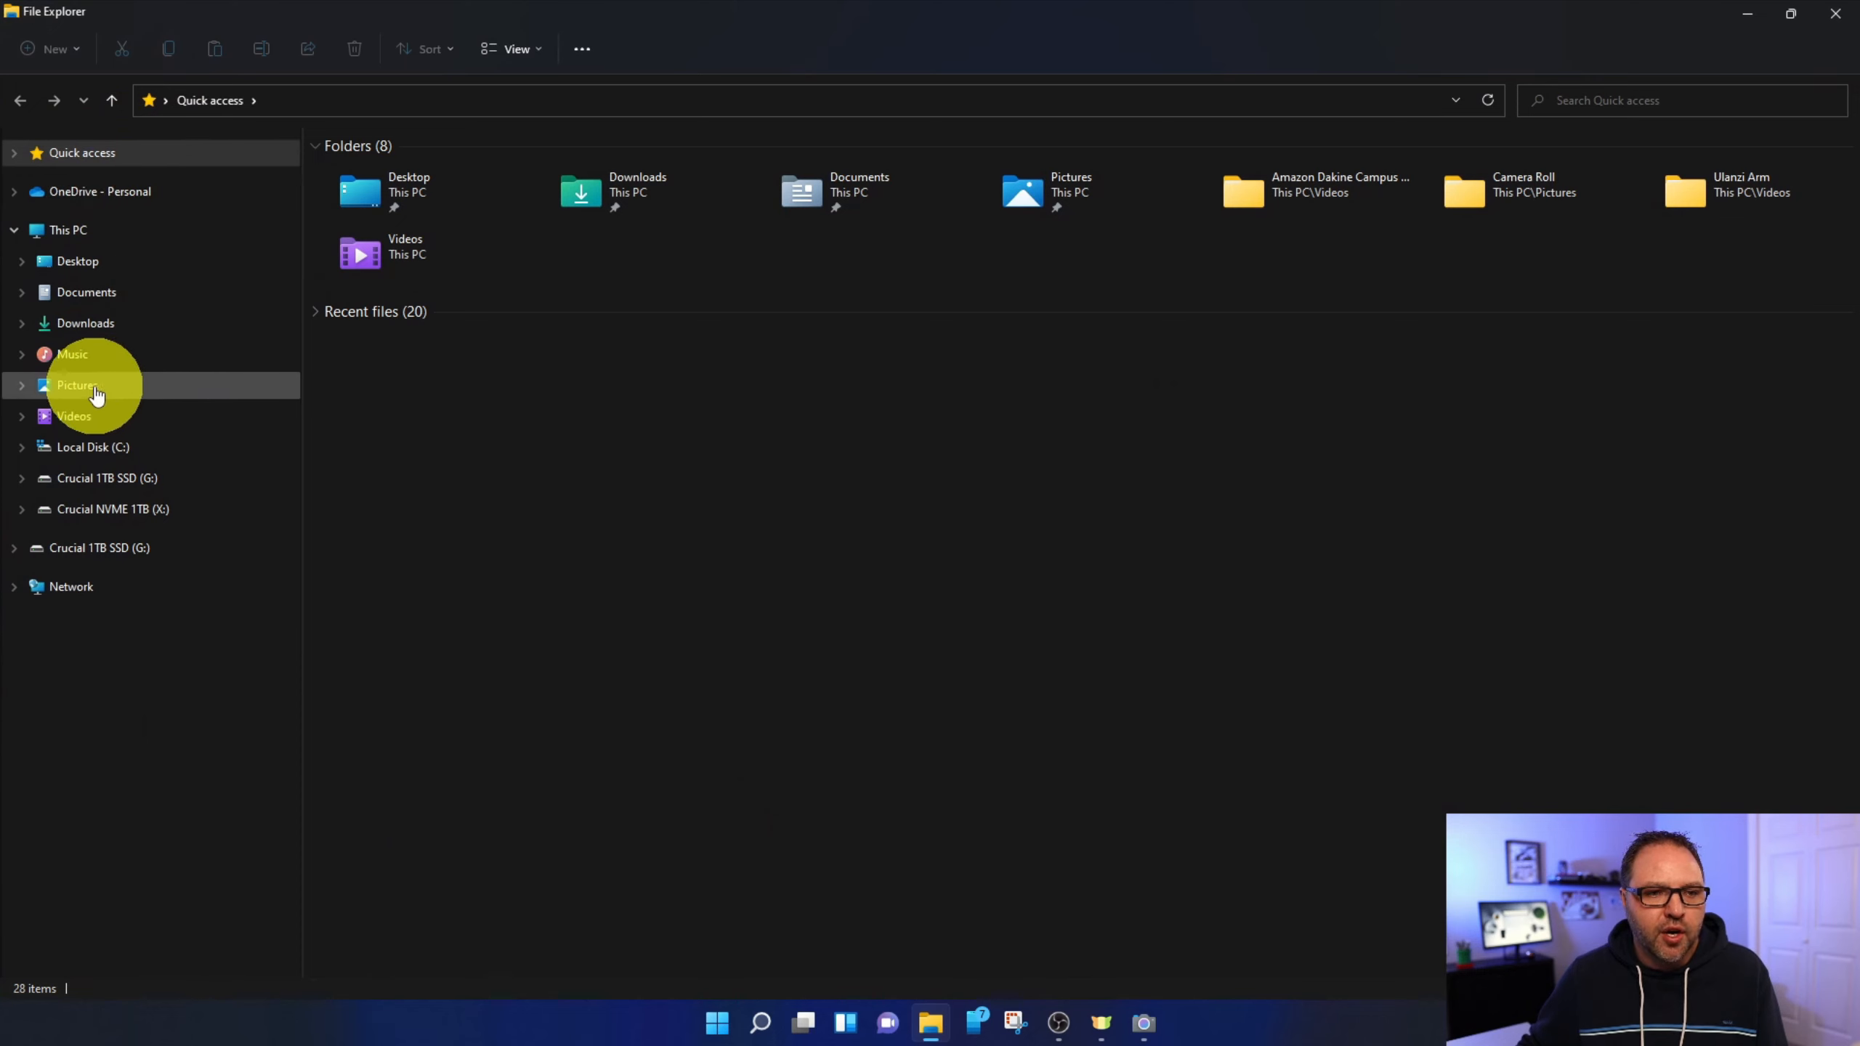
- Go to Pictures > Camera Roll and view the first captured photo and the recorded video file
left_click(77, 384)
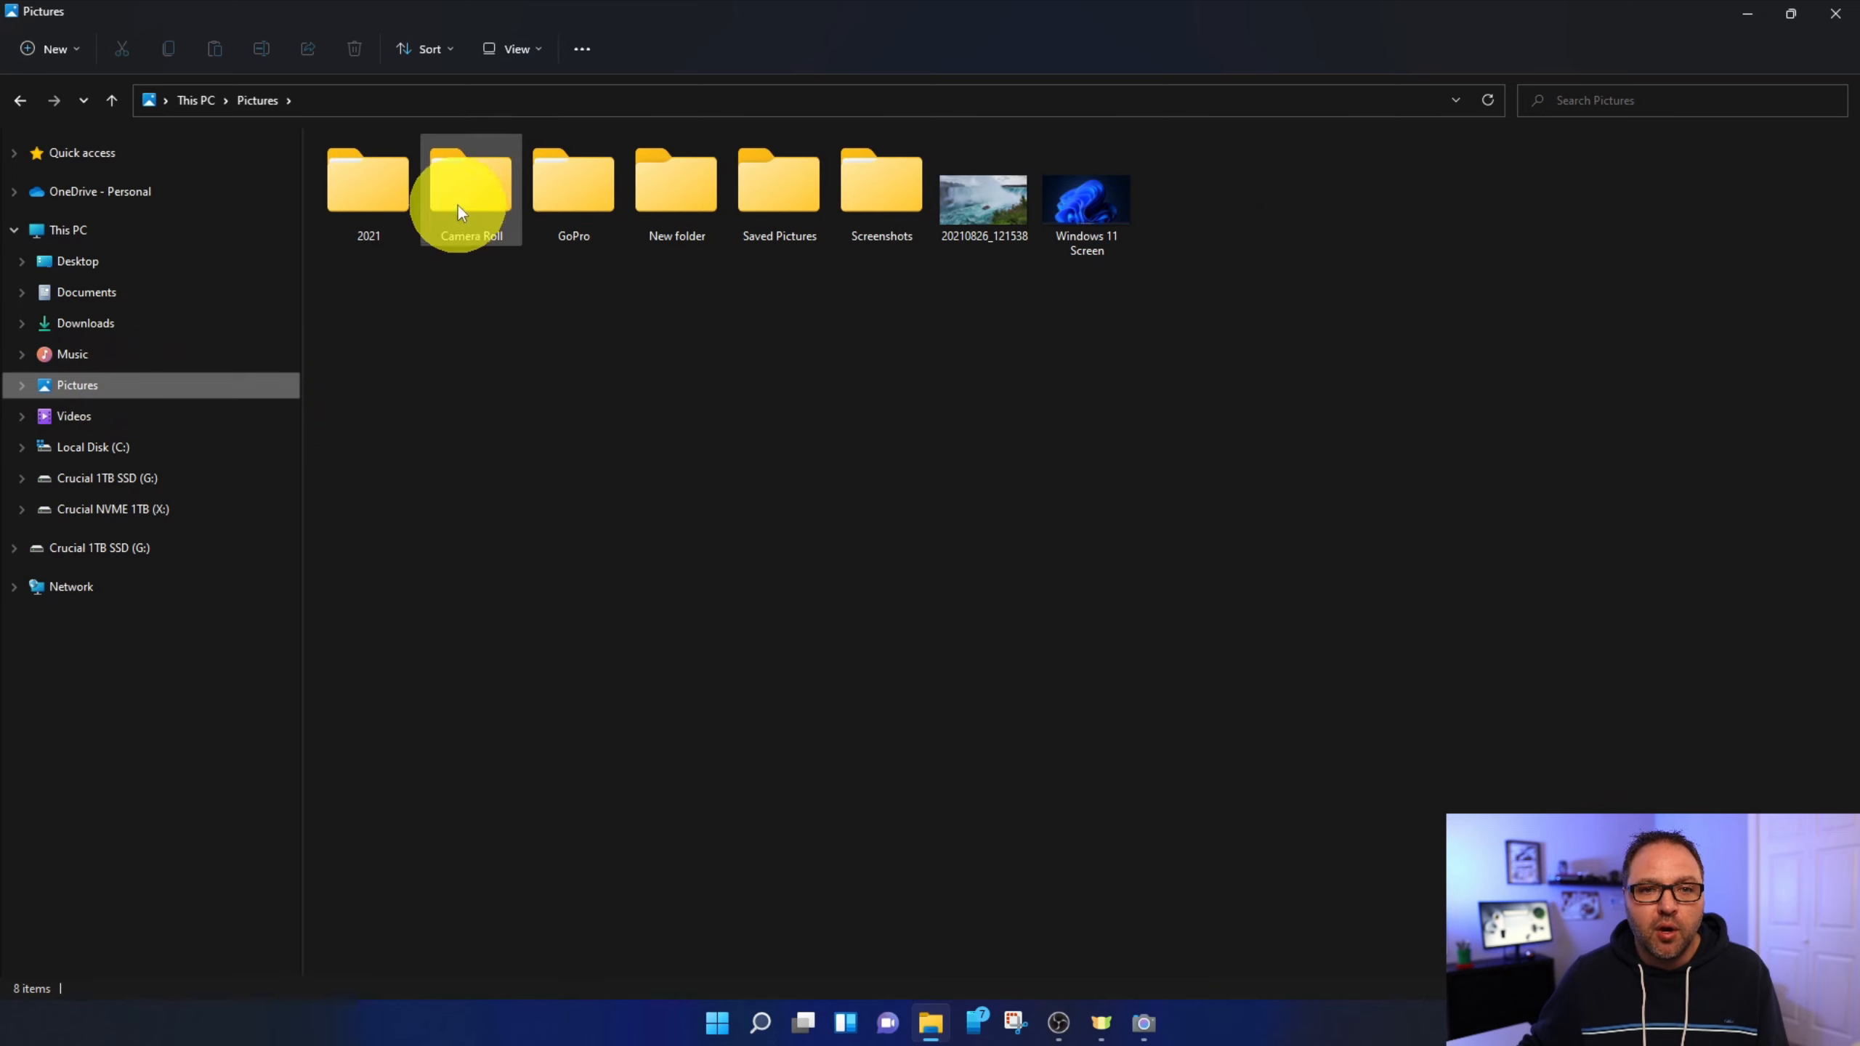
mouse_move(470, 190)
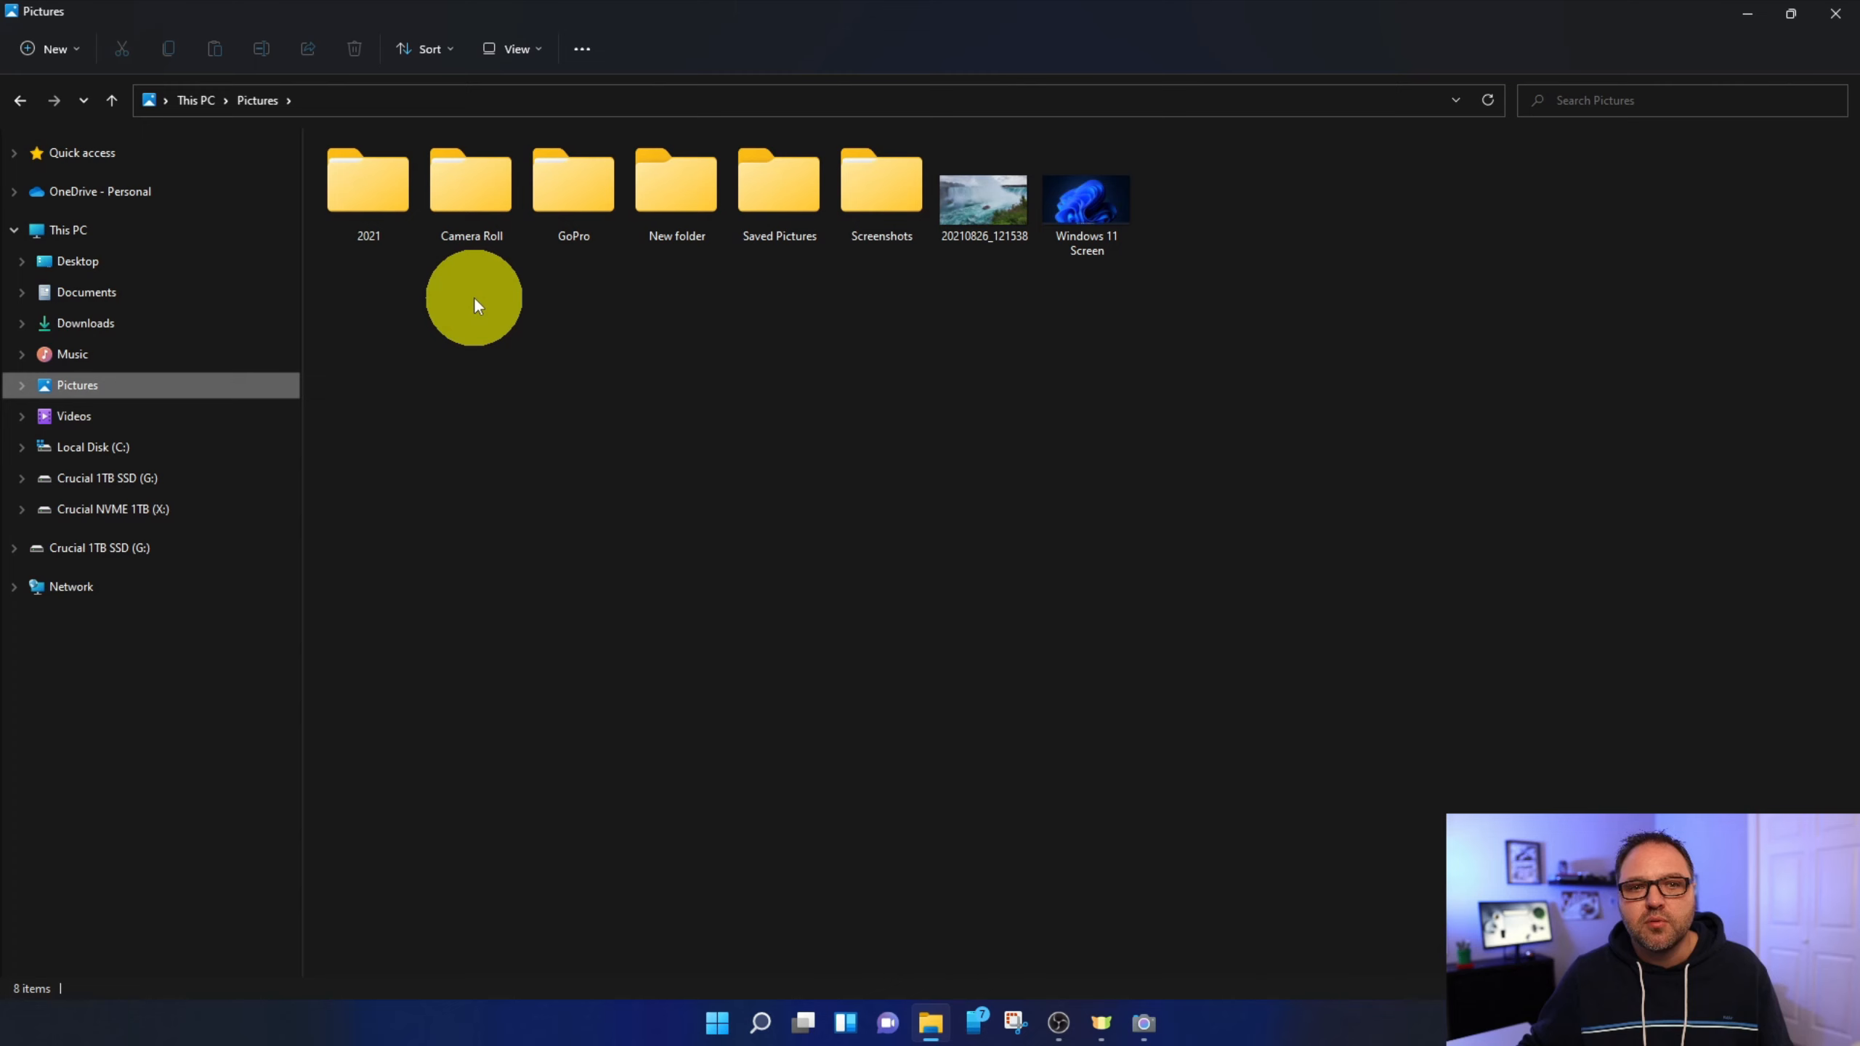
left_click(469, 190)
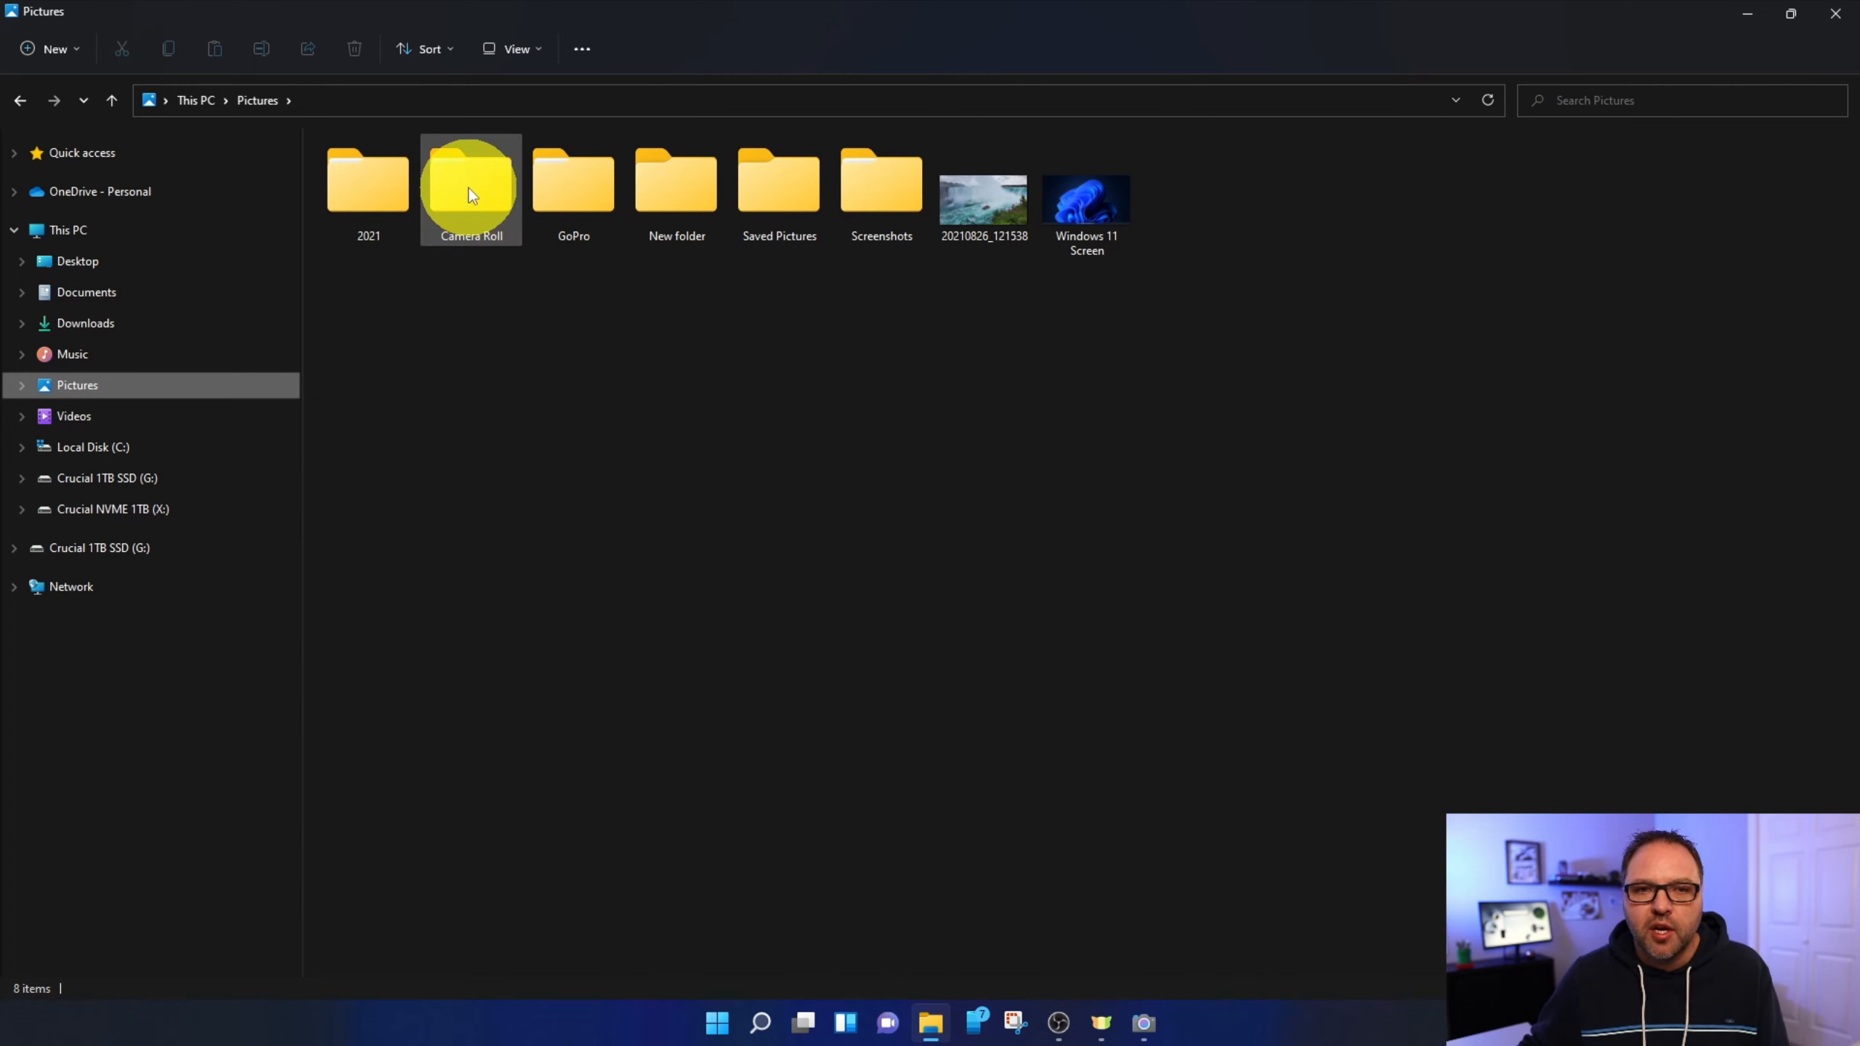
double_click(469, 190)
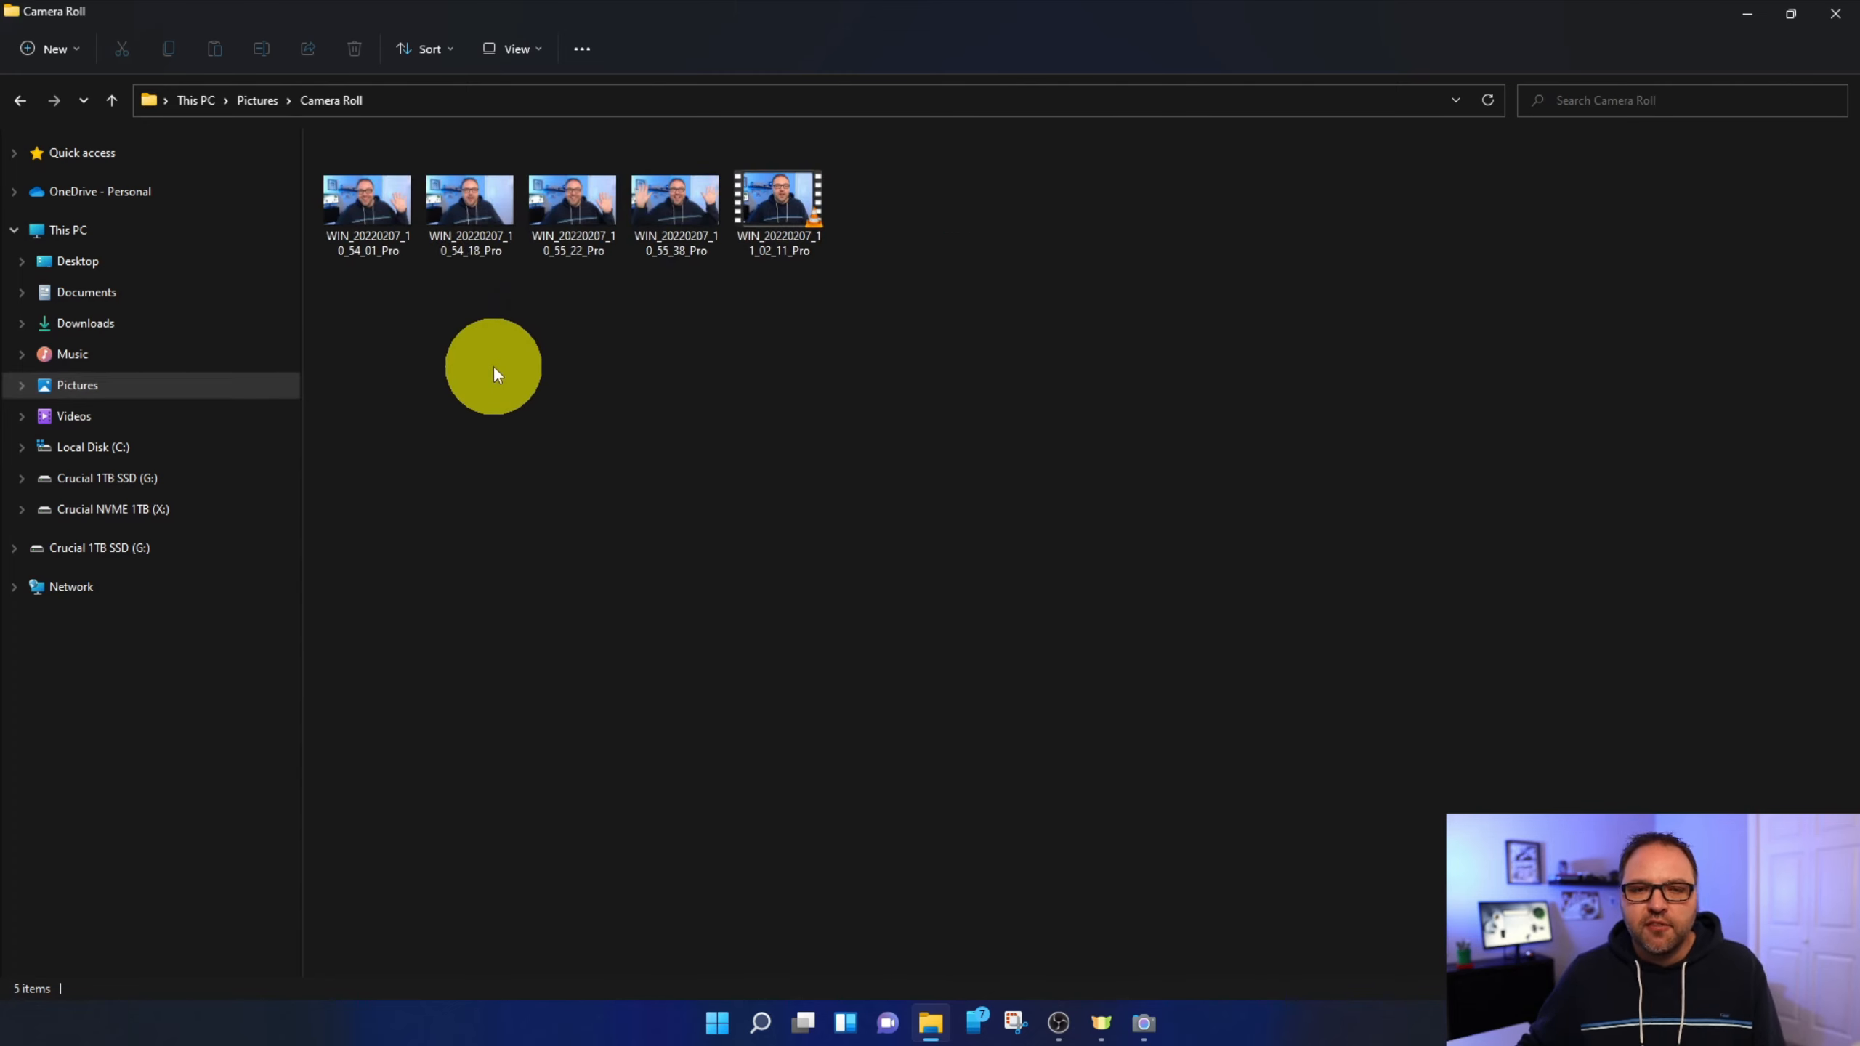
left_click(366, 199)
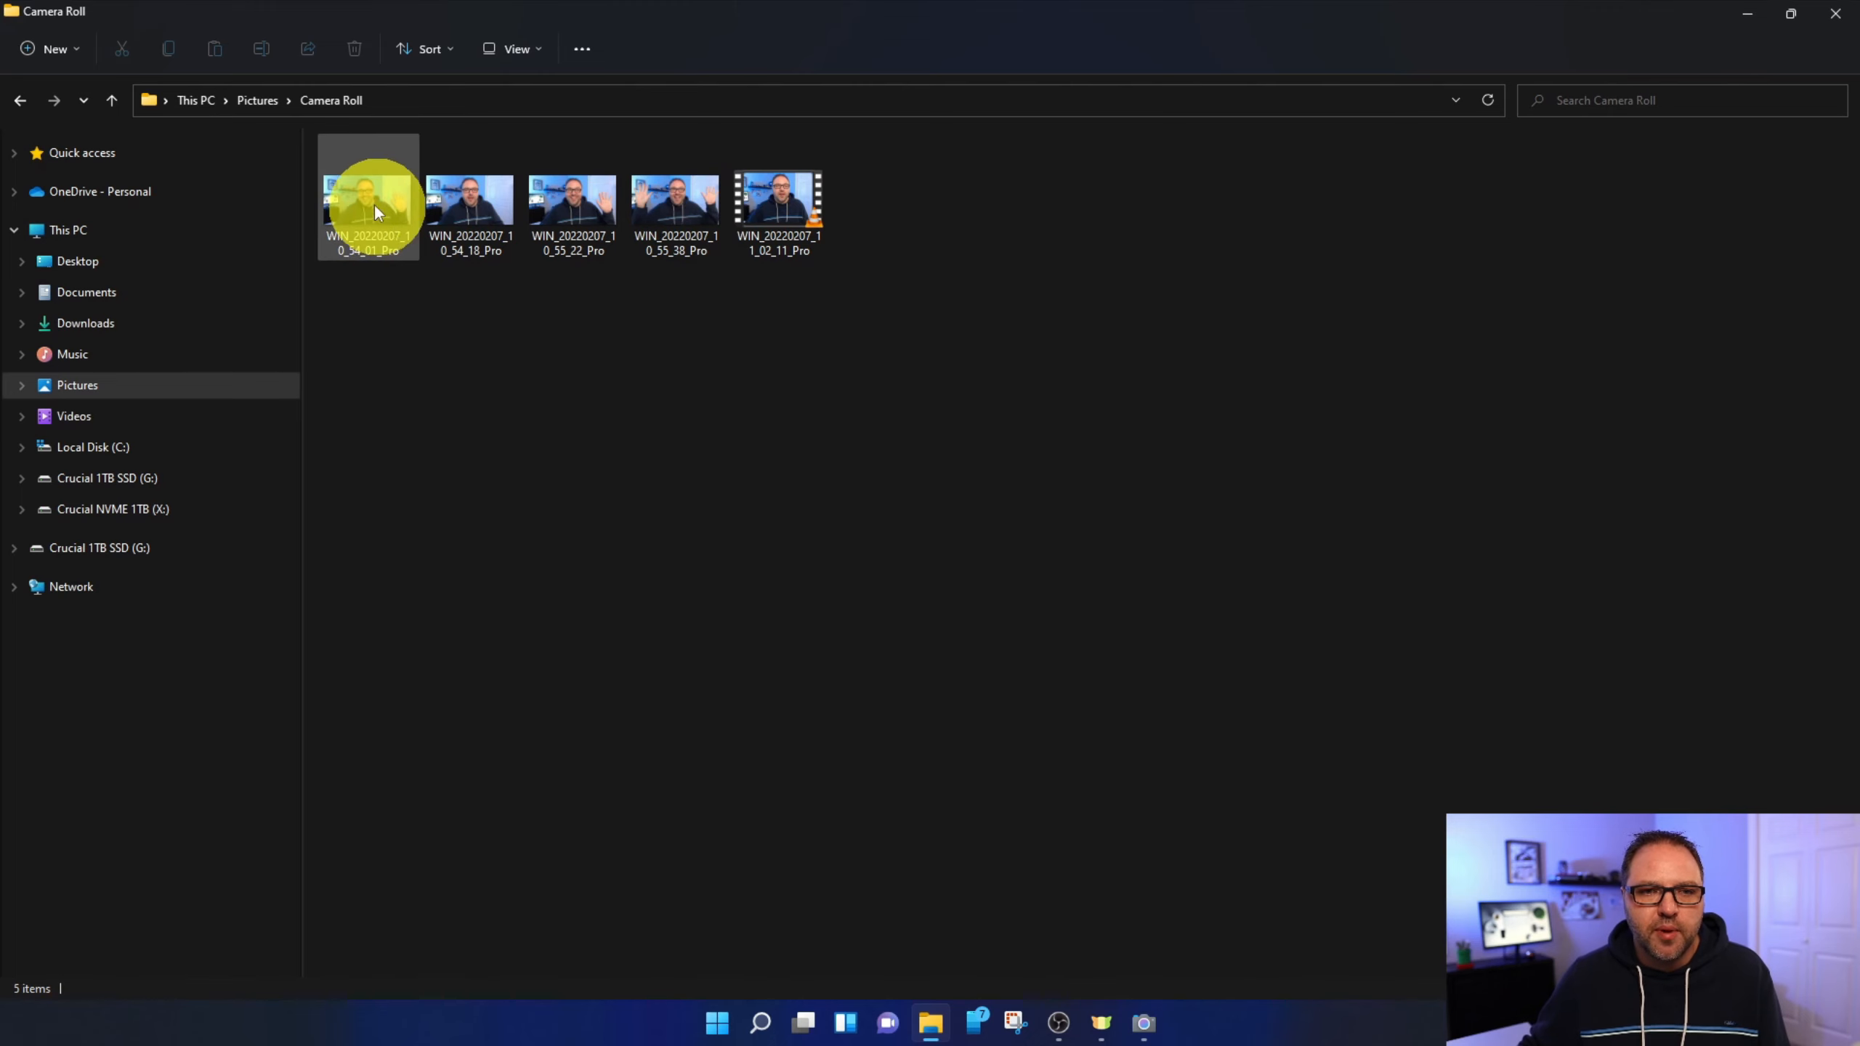
double_click(368, 196)
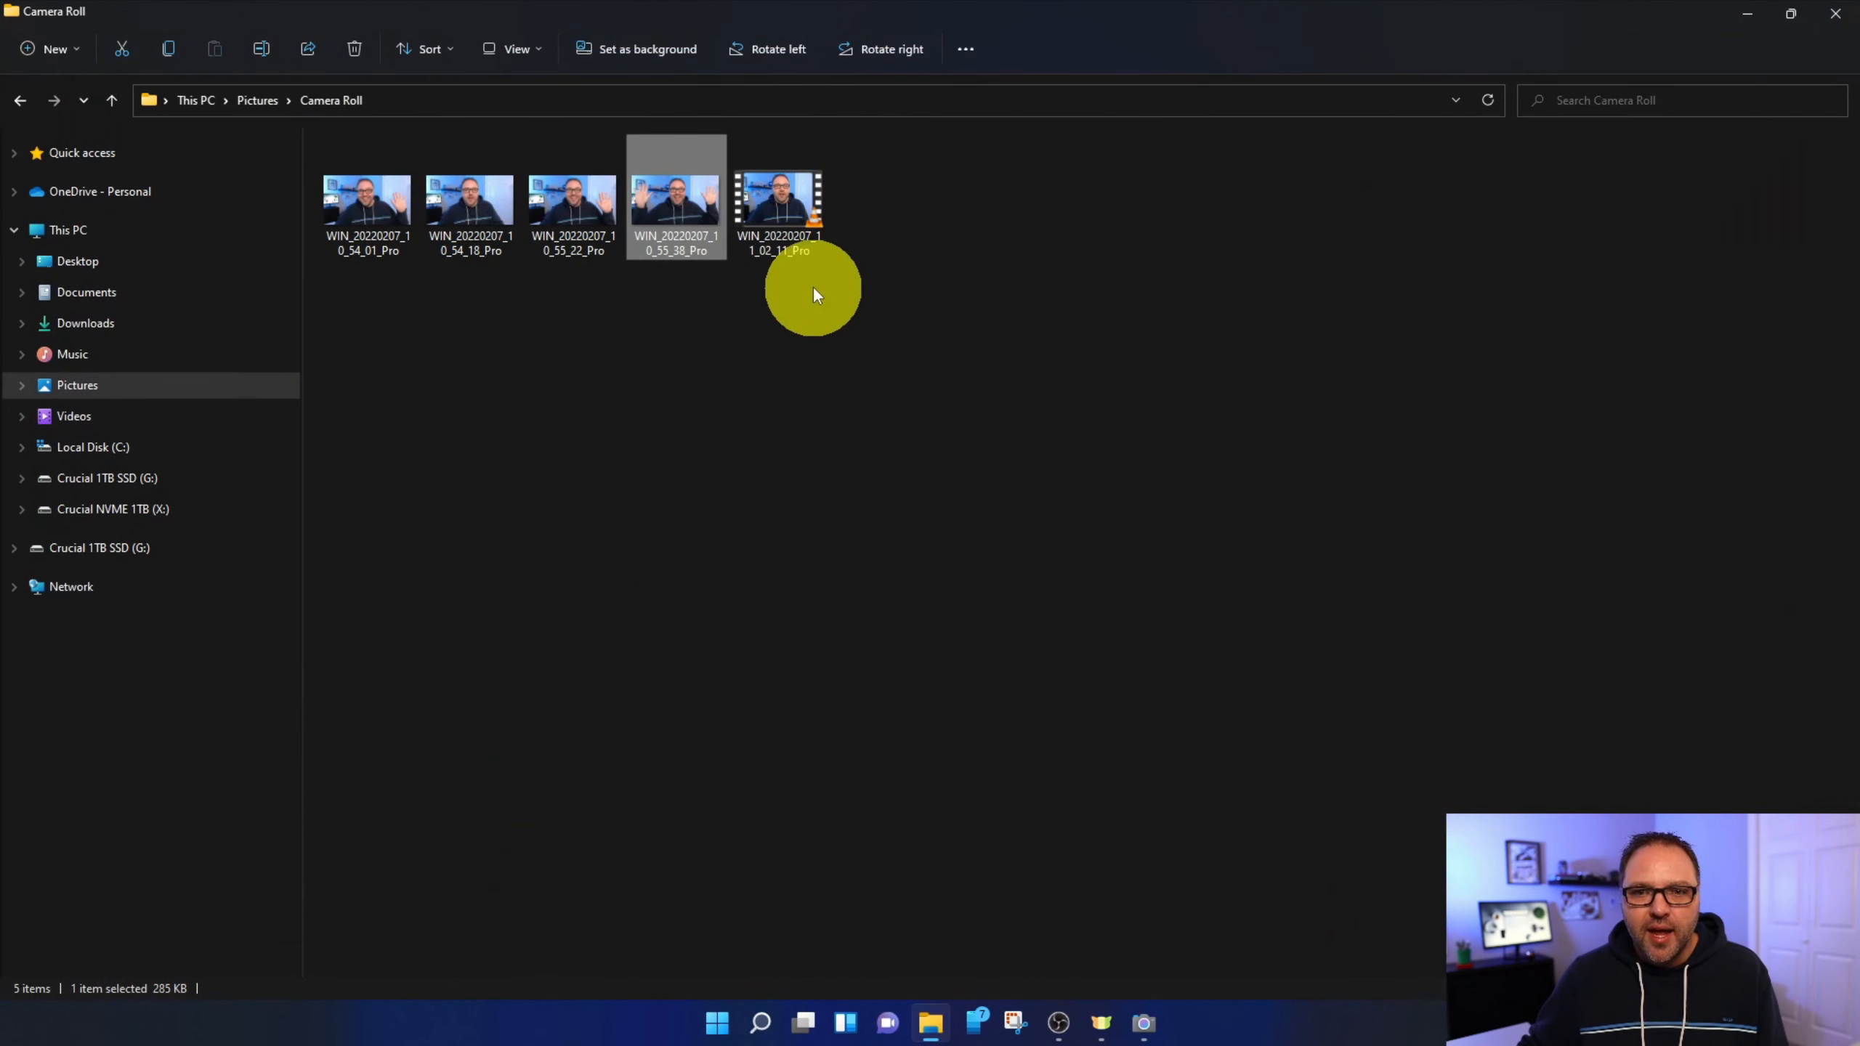
left_click(779, 196)
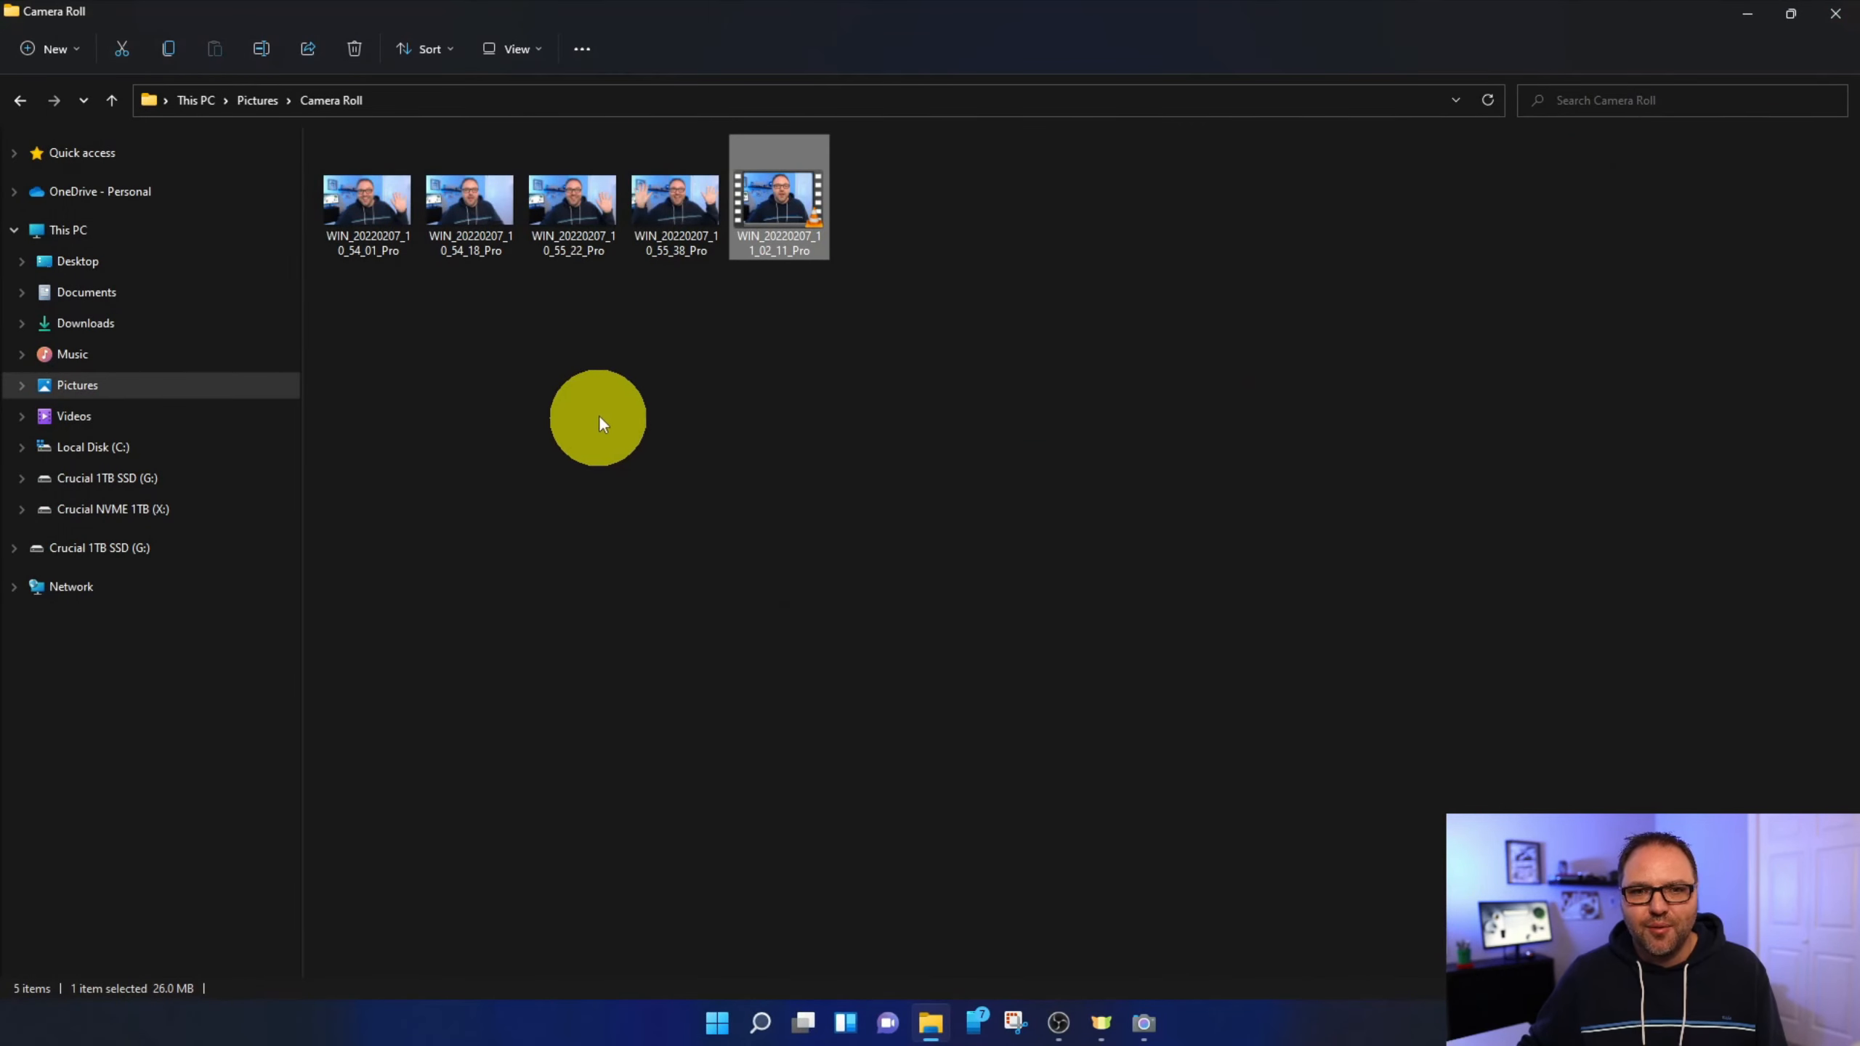
mouse_move(614, 427)
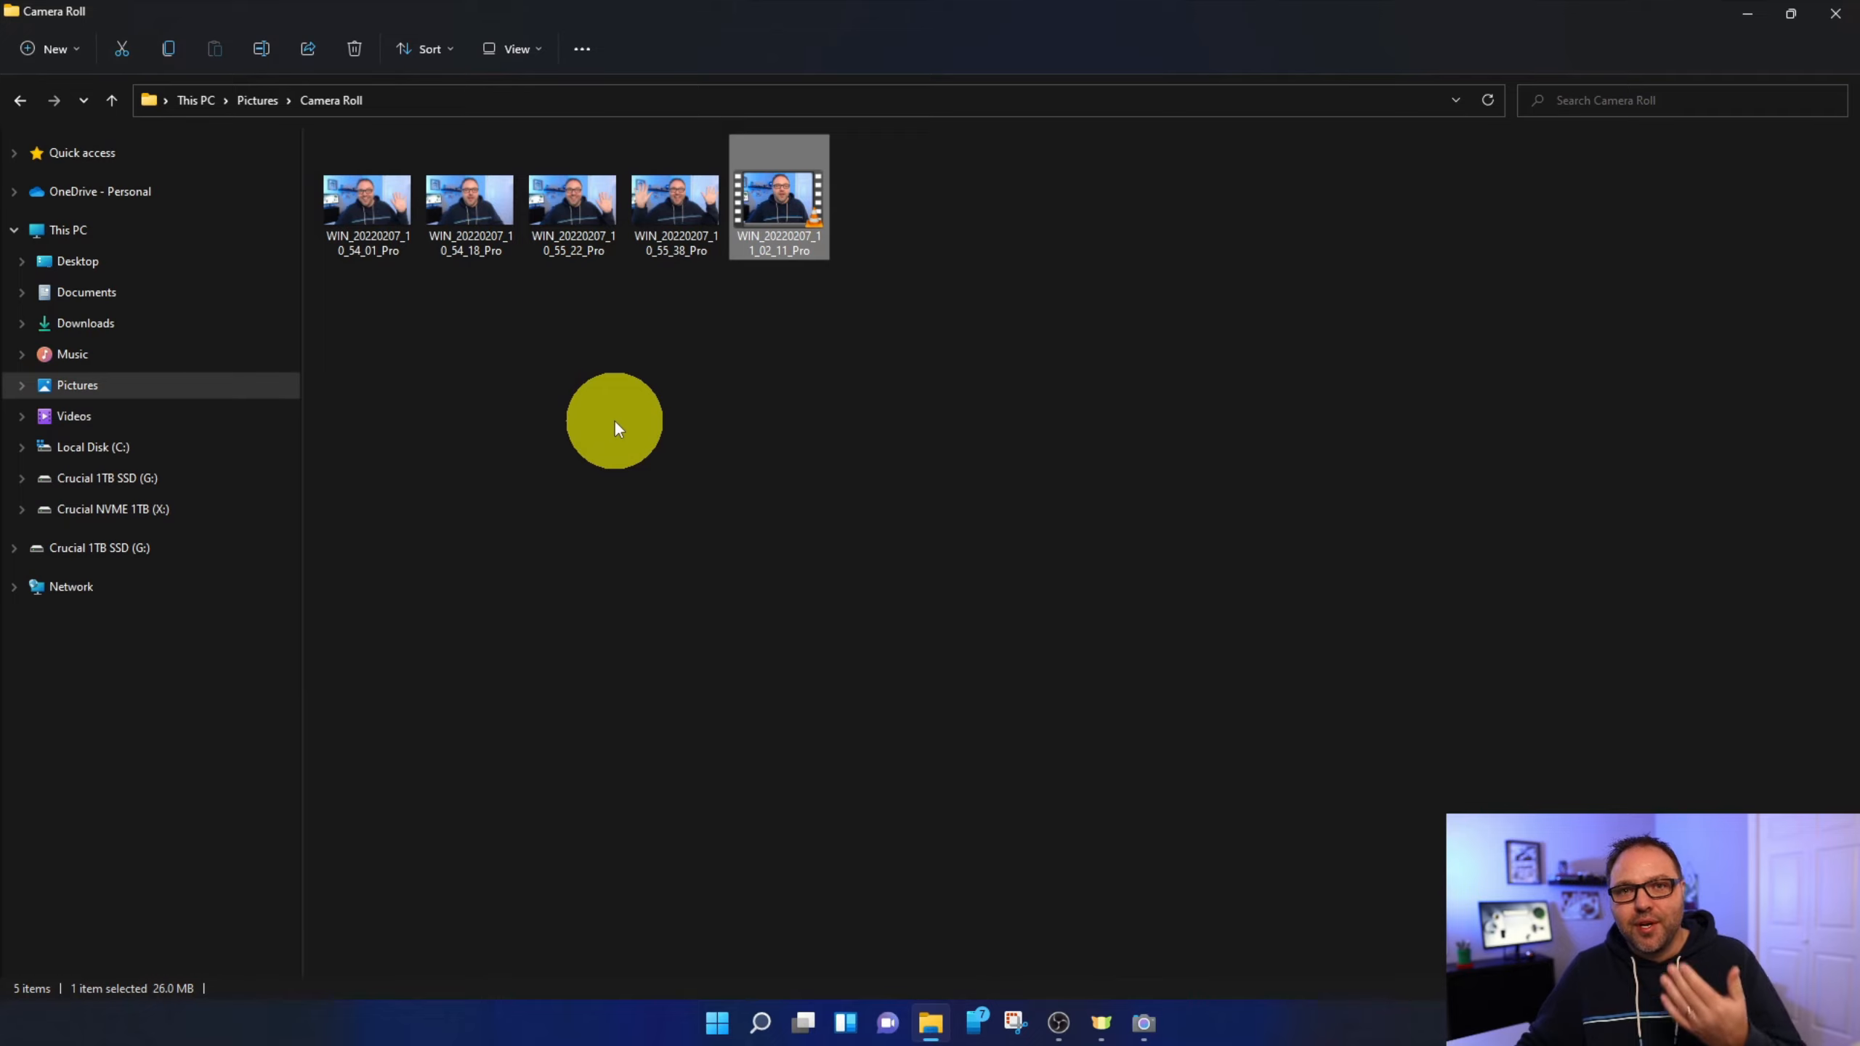